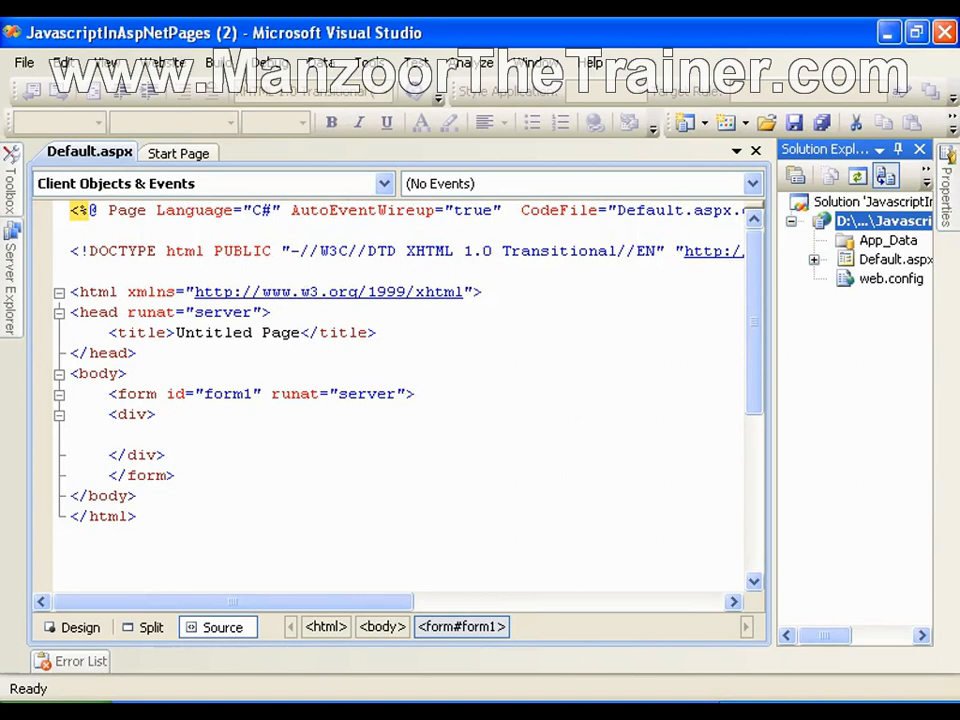
Insert a <script type="text/javascript"> block with an empty line right after the opening body tag
left_click(96, 374)
type("<")
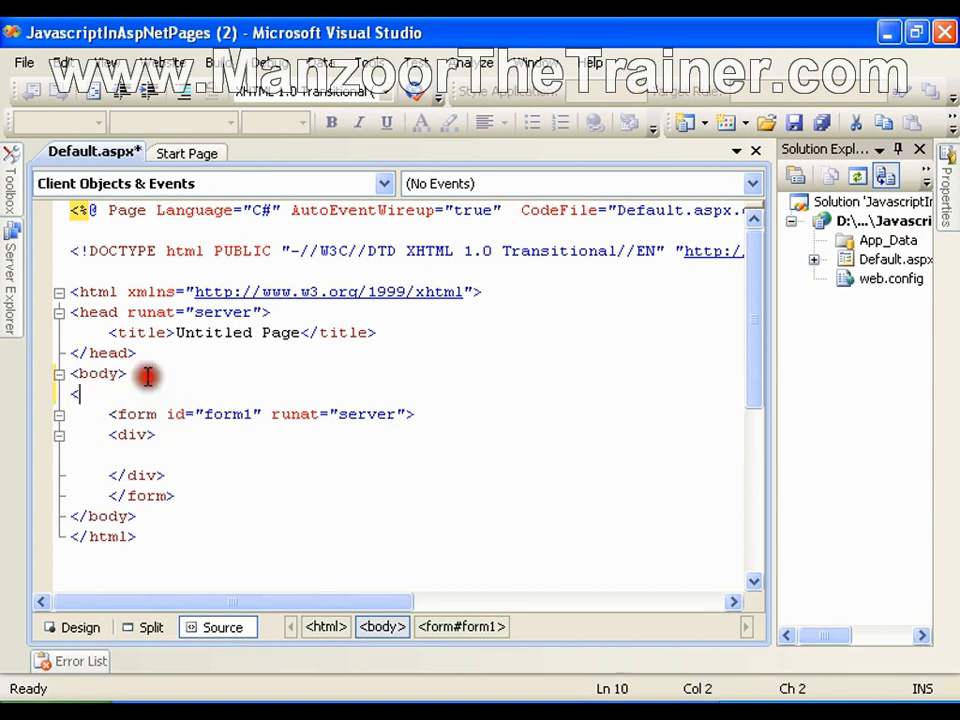
type("scr")
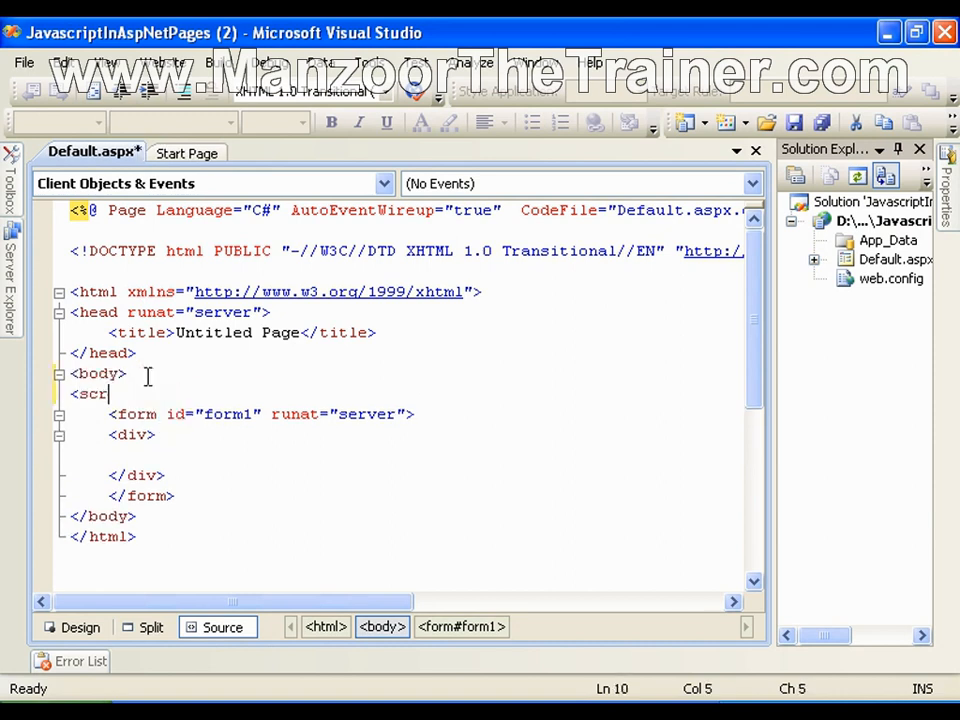
type("ipt ty")
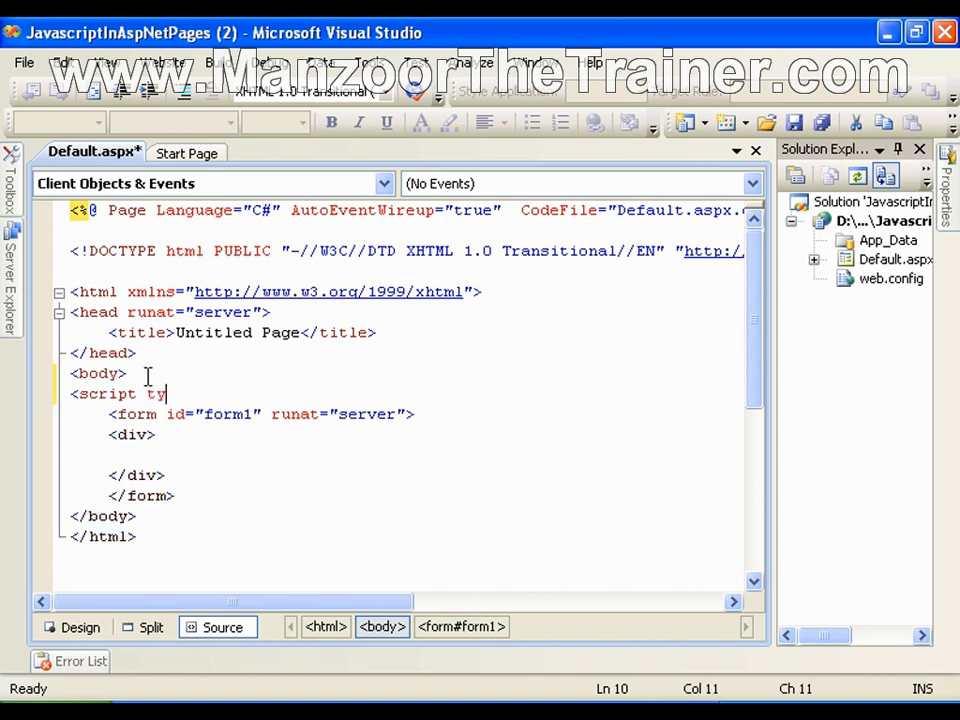
type("pe=")
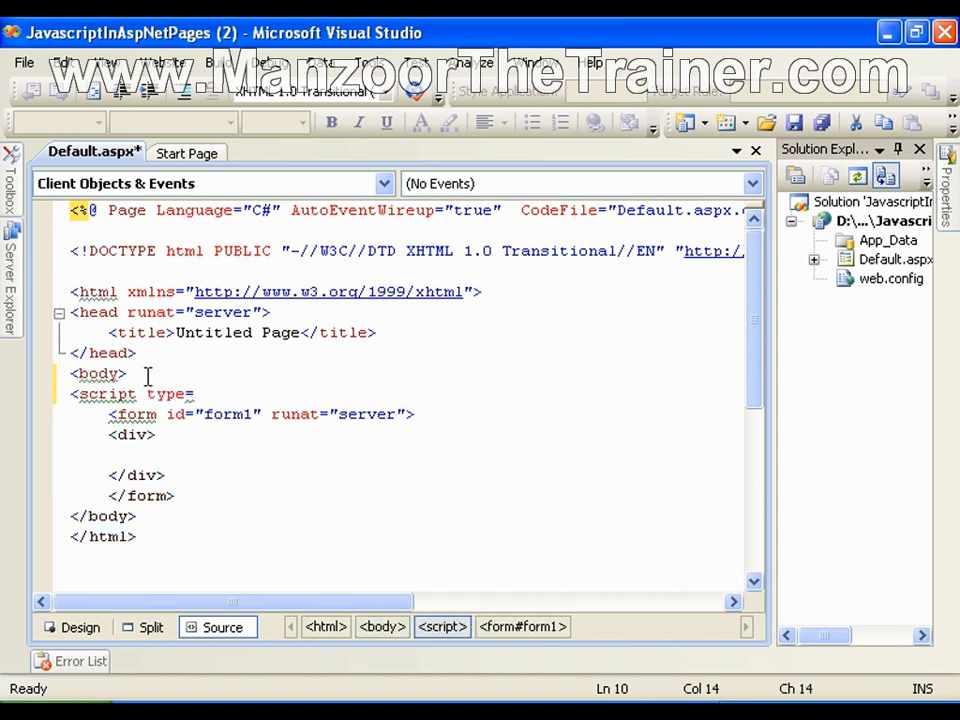
type("\"text/javascript\"></script>")
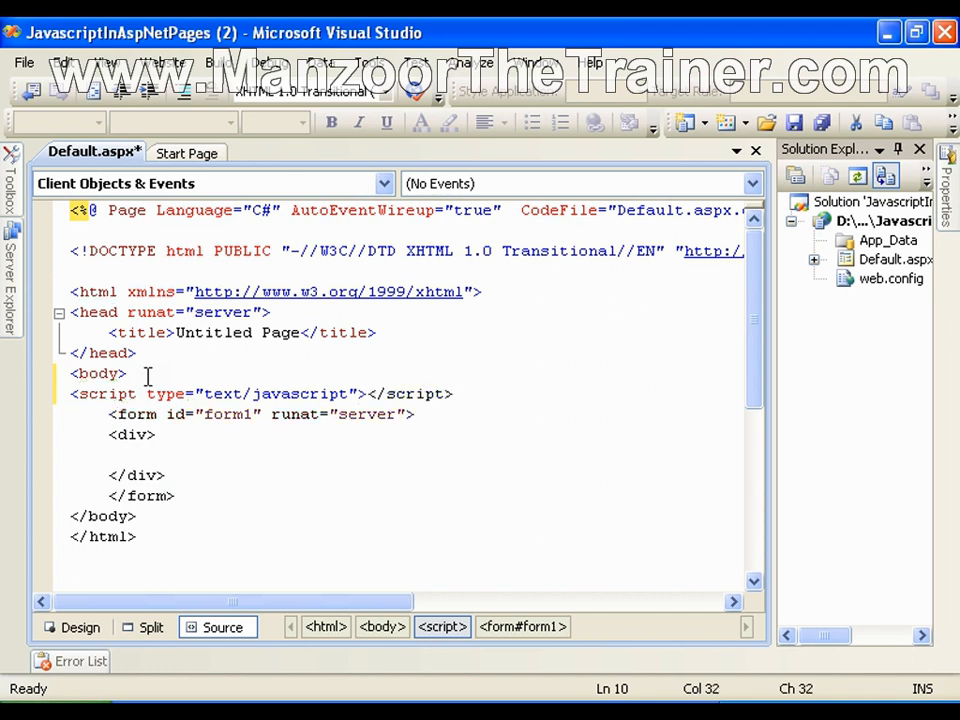
key("Enter")
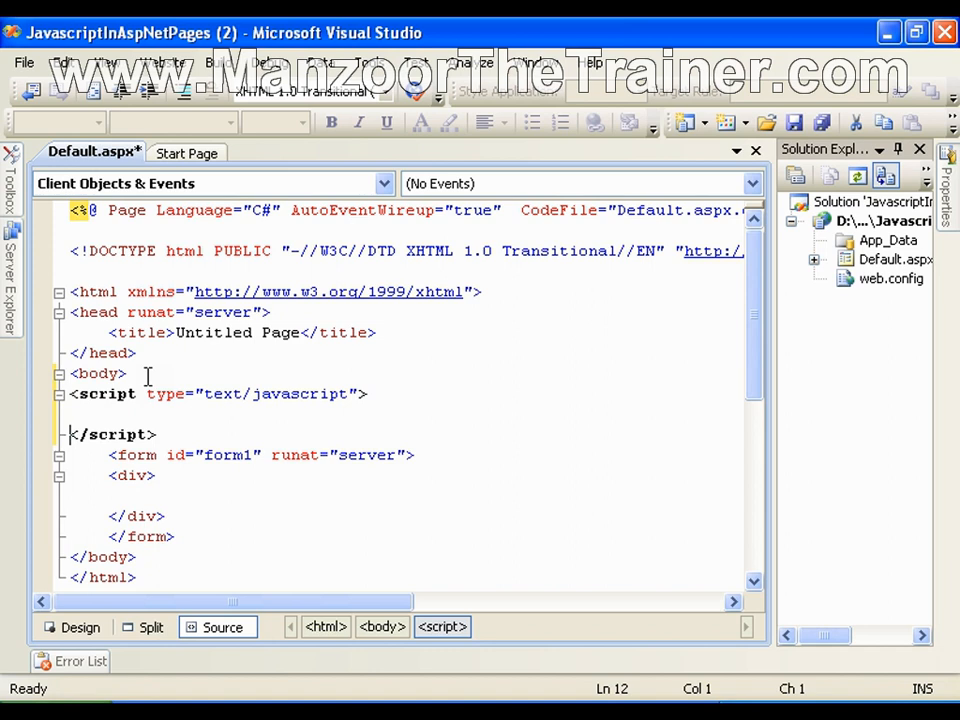
left_click(76, 412)
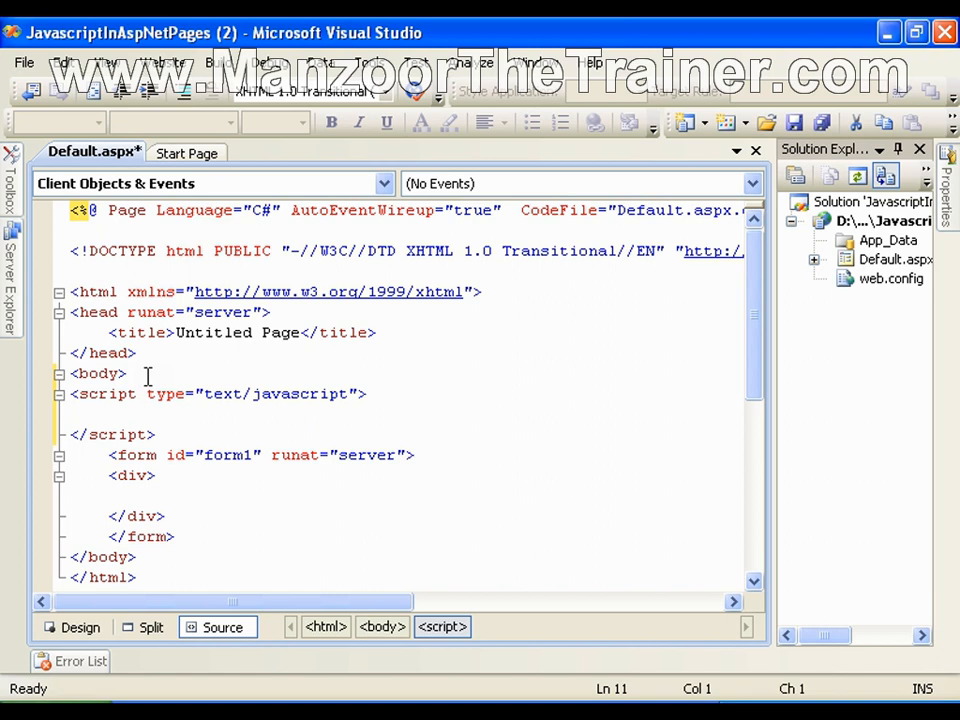
left_click(76, 412)
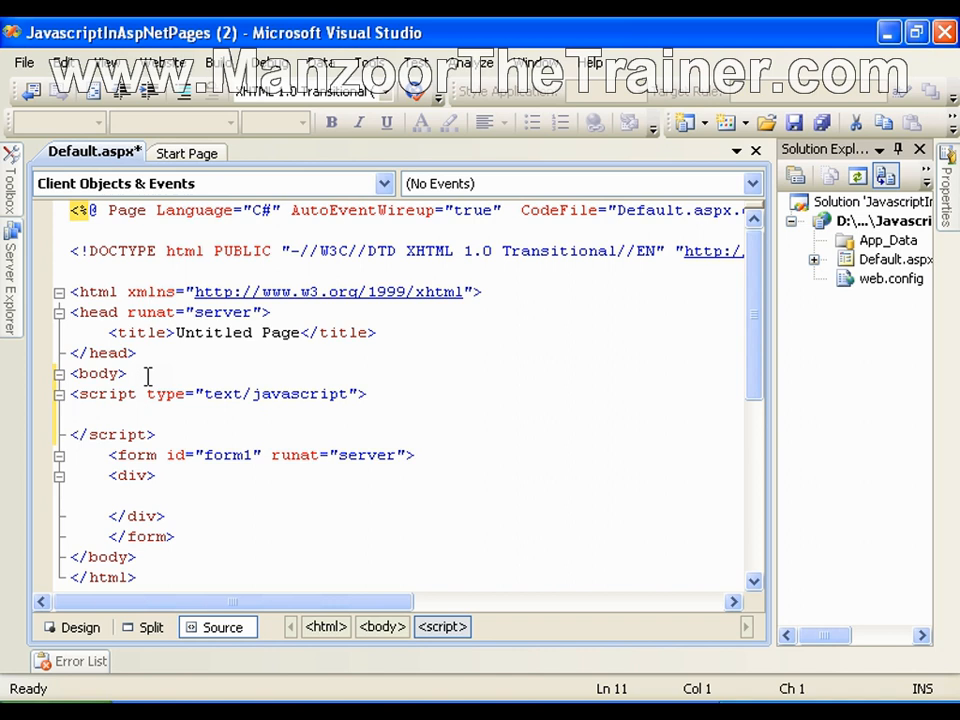
Write document.write('hello There'); inside the script block
type("document.w")
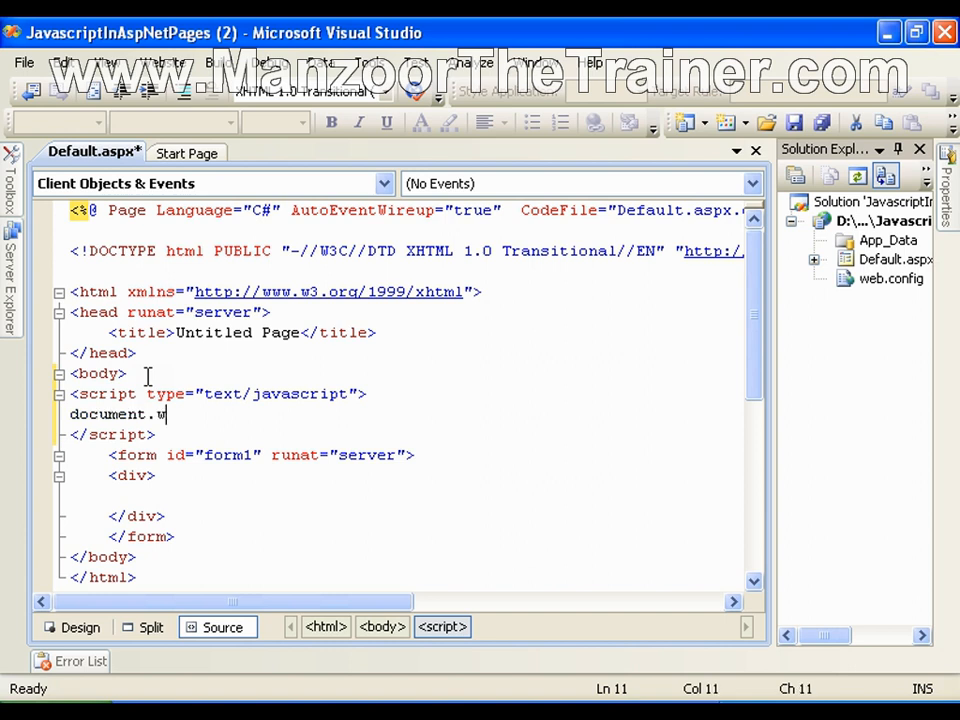
type("rite(")
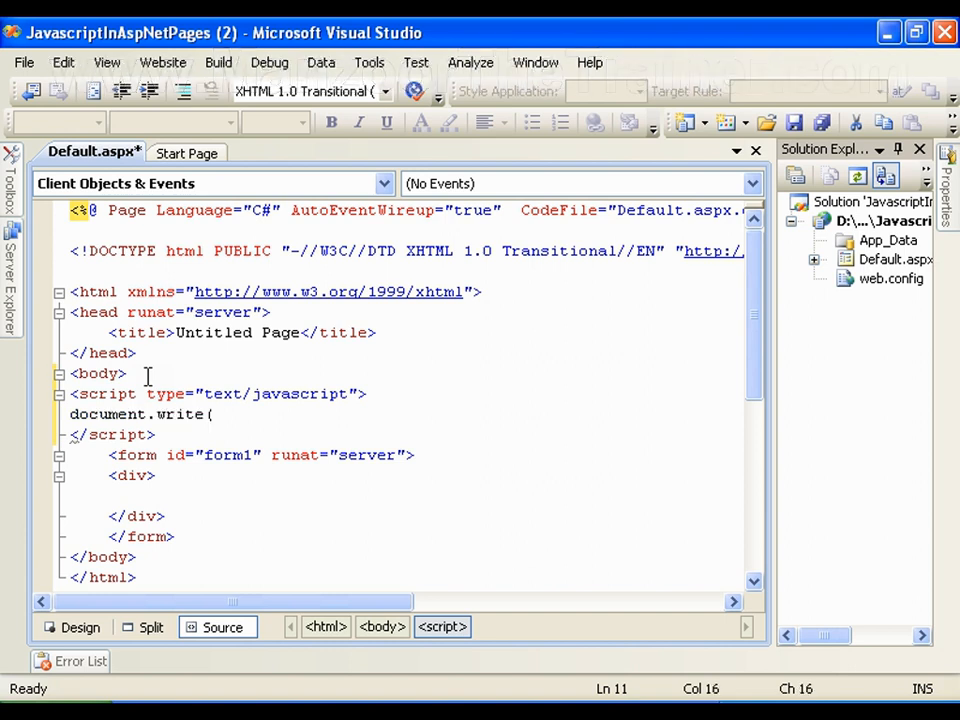
type("'")
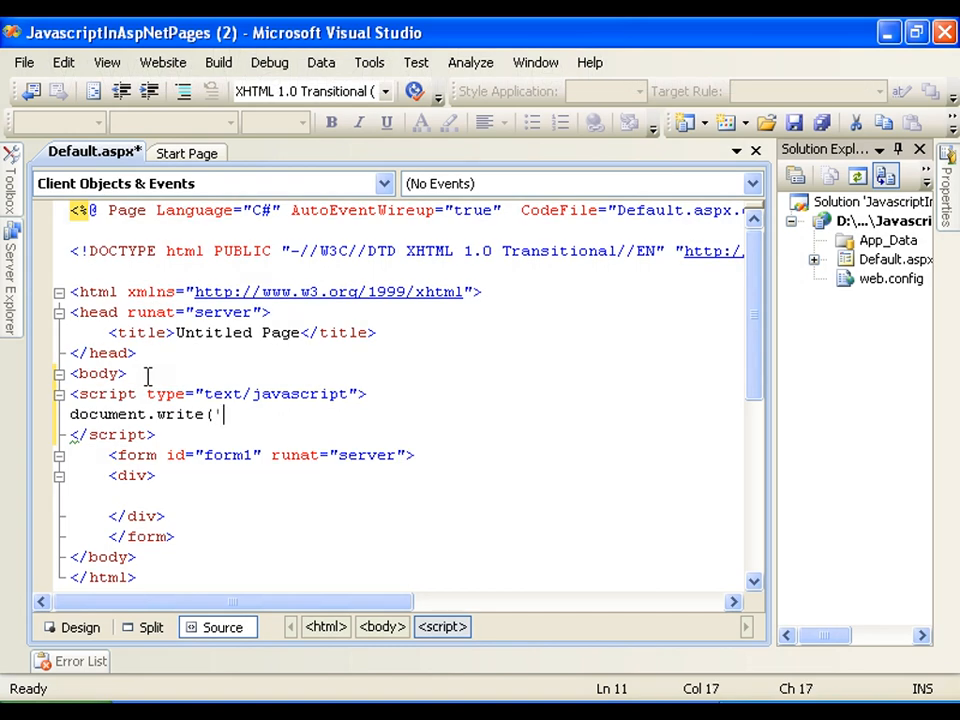
type("hello")
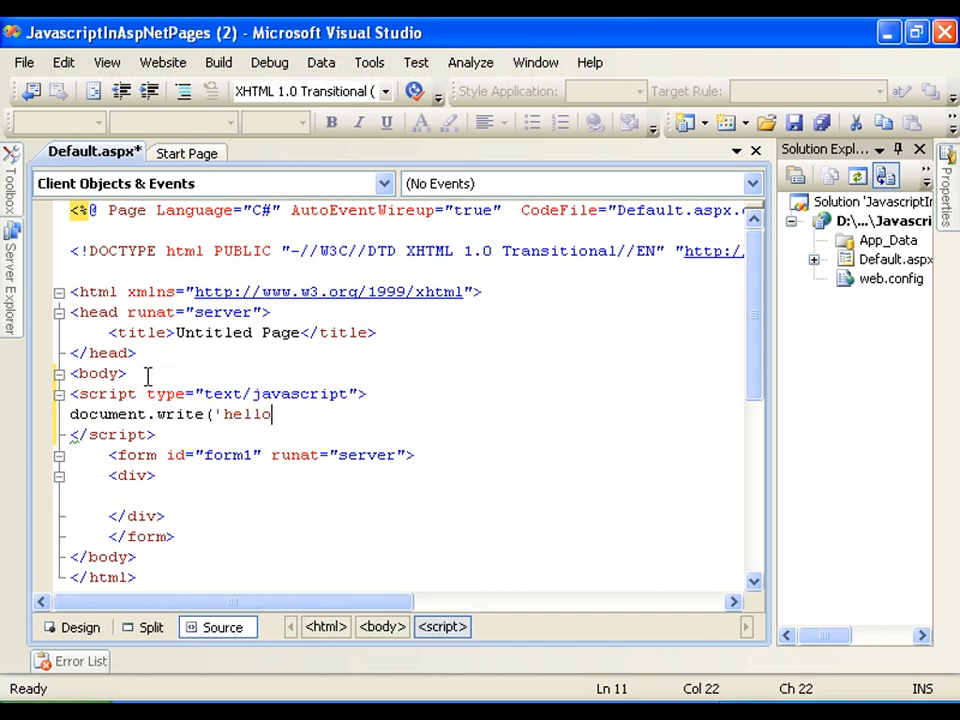
type("There")
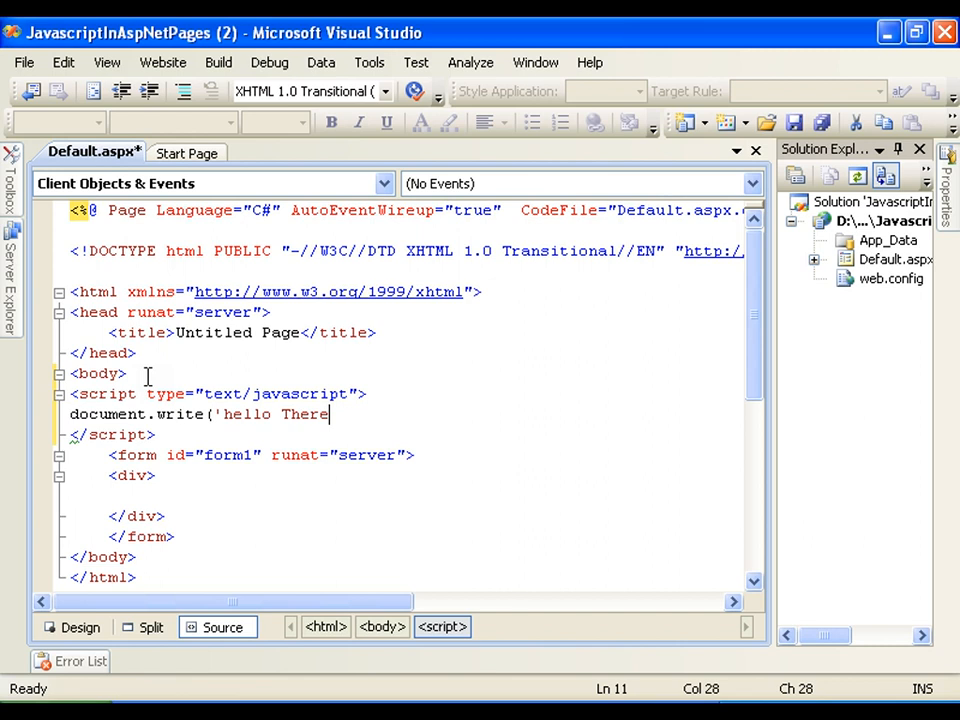
type("')")
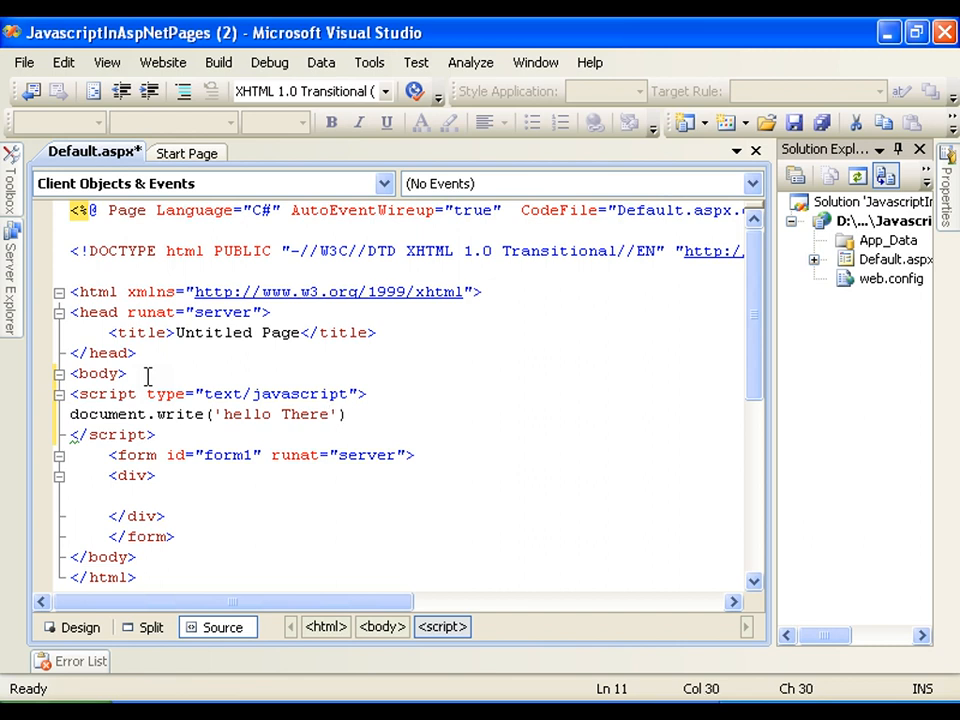
type(";")
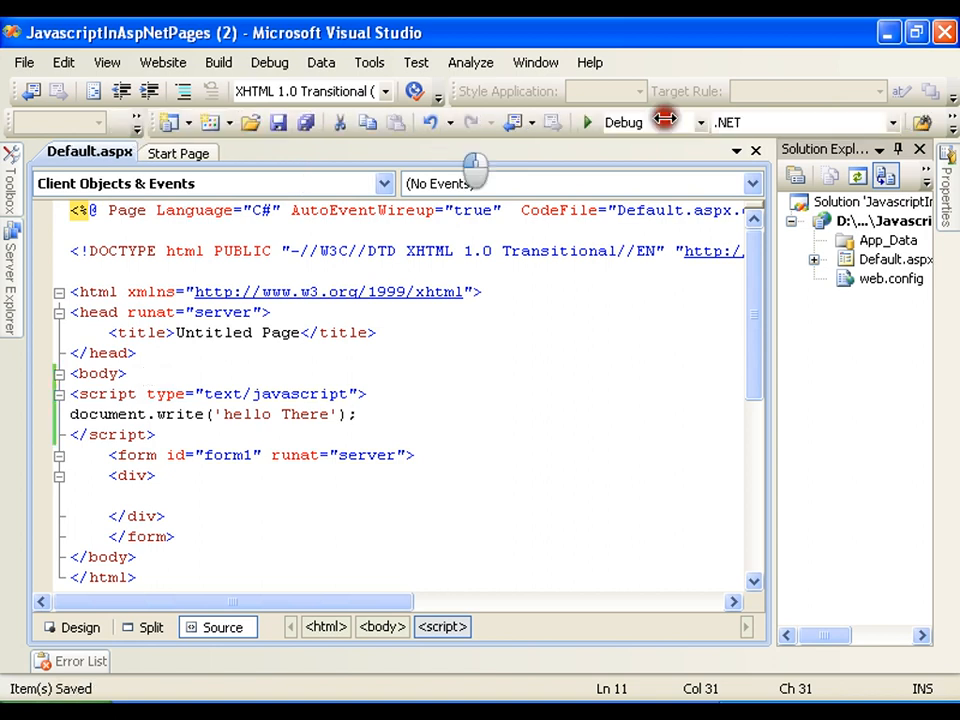
Run the page in Internet Explorer and select the displayed hello There text
left_click(588, 122)
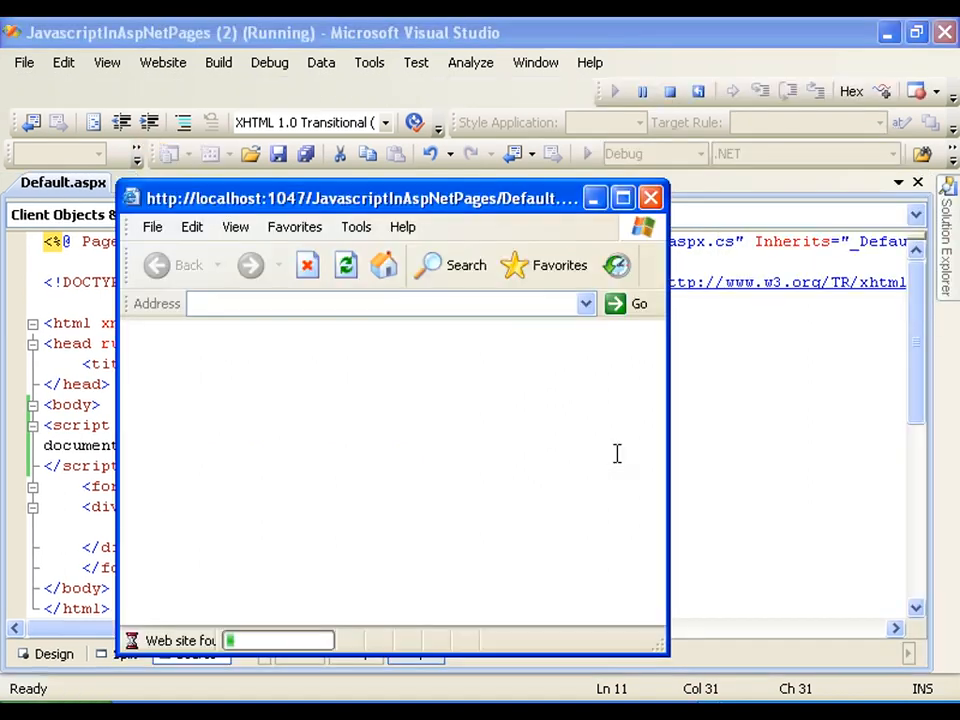
mouse_move(604, 236)
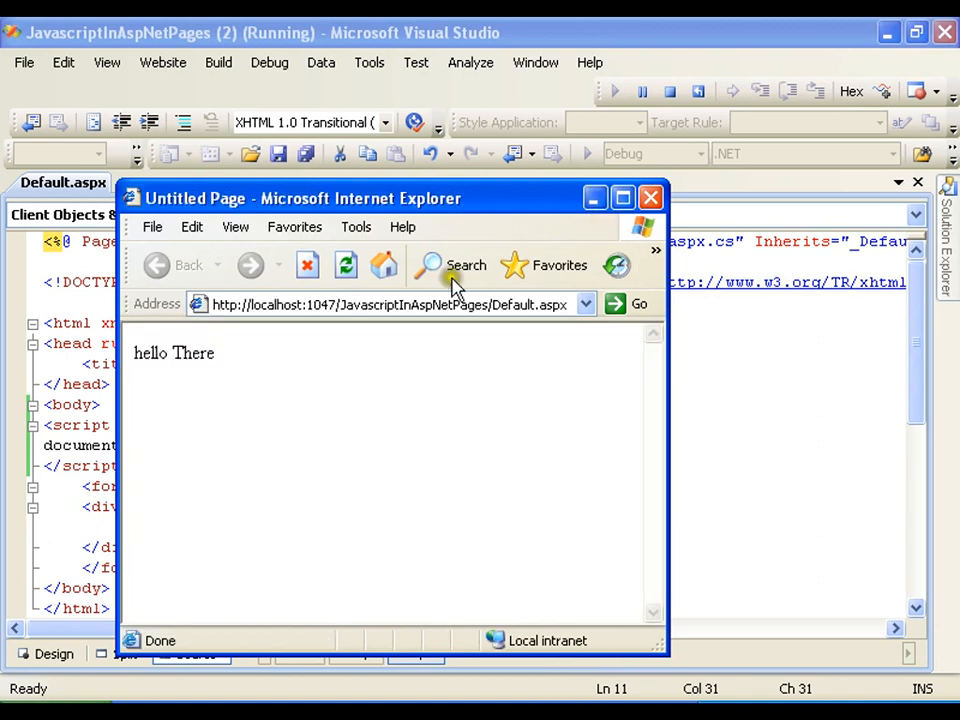
double_click(172, 352)
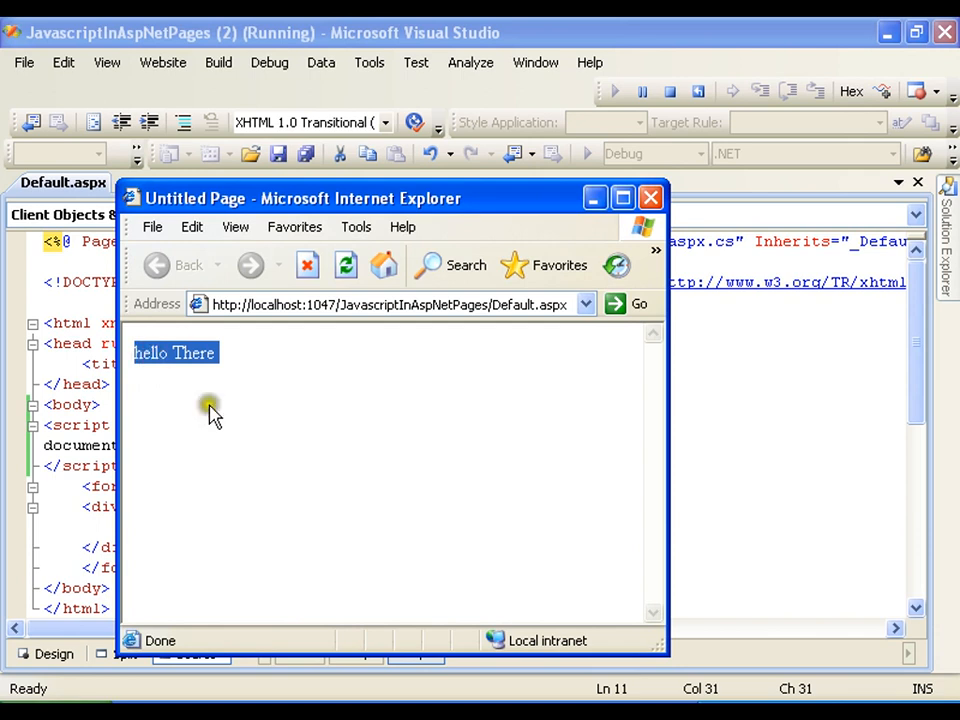
mouse_move(258, 428)
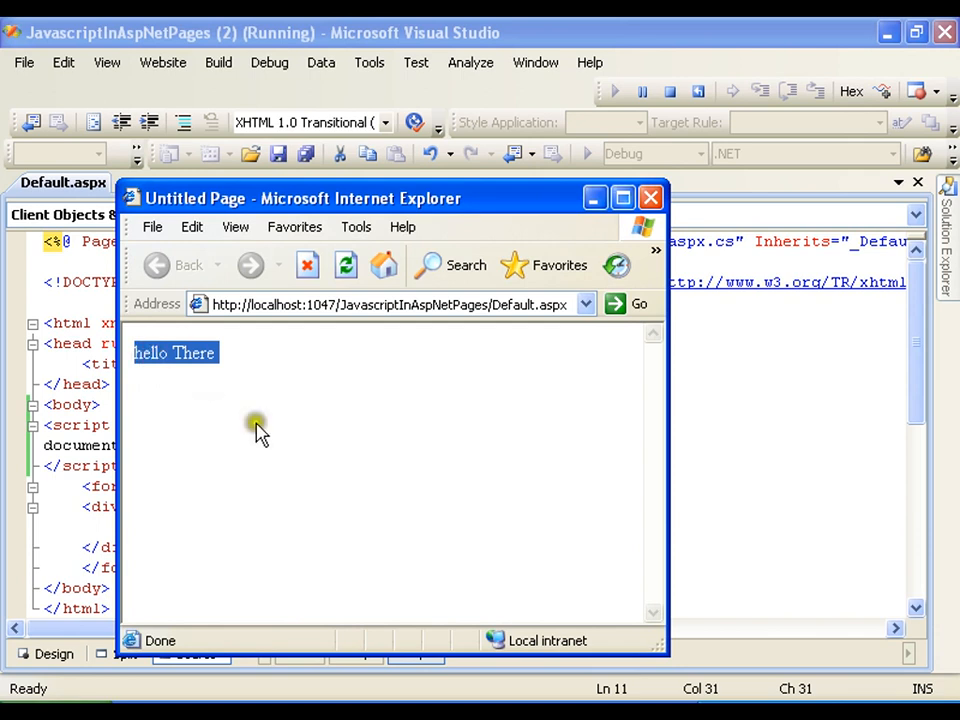
Close the browser and type the static text Hello there! inside the form's div
left_click(650, 198)
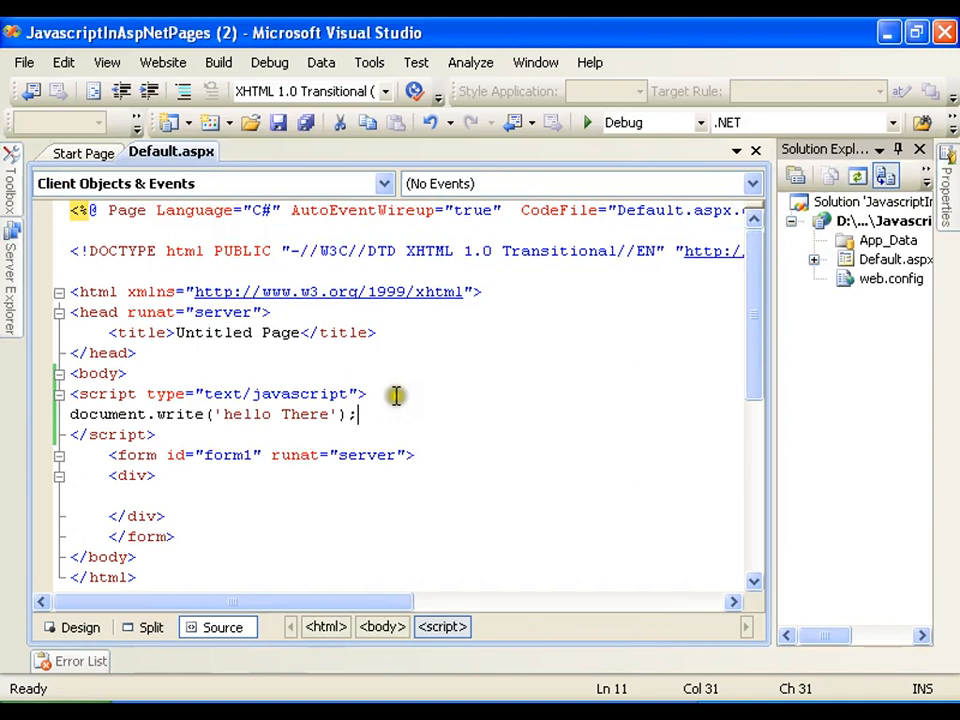
left_click(156, 490)
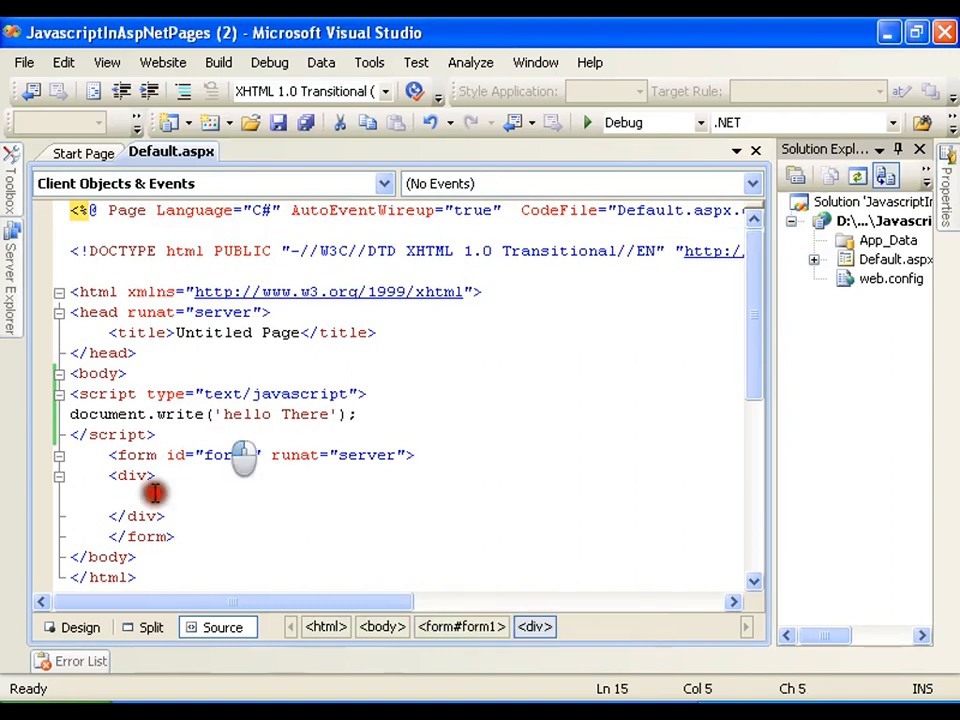
type("Helo")
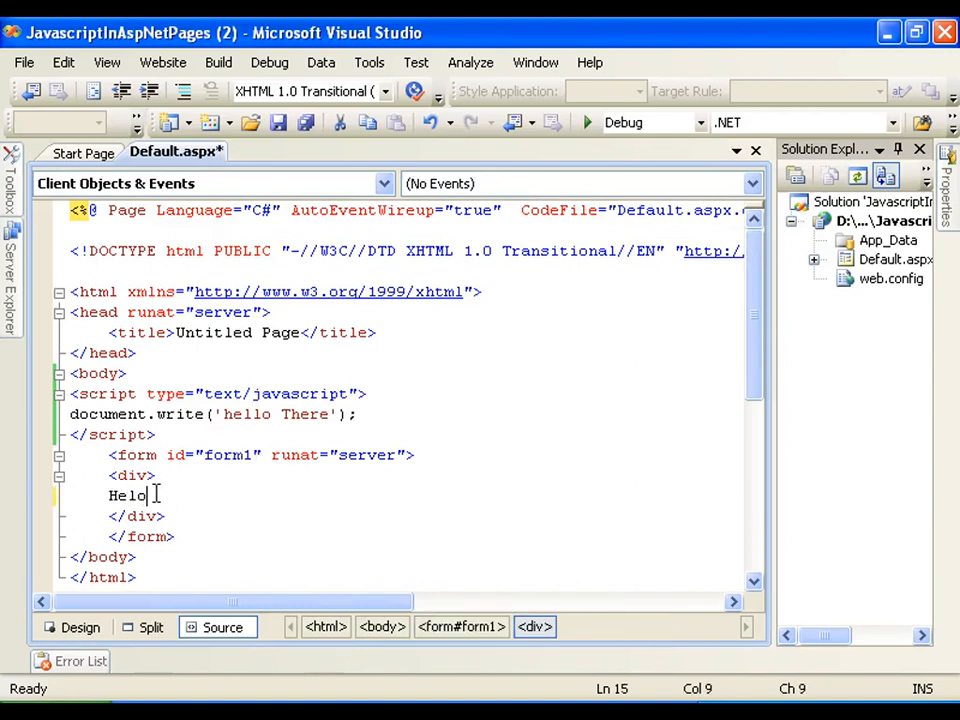
type("l")
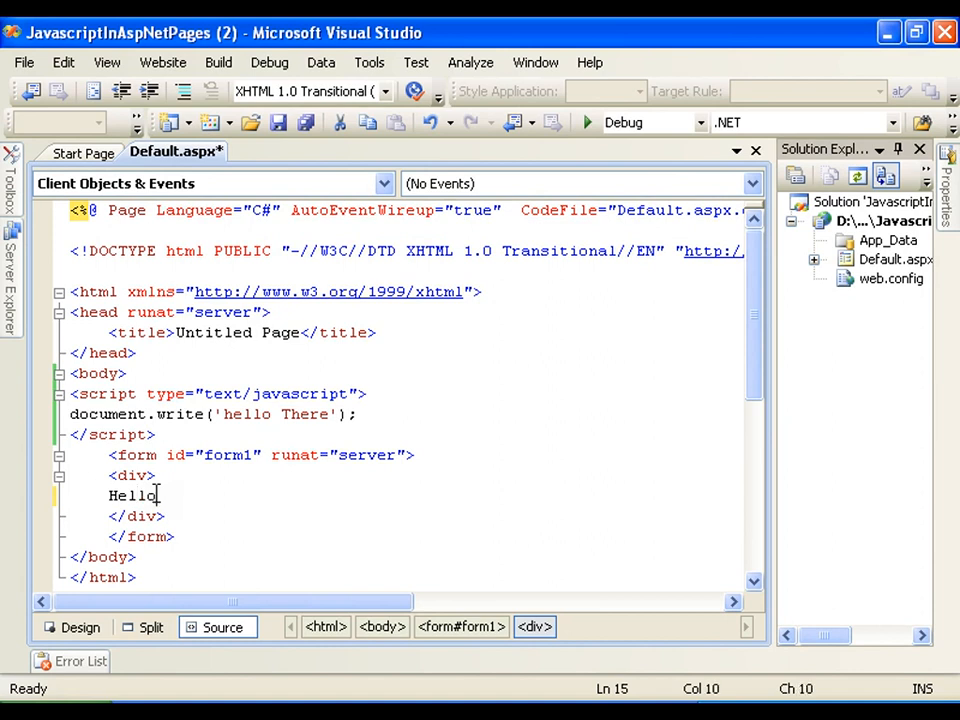
type("there")
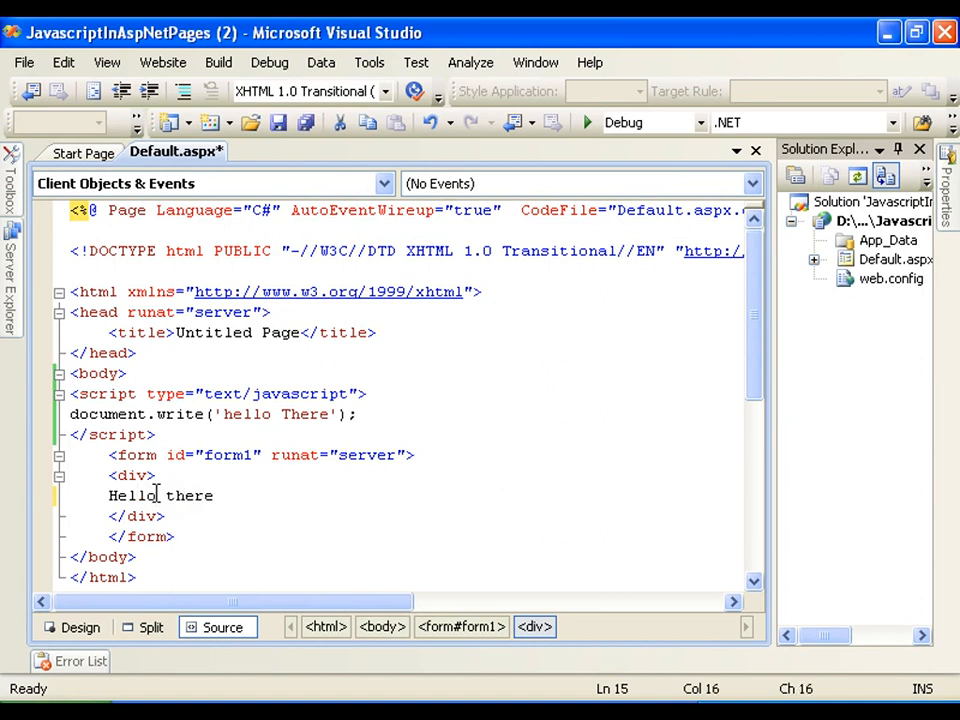
type("!")
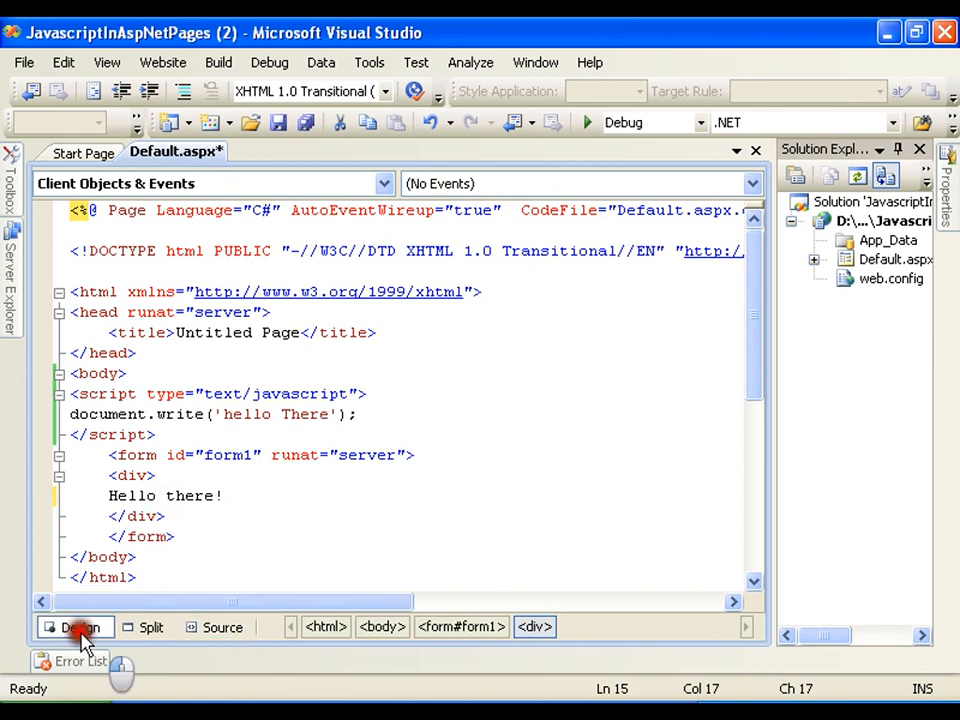
Preview Hello there! in Design view, save, and return to Source view
left_click(80, 628)
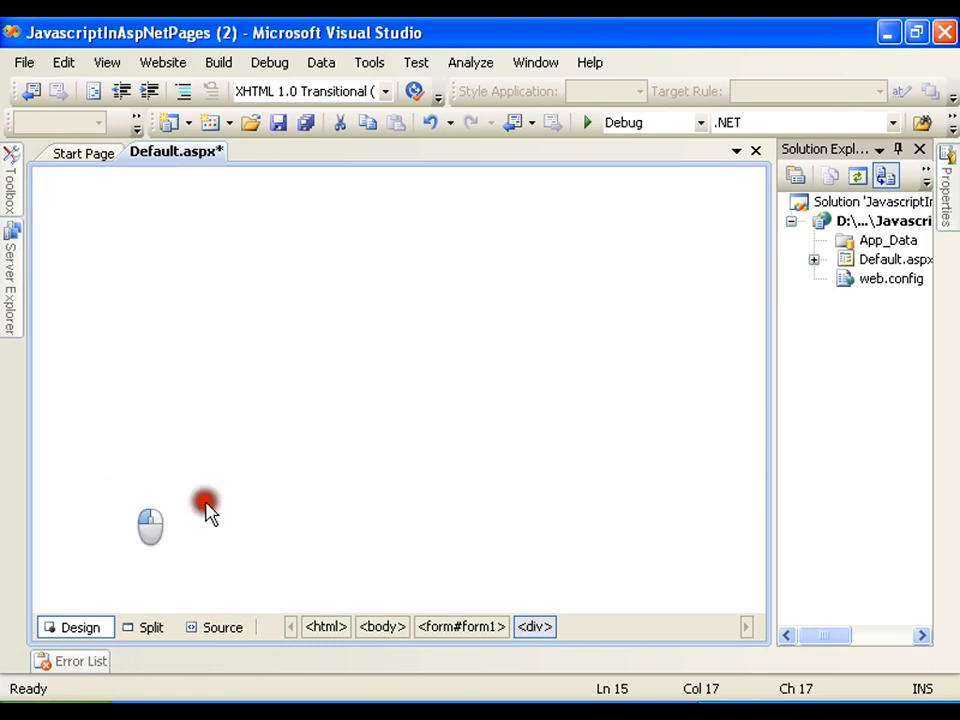
type("Hello there!")
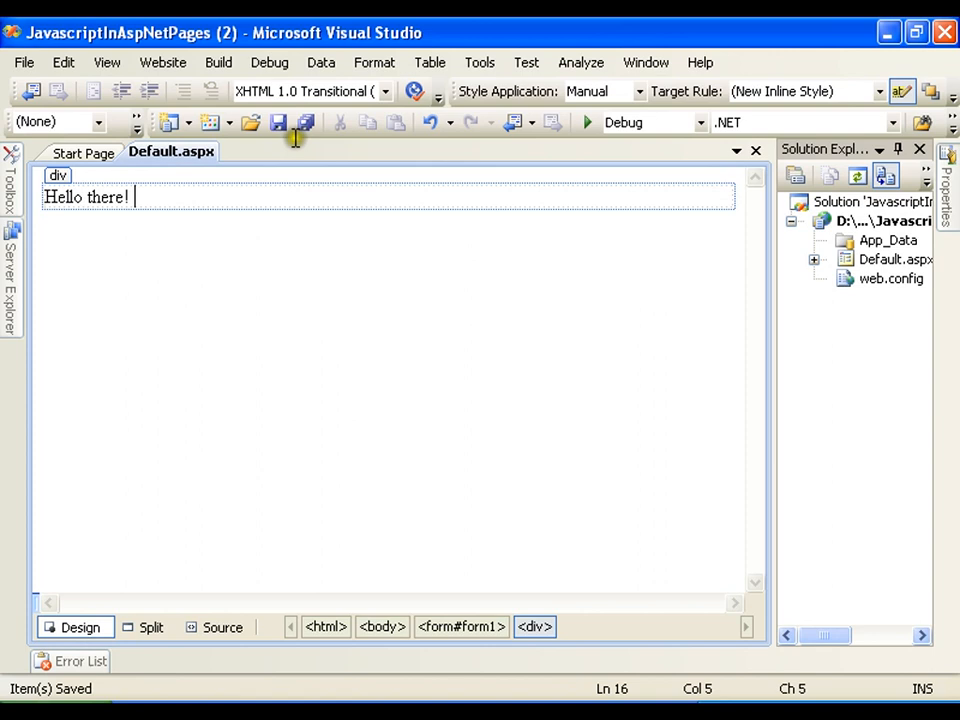
left_click(222, 628)
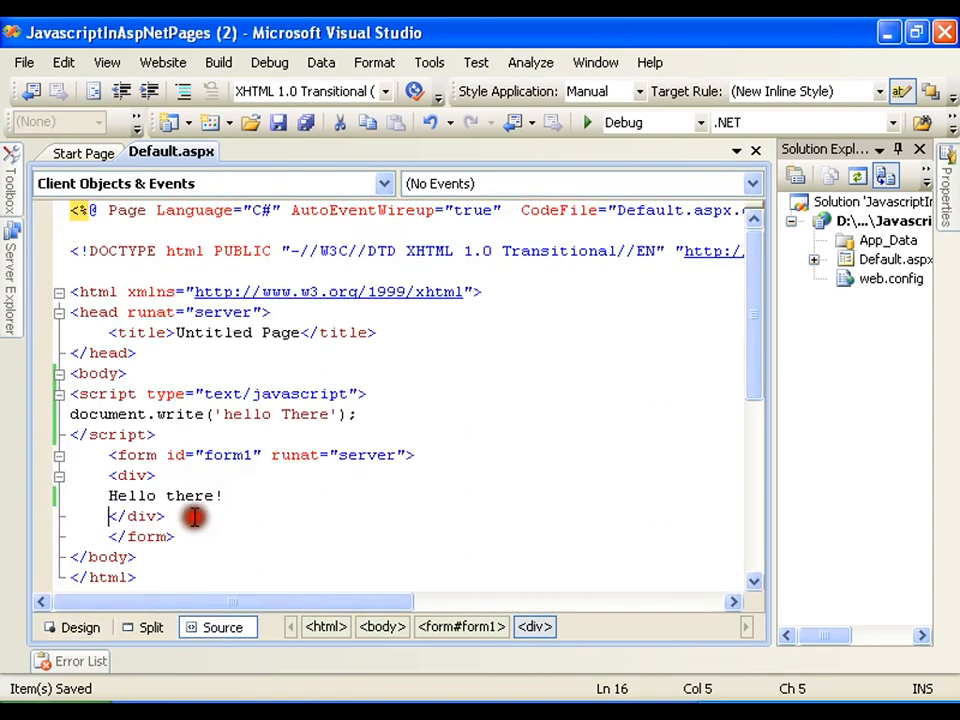
mouse_move(170, 414)
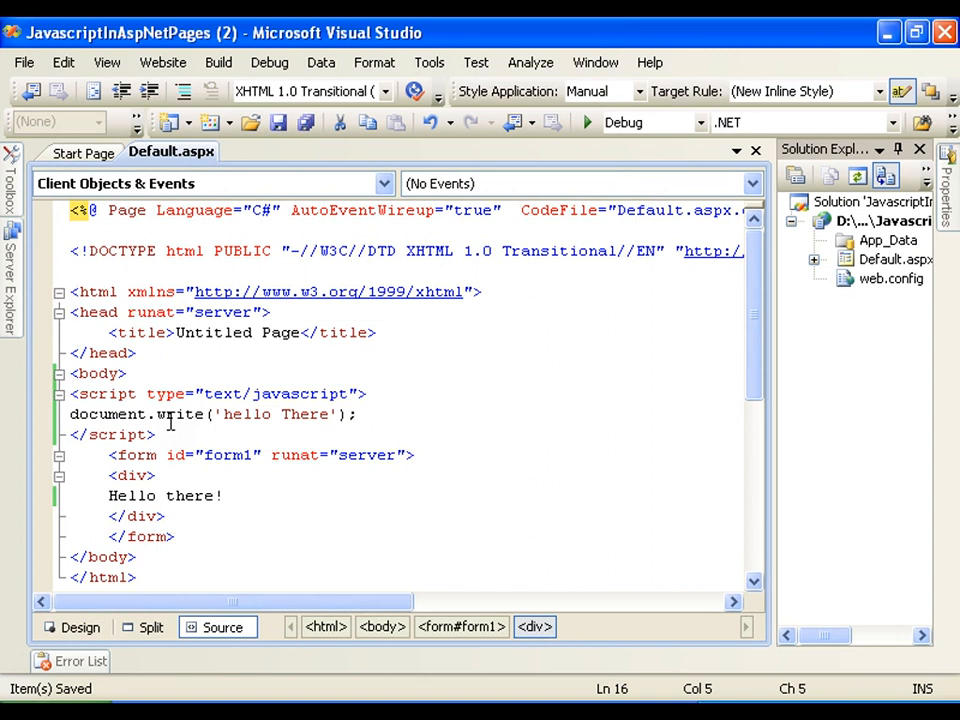
mouse_move(452, 292)
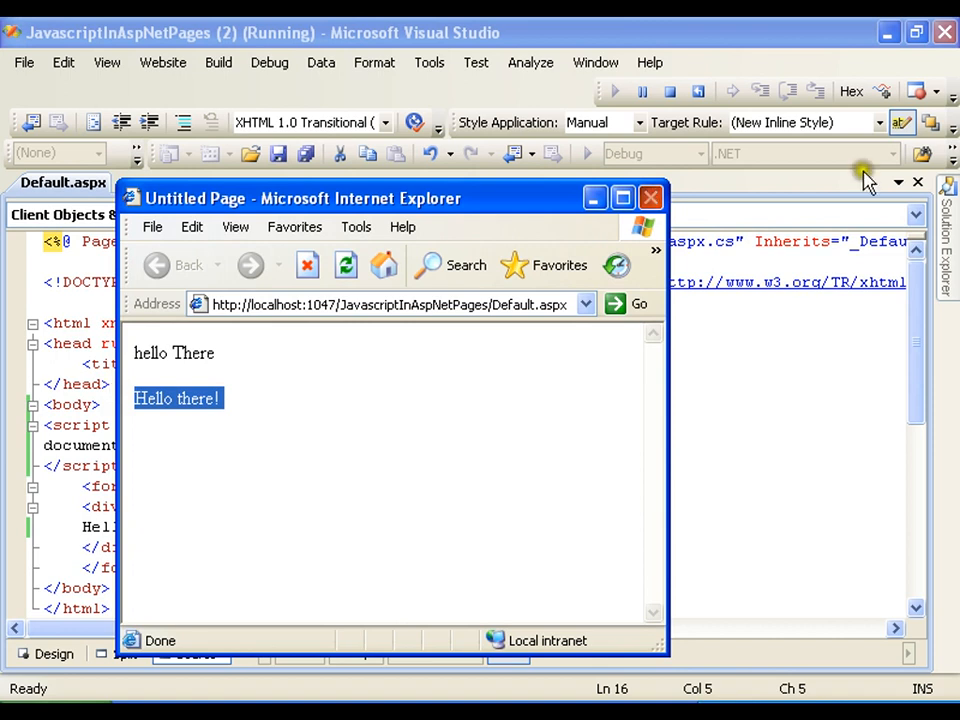
Close Internet Explorer after viewing hello There above Hello there!
left_click(652, 198)
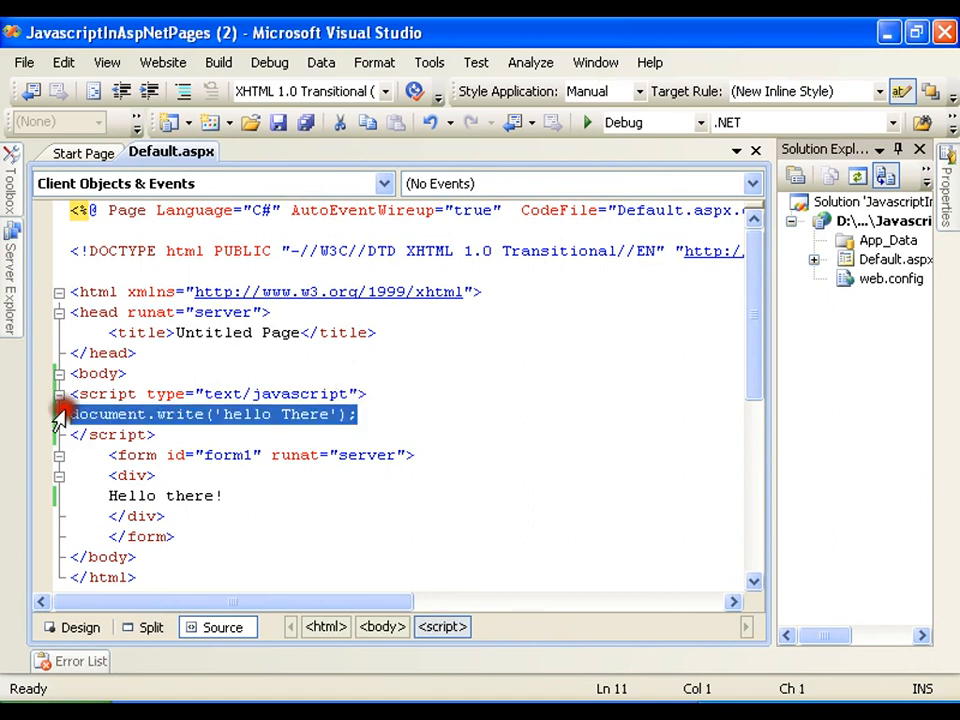
Declare var a=10; var b=20; var c=a+b; on a new line after the hello There statement
left_click(356, 414)
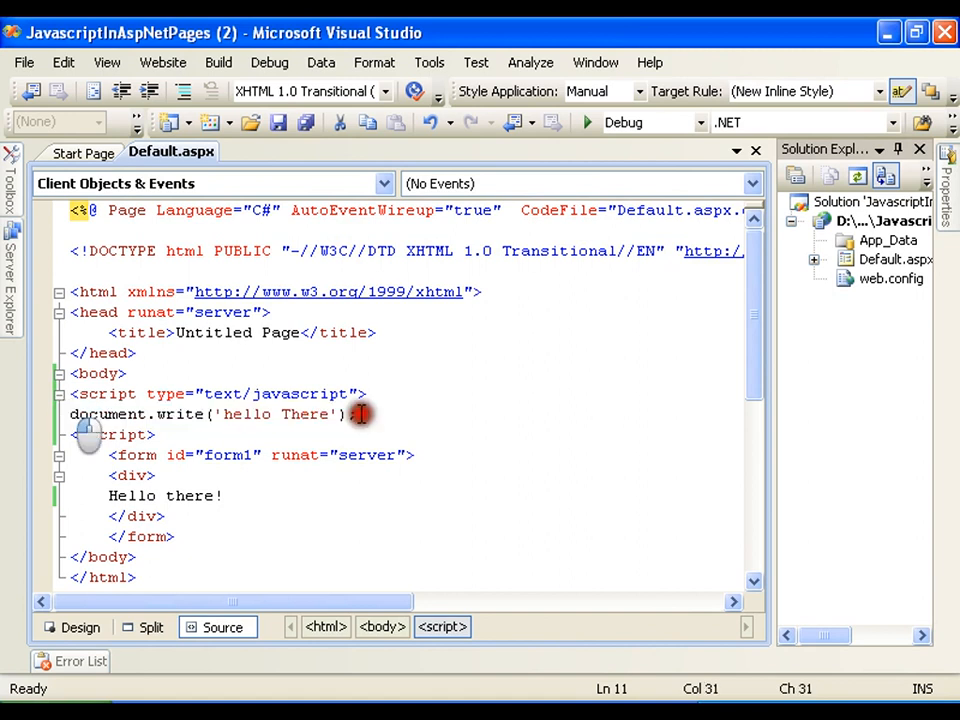
key("Return")
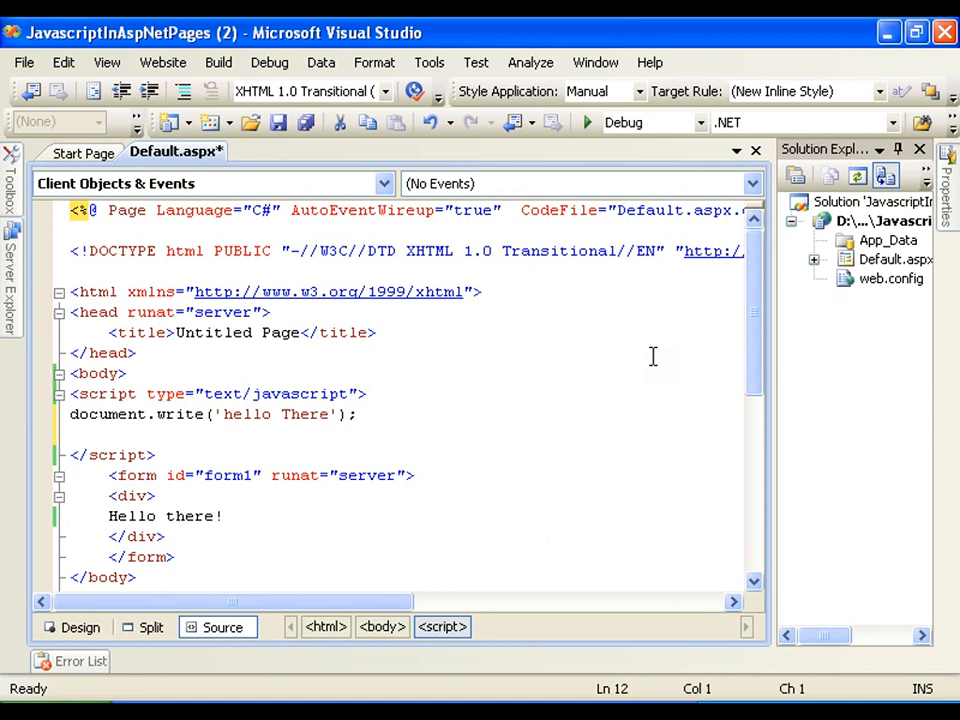
left_click(70, 434)
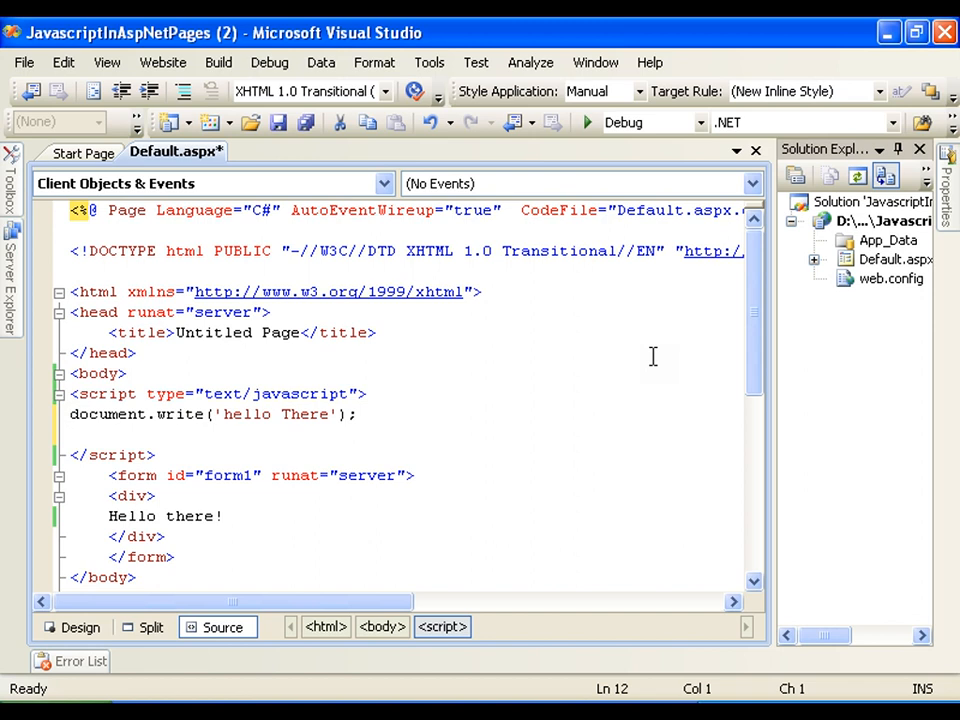
type("va")
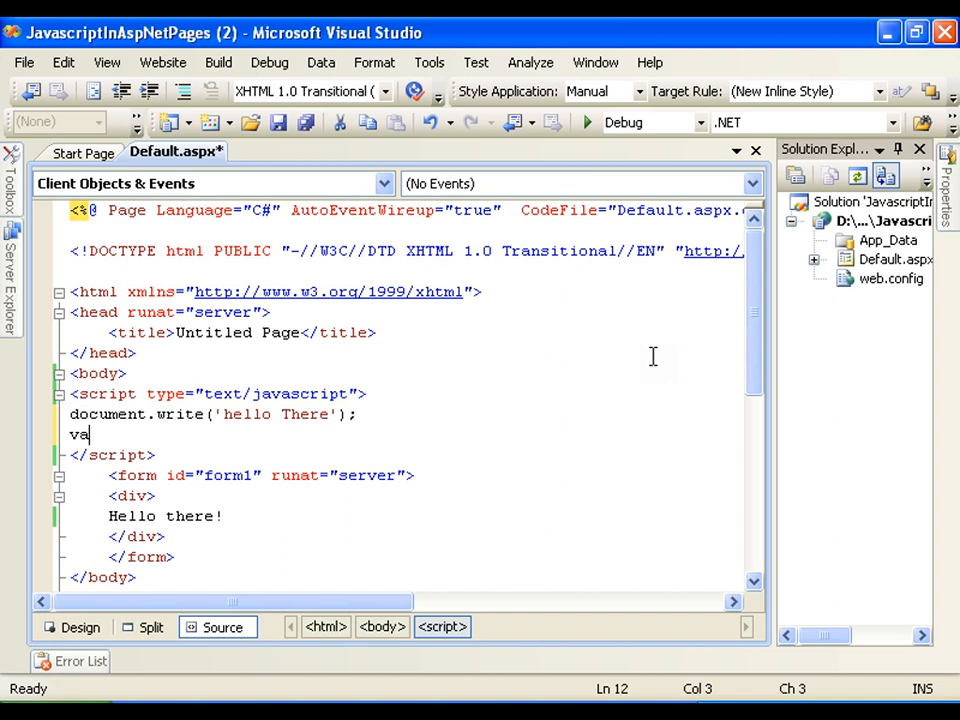
type("r")
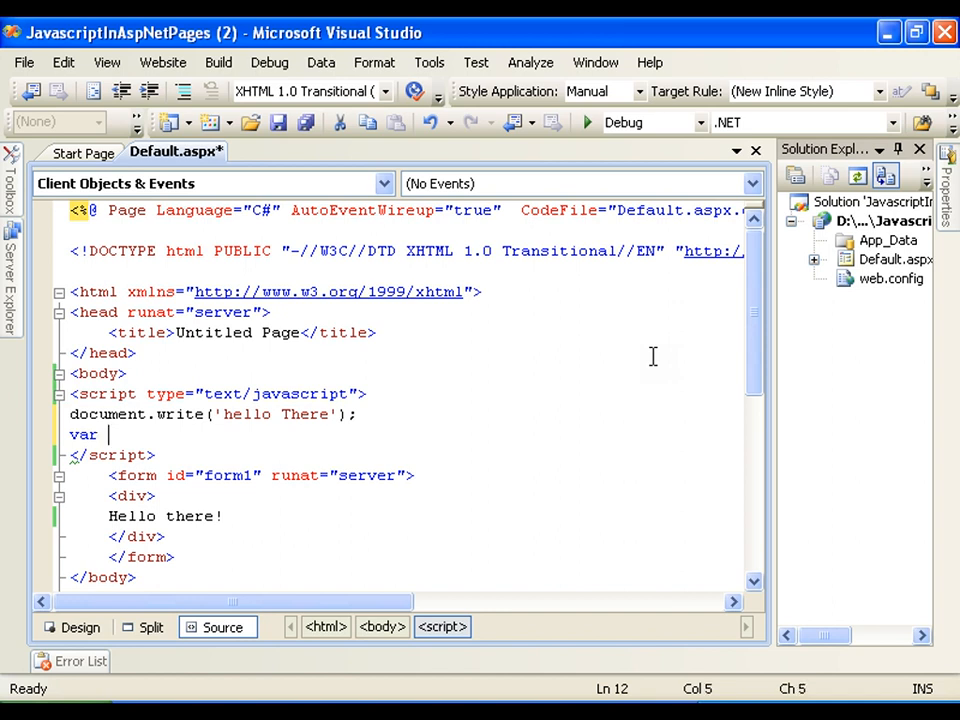
type("a=")
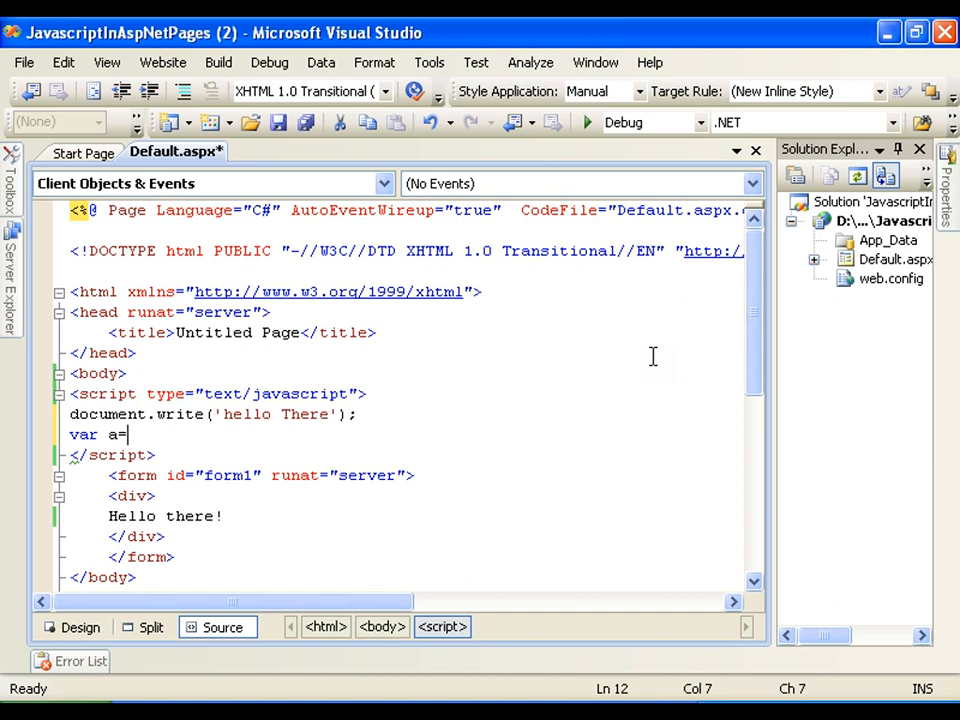
type("10;")
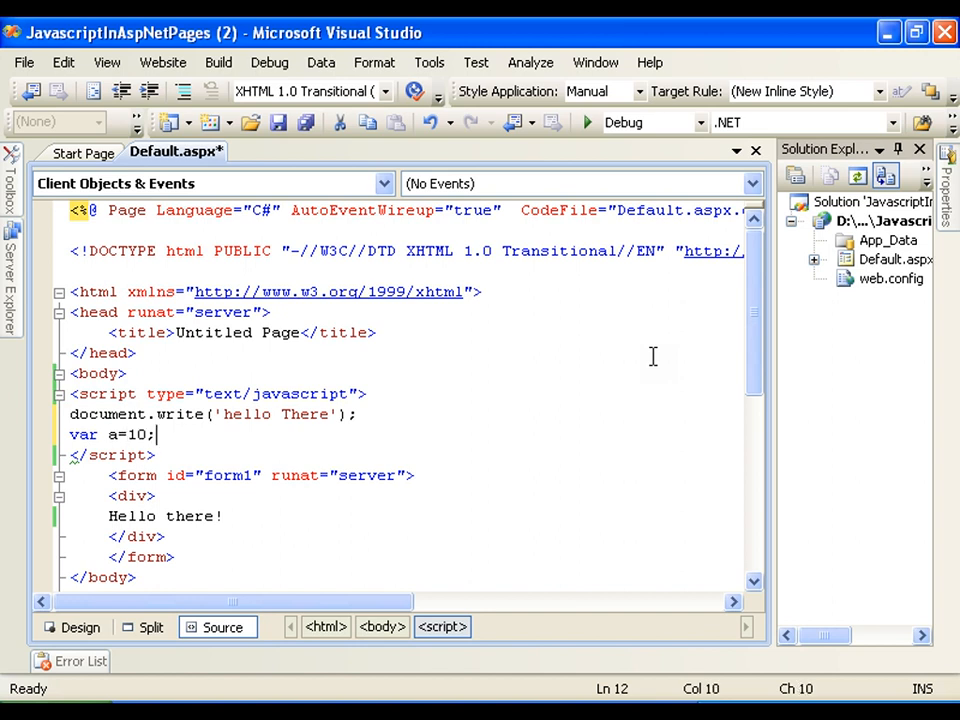
mouse_move(704, 196)
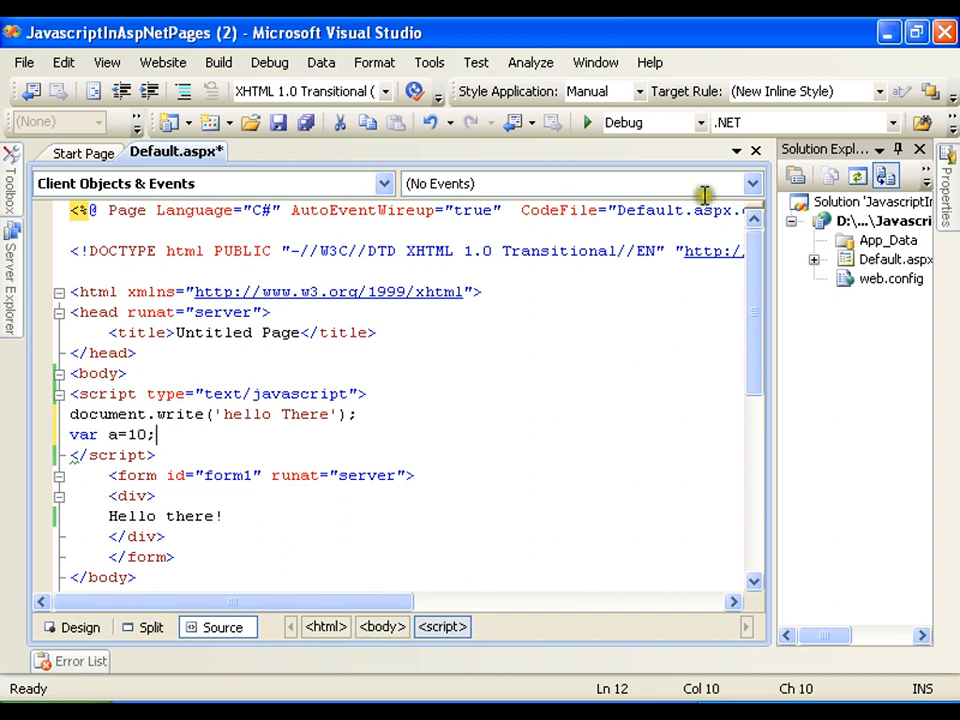
left_click(108, 434)
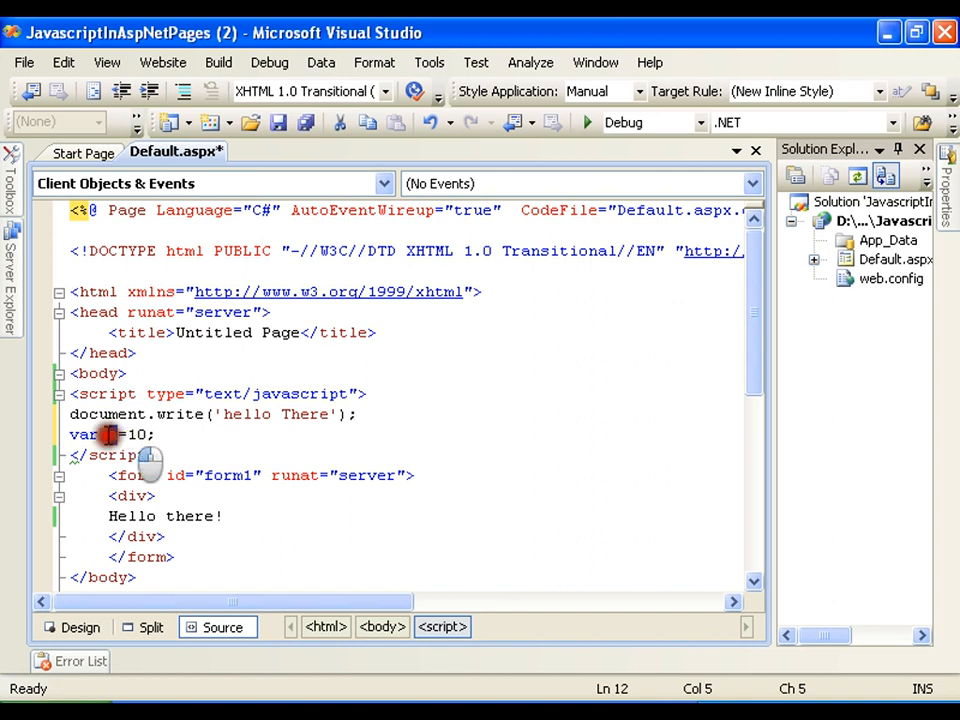
type("a")
type("var")
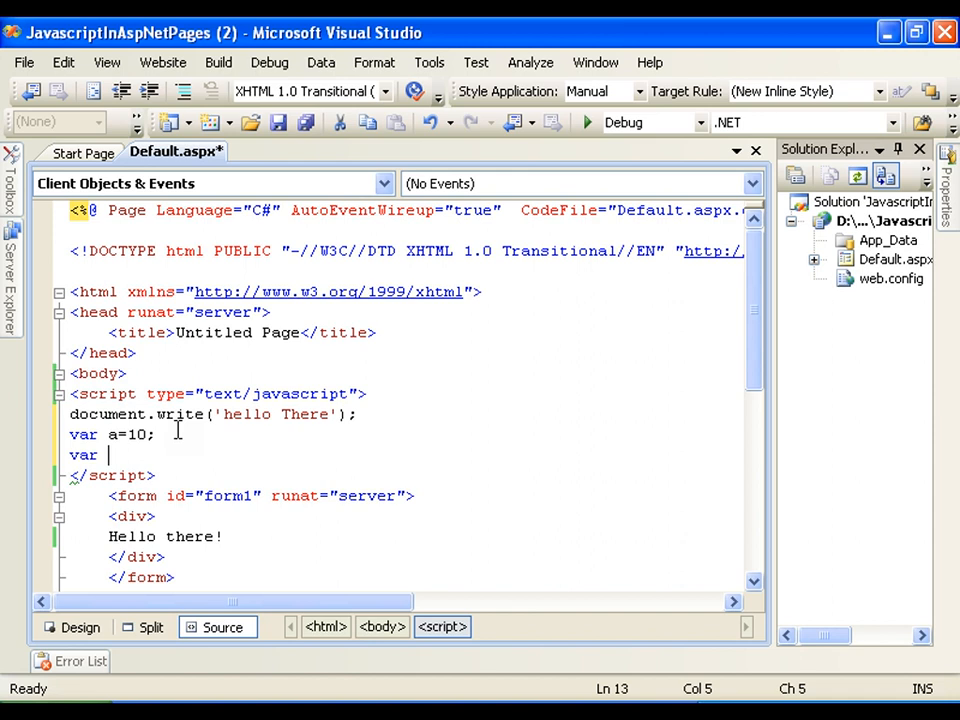
type("b=2")
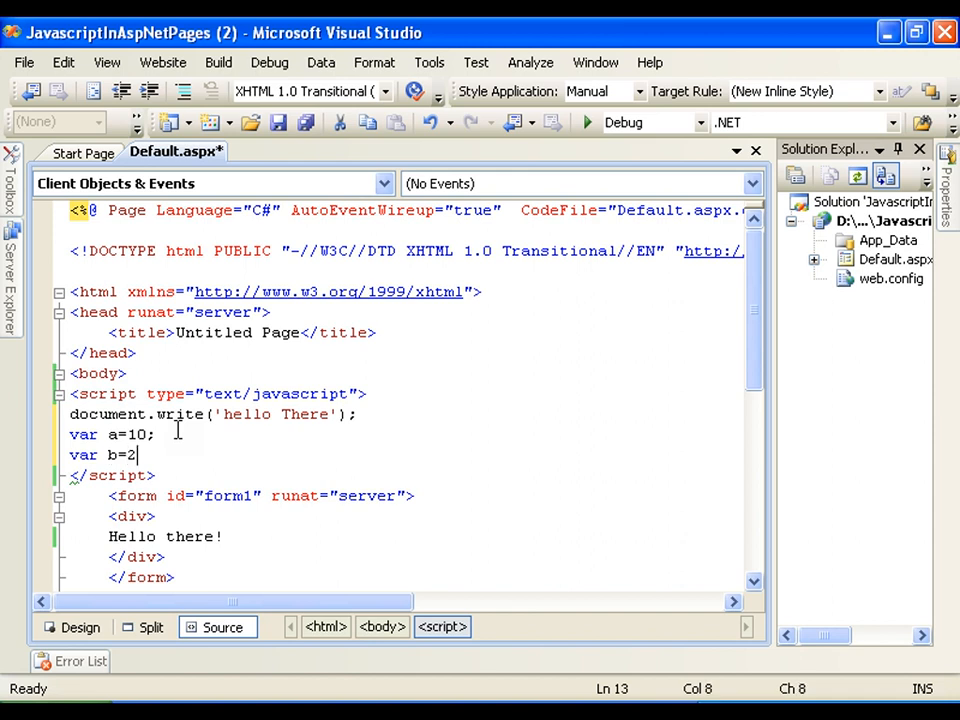
type("0;")
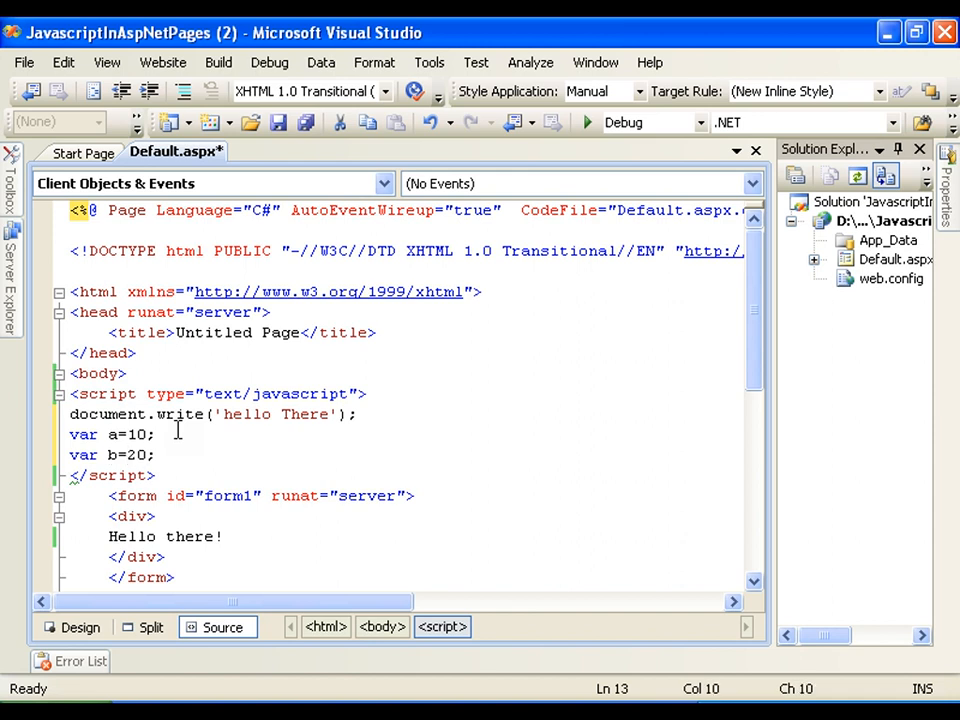
type("va")
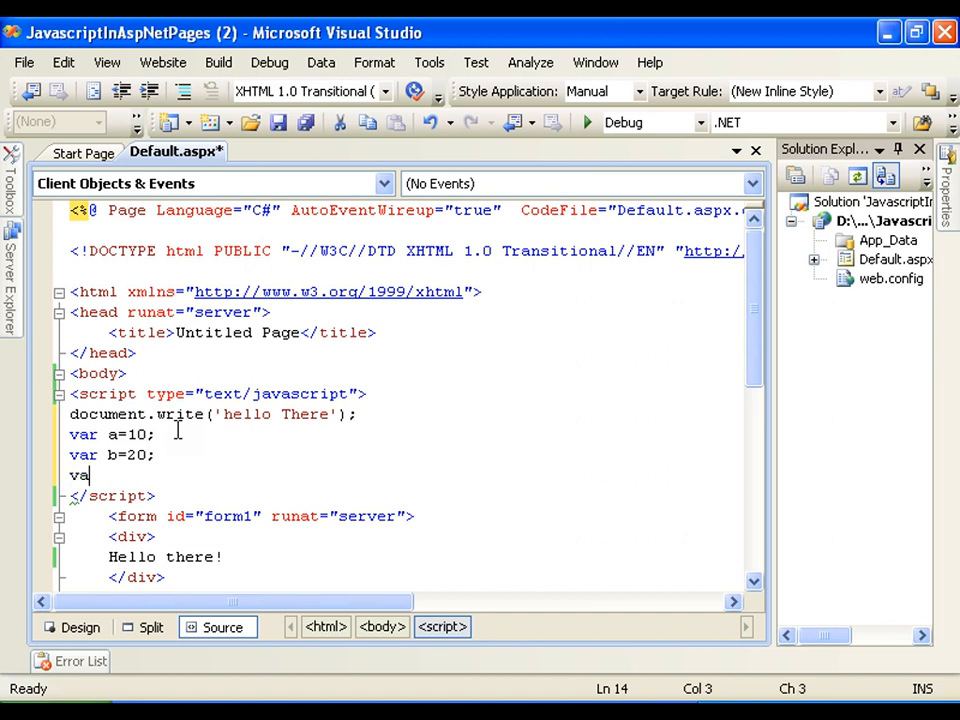
type("r c=")
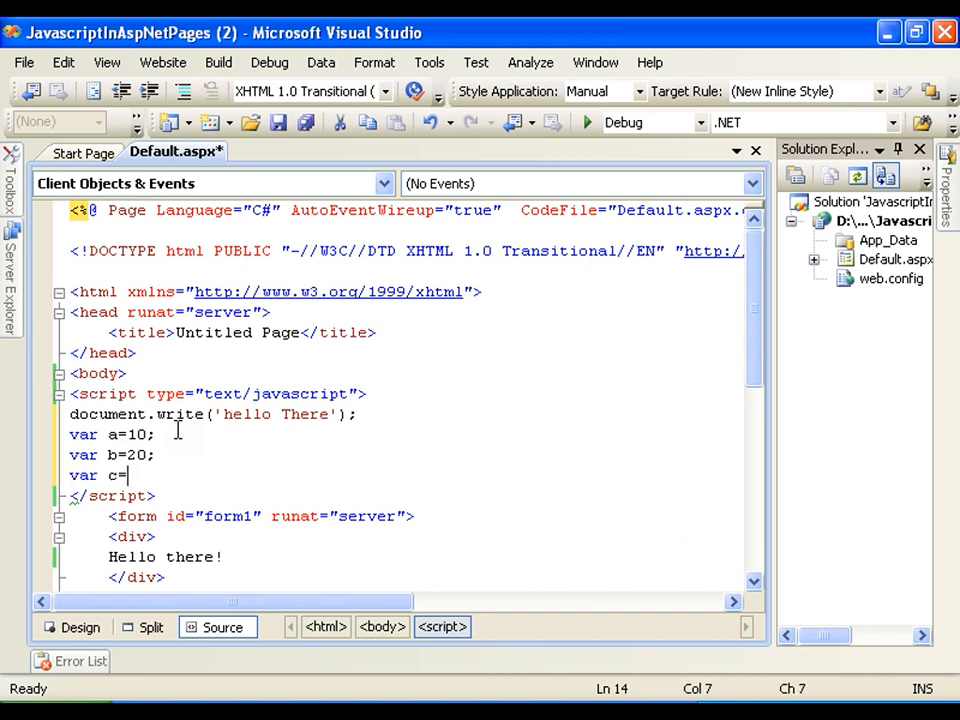
type("a+b")
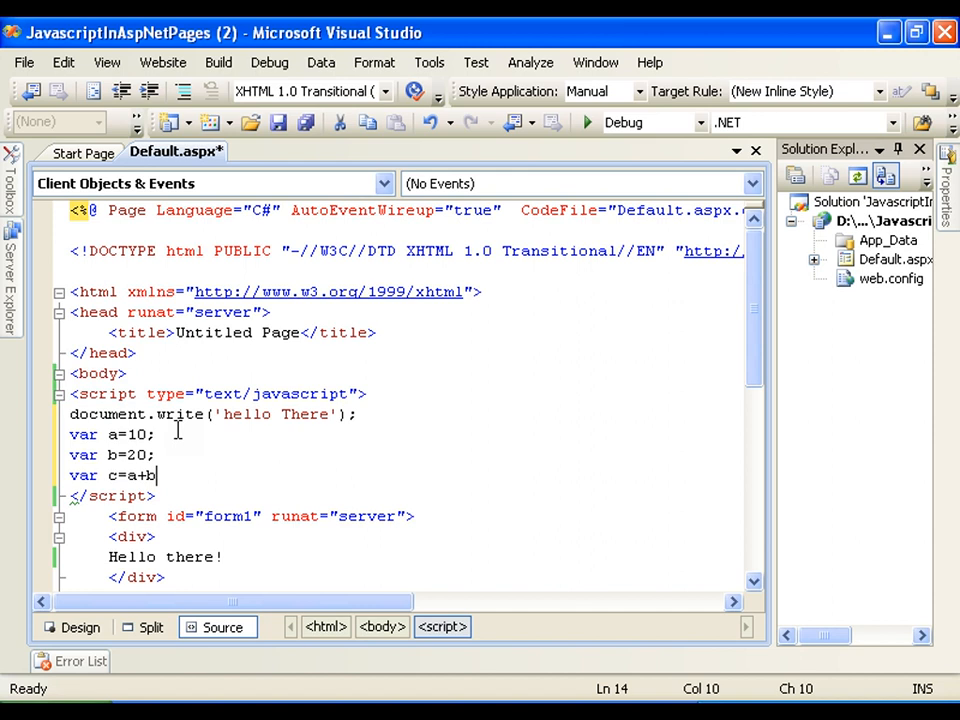
type(";")
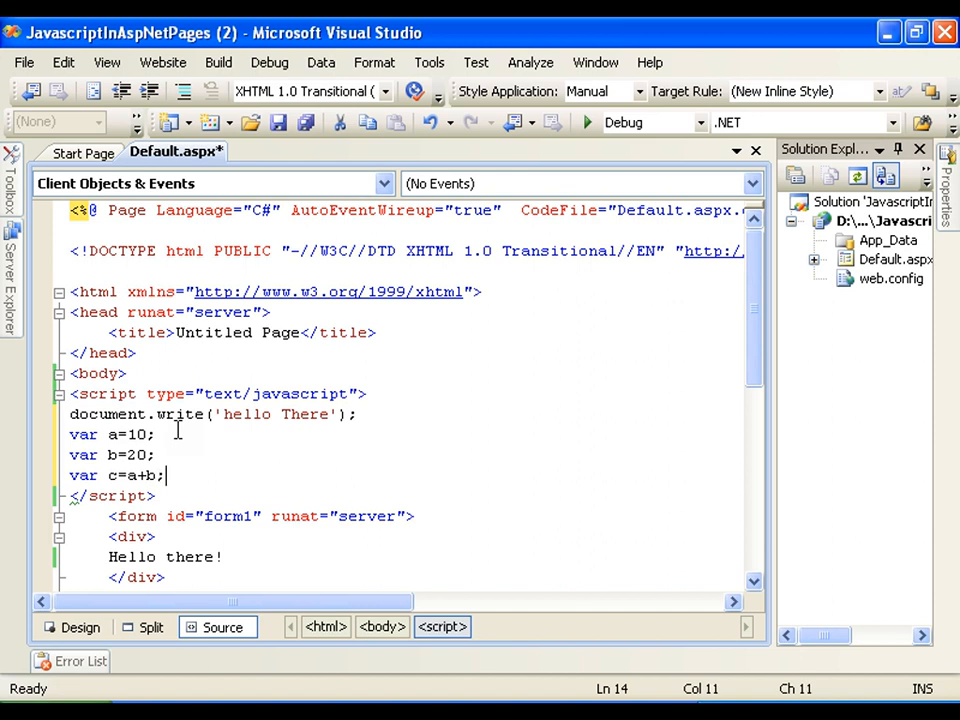
Add document.write('Result is '+c); on the next line of the script
key("Return")
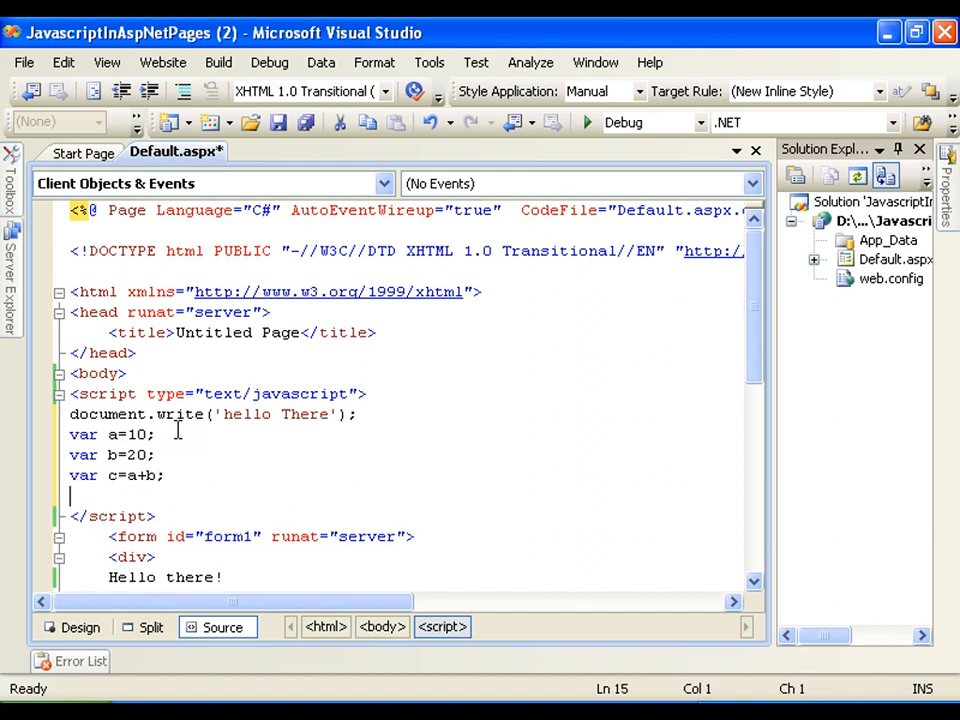
type("d")
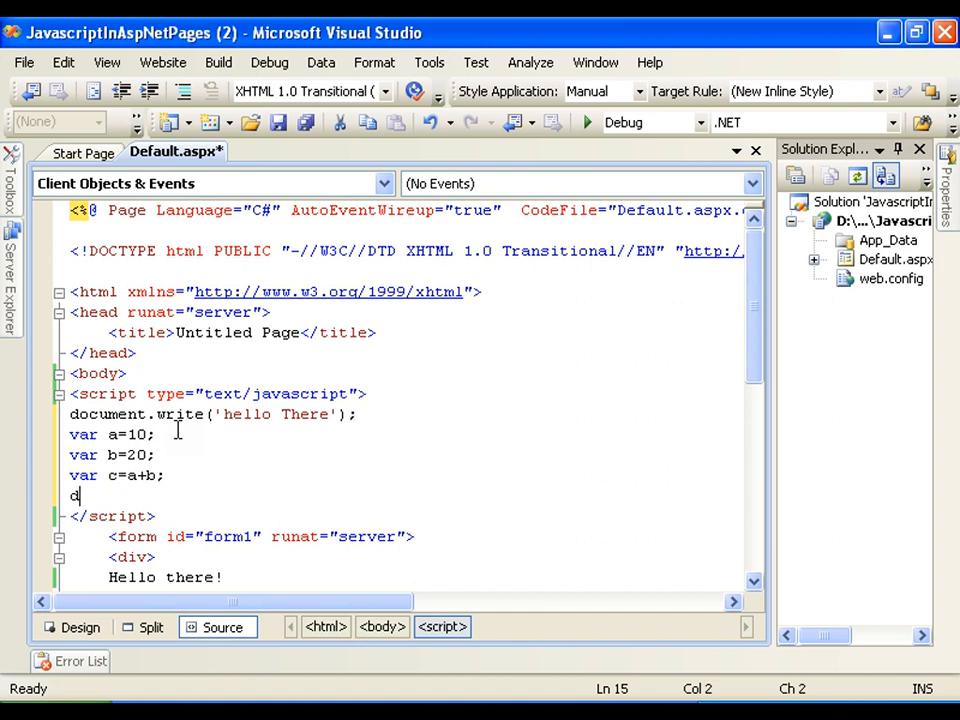
type("ocument.")
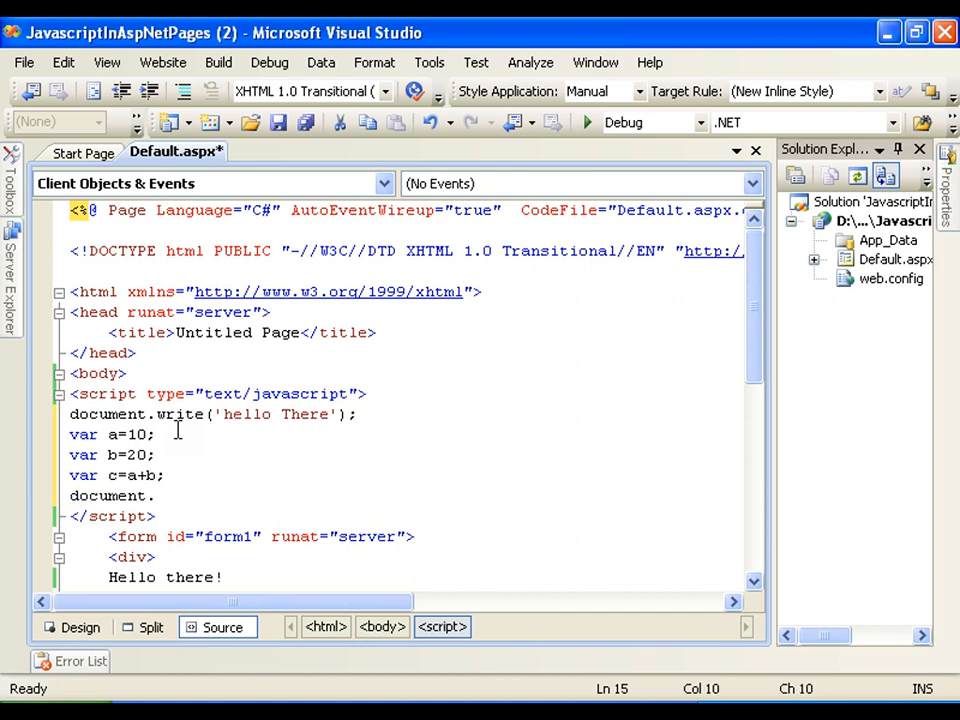
type("w")
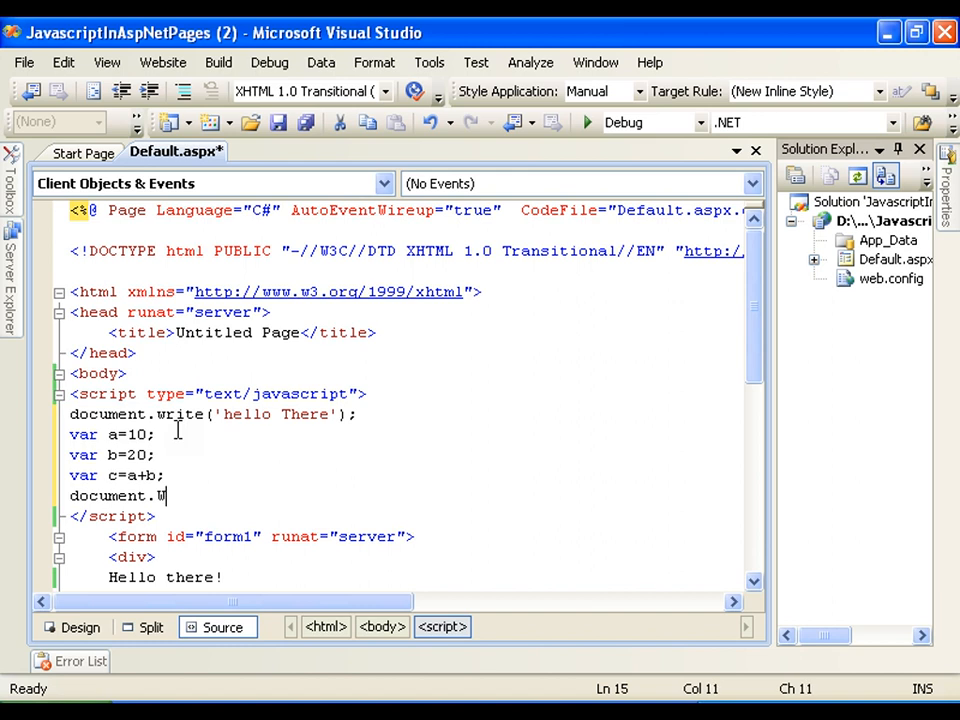
type("rite(\"")
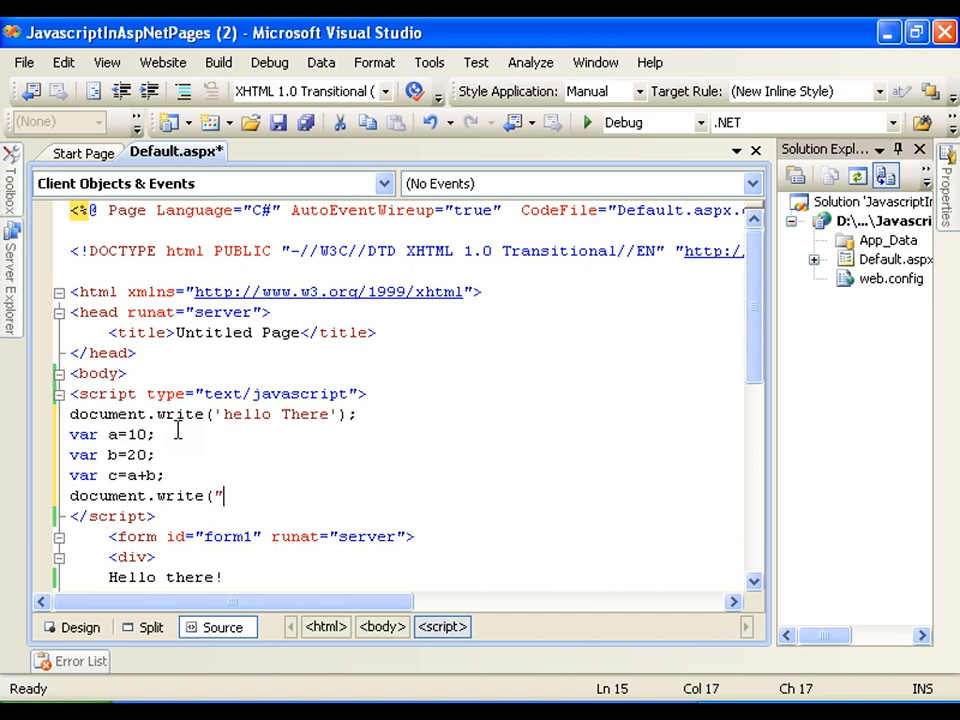
key("BackSpace")
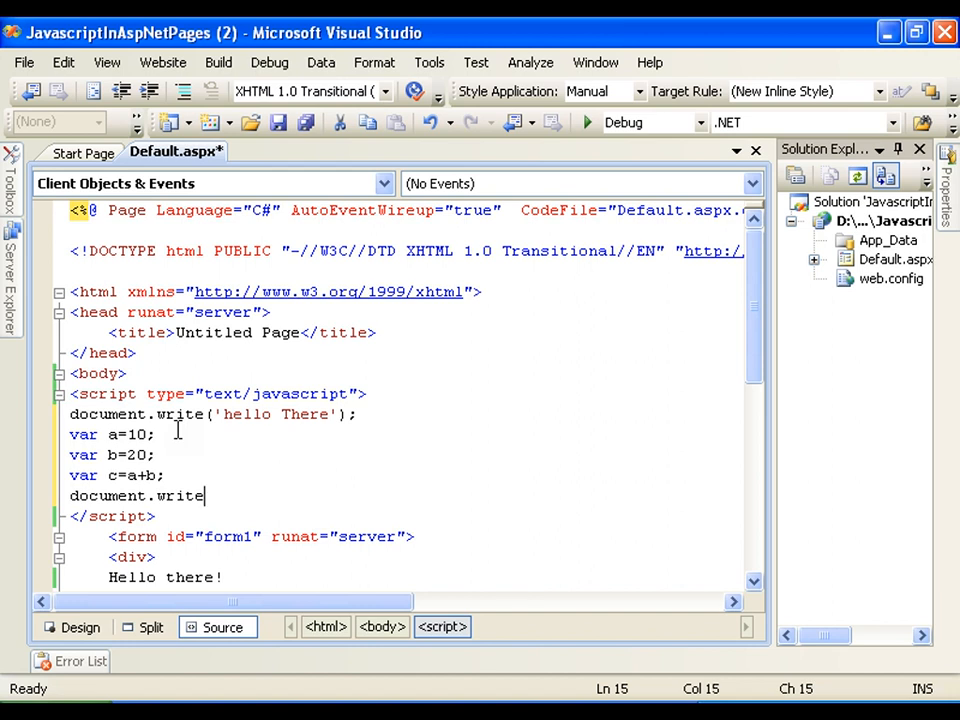
type("('Re")
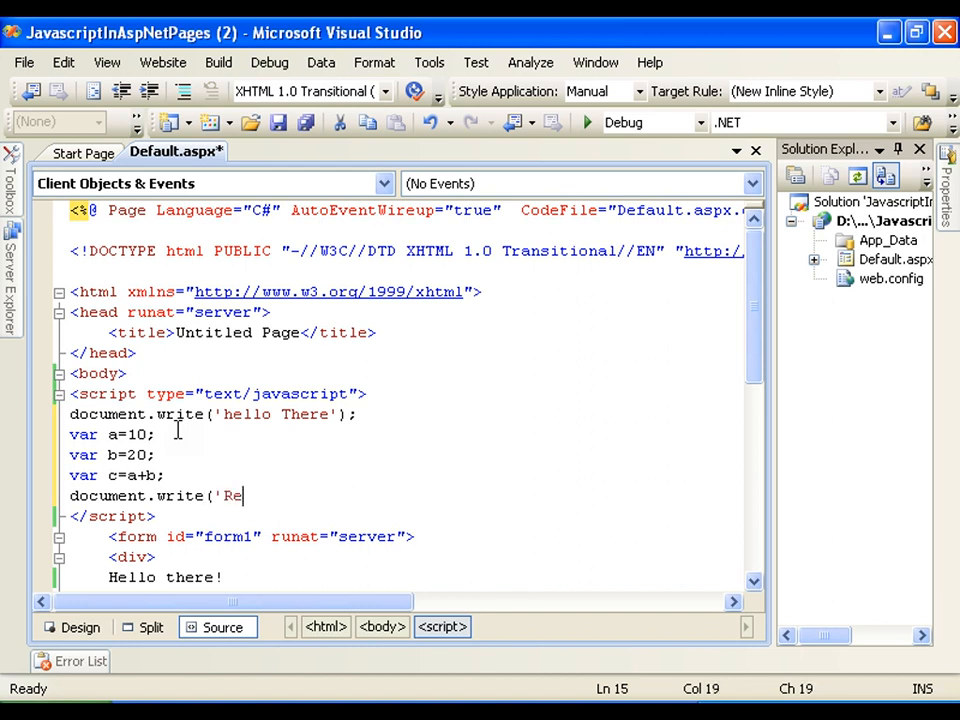
type("sult i")
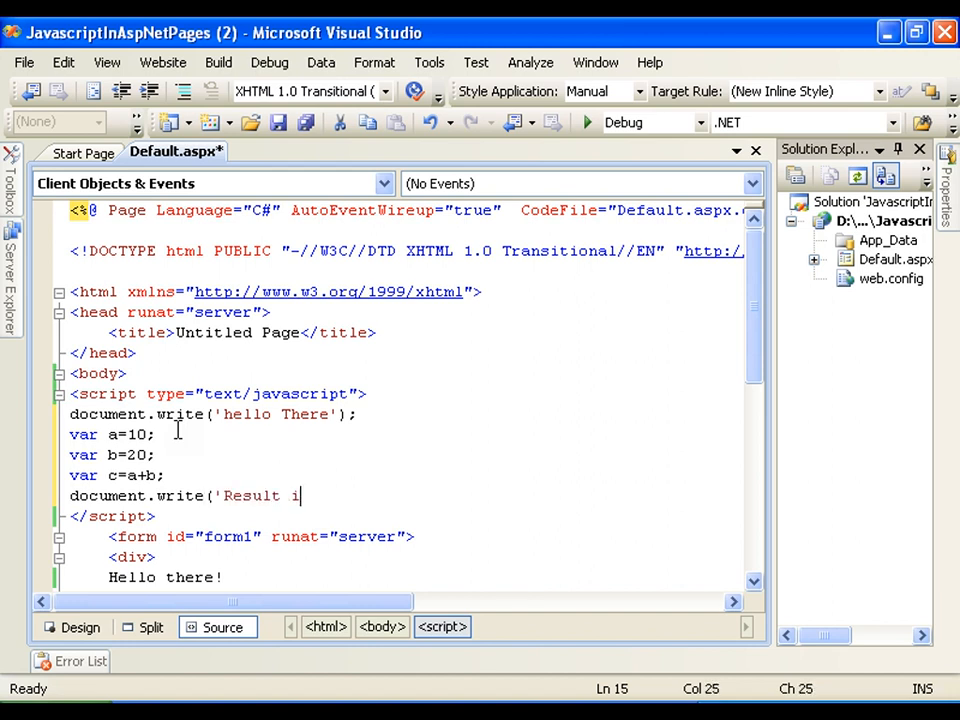
type("s '")
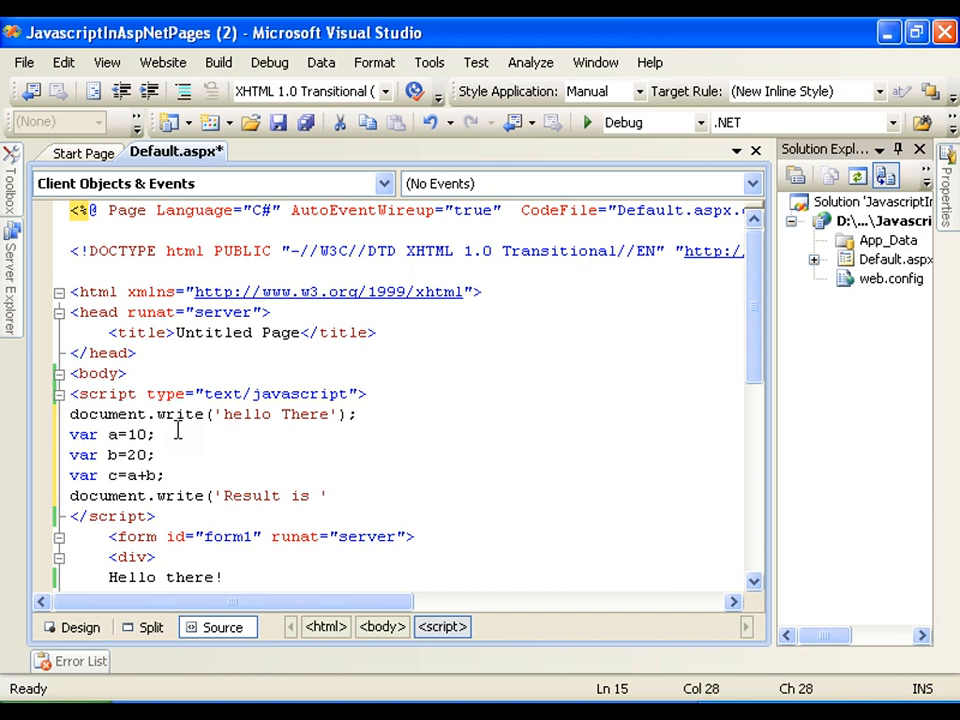
type("+c")
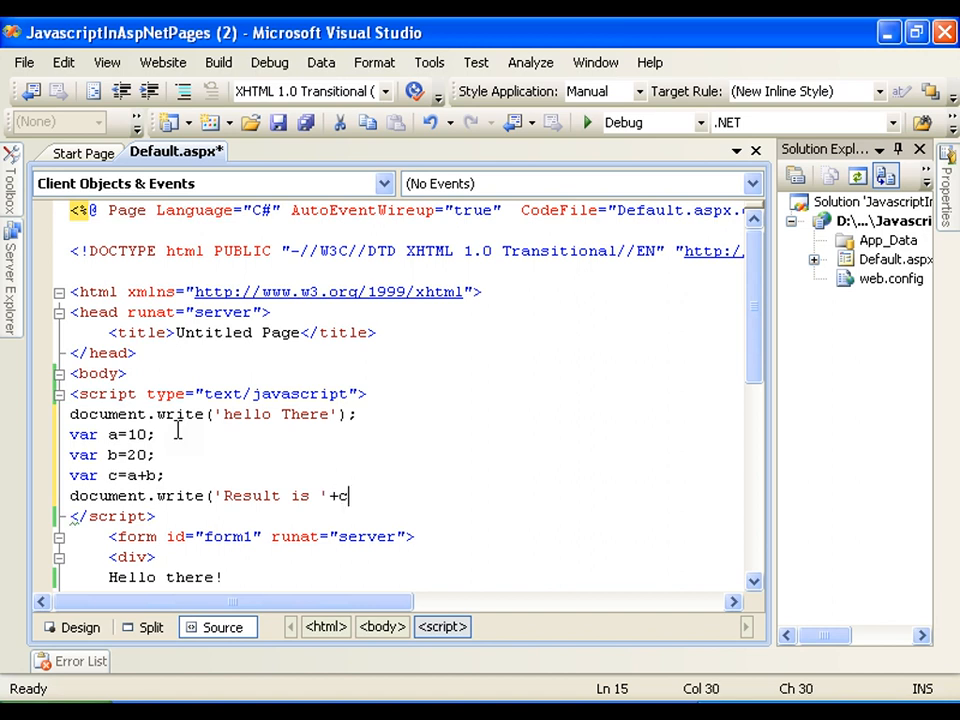
type(");")
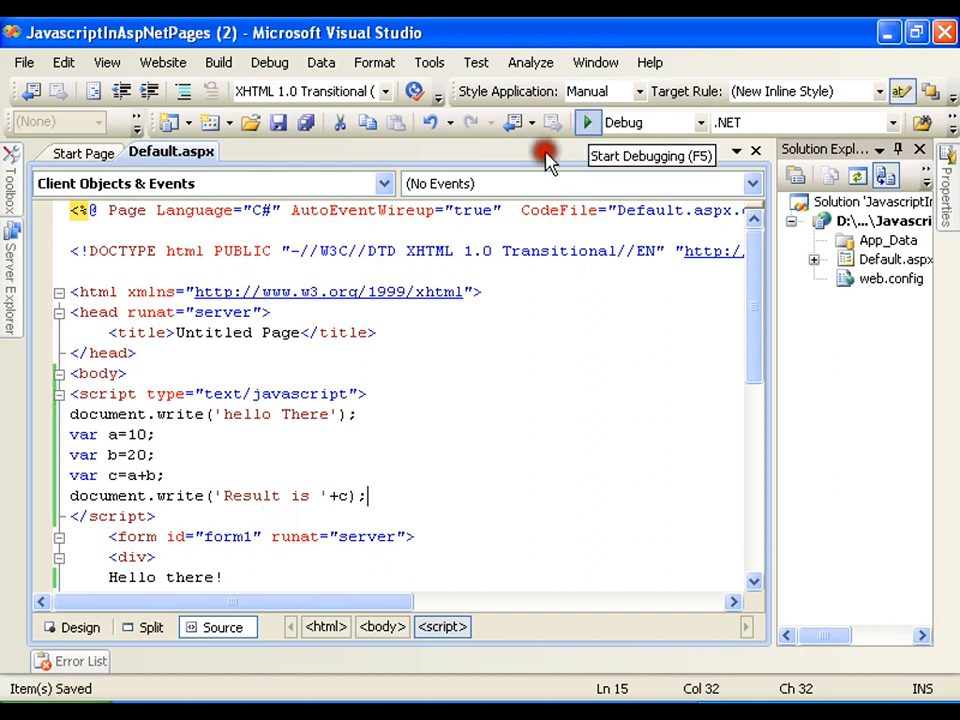
Run the page, select the result 30 in Internet Explorer, then close the browser
left_click(588, 122)
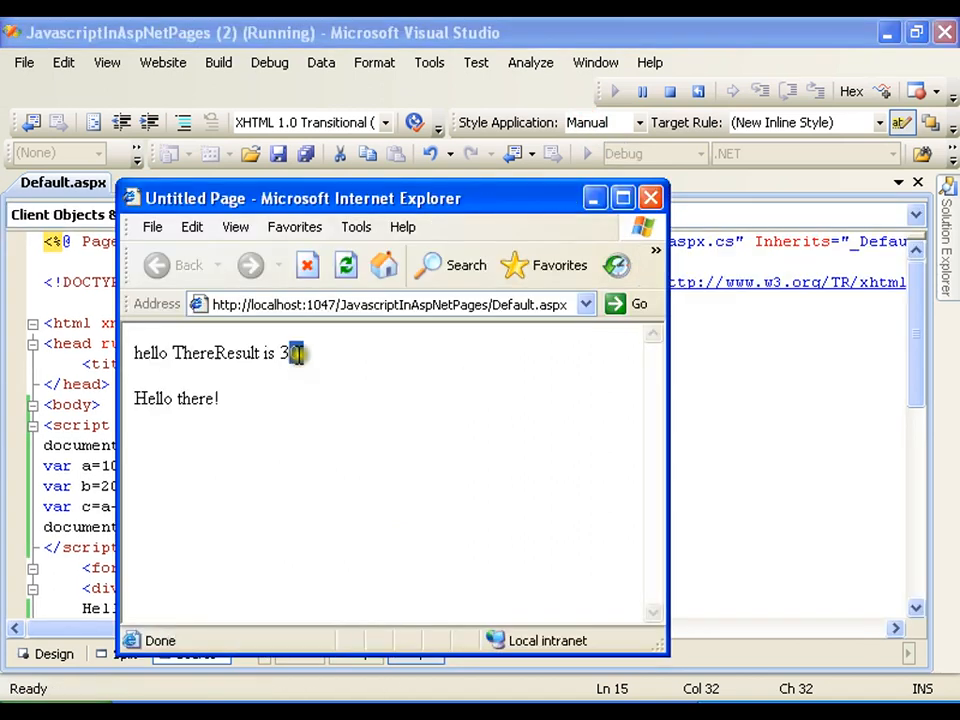
double_click(296, 352)
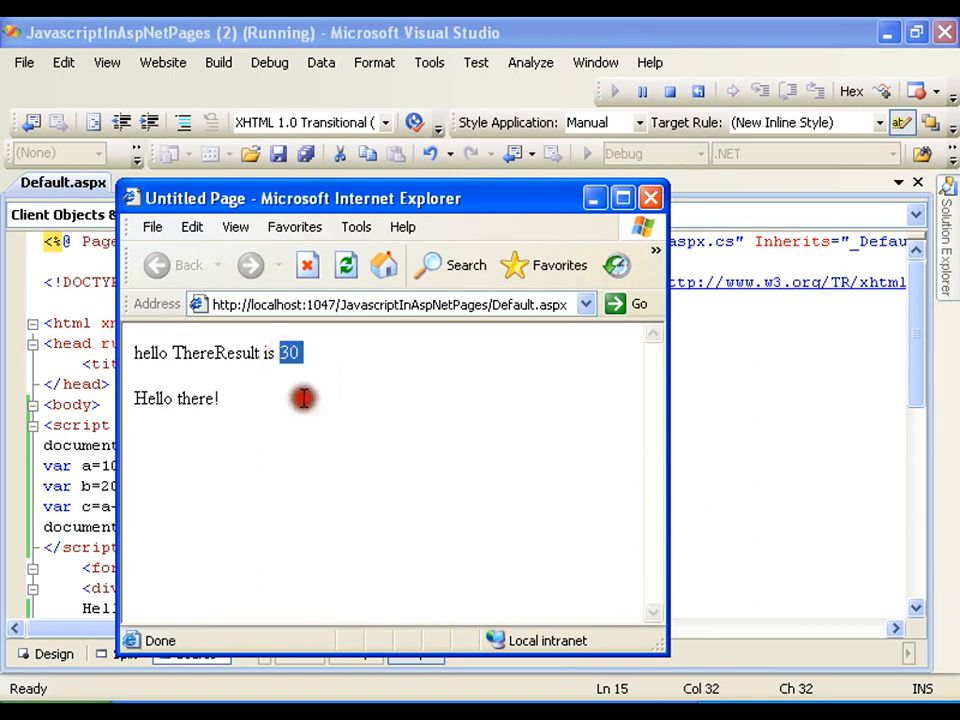
left_click(650, 198)
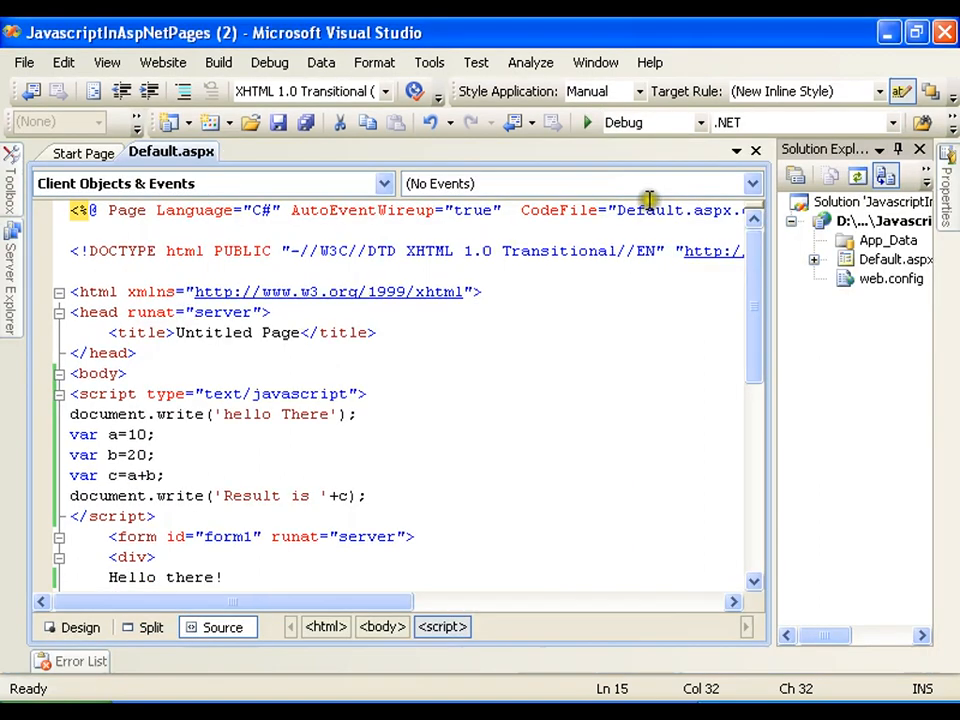
Add if(a>b) writing '<br> a is Greater' below the Result line
scroll("down", 3)
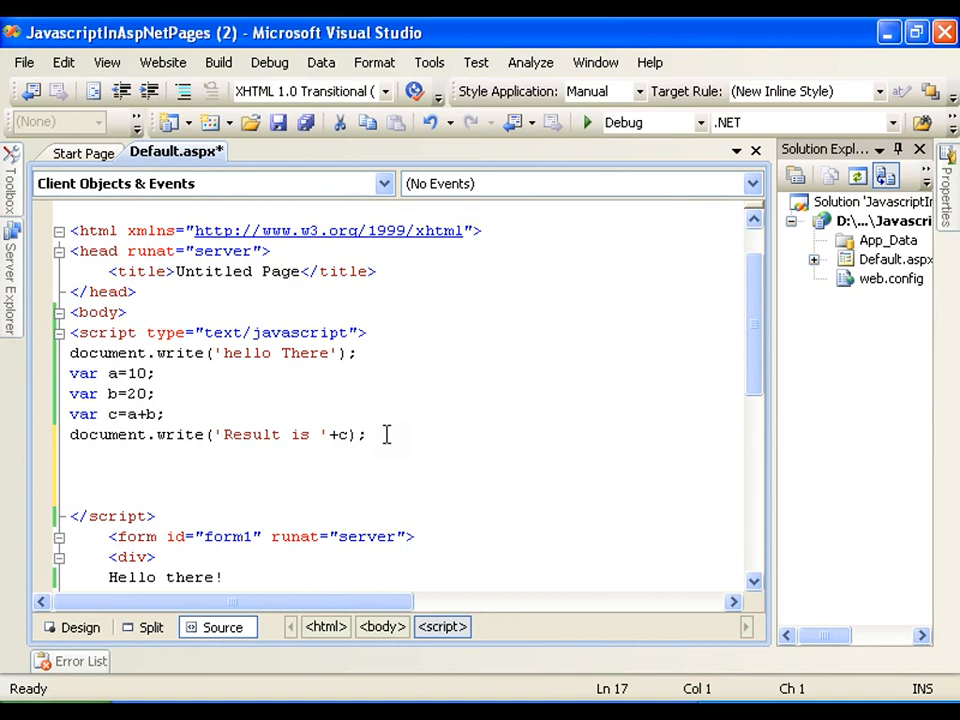
type("if(")
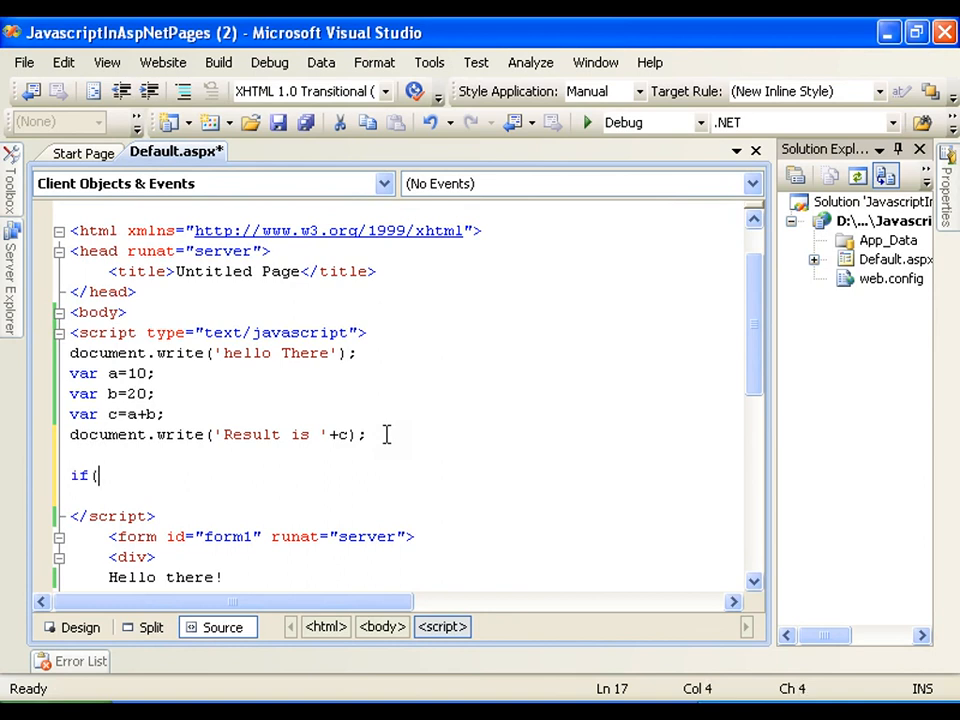
type("a")
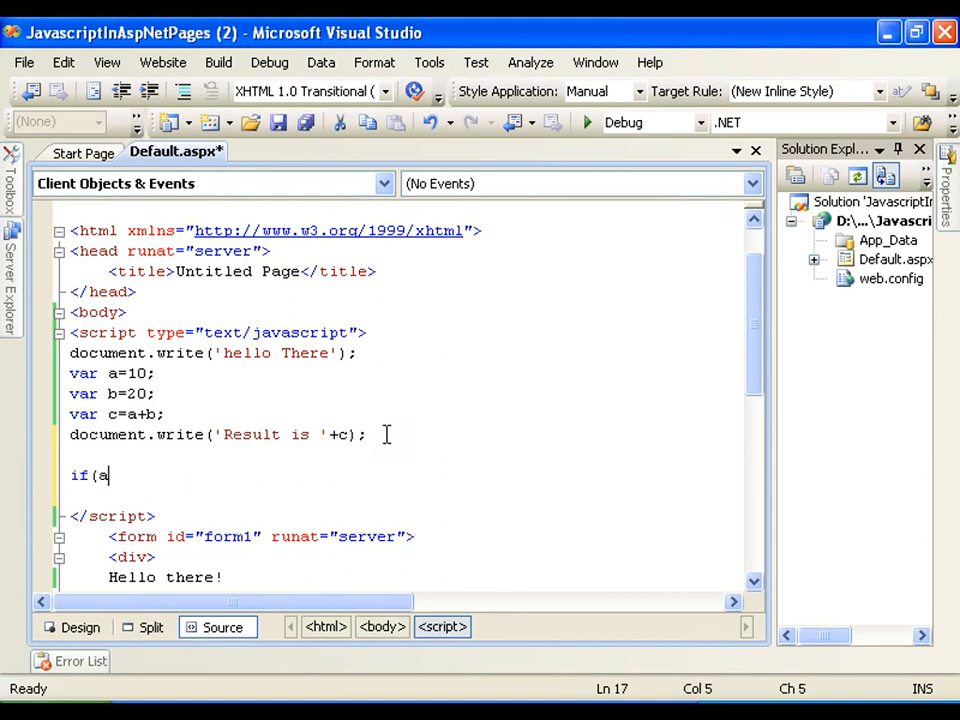
type(".")
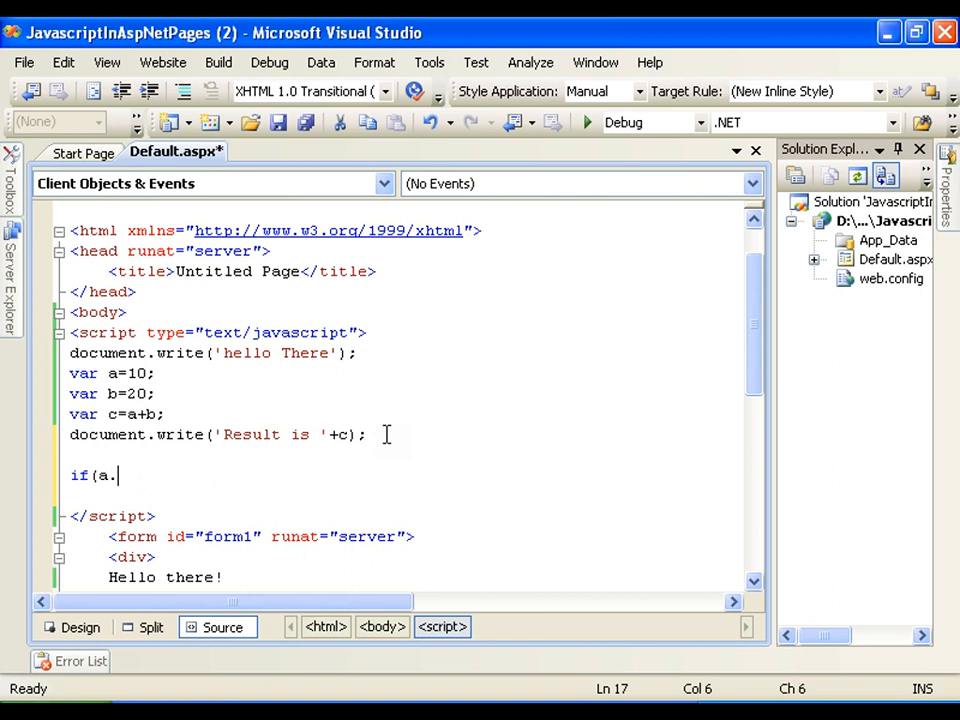
type(">b")
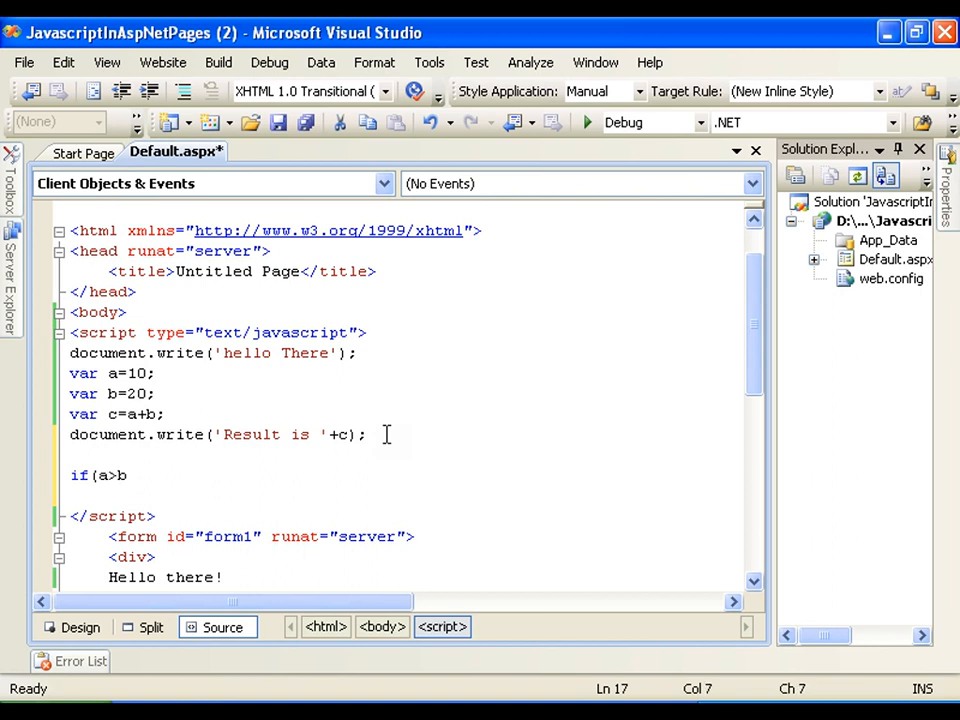
key("enter")
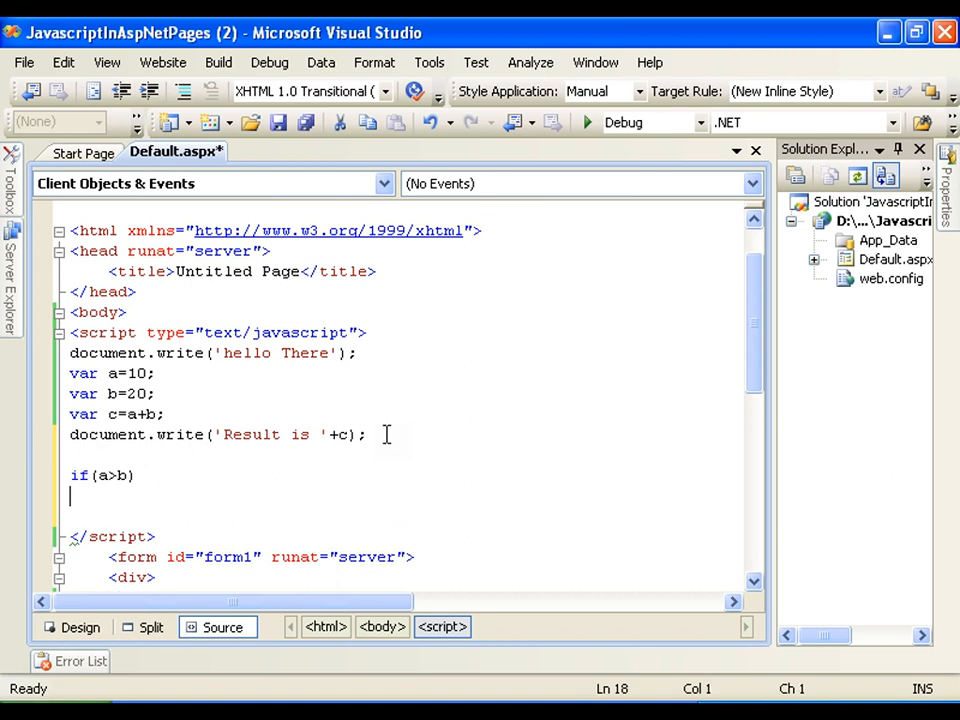
type("document.")
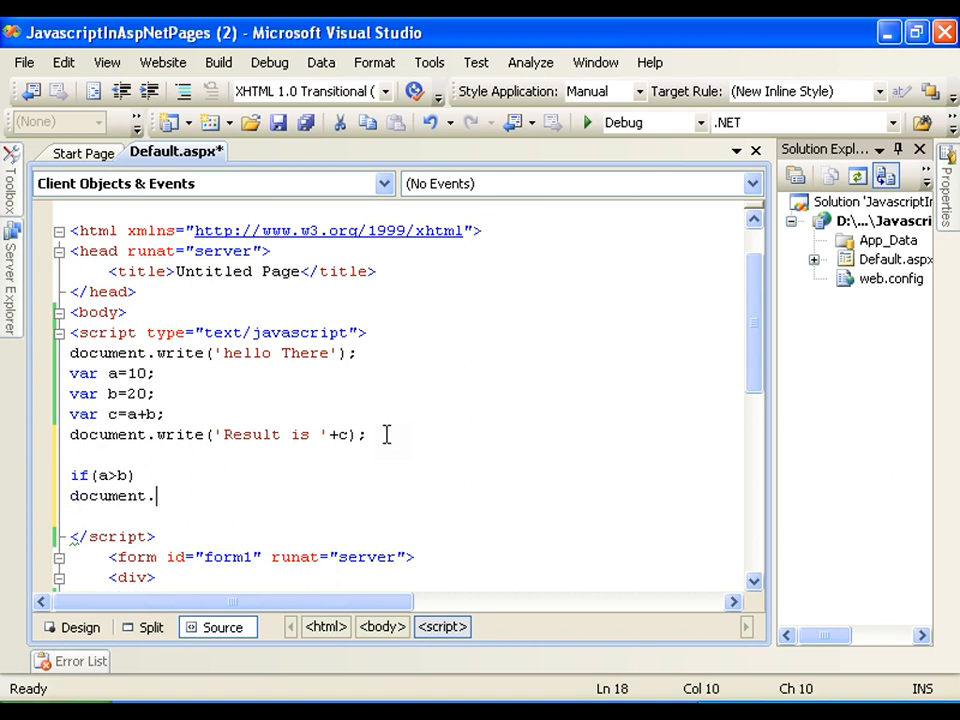
type("write(")
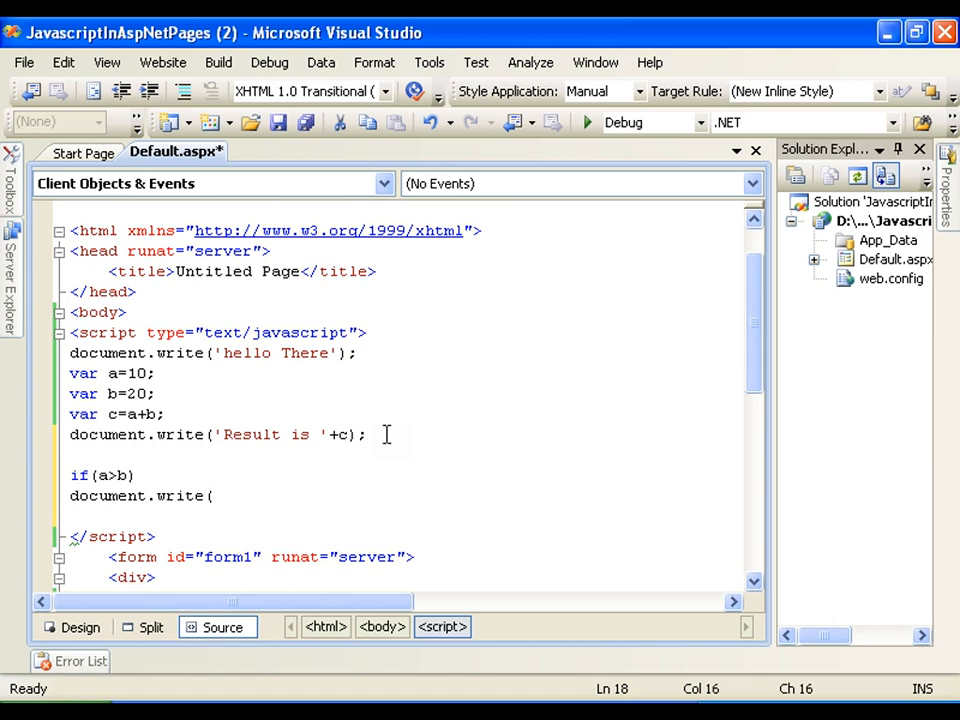
type("'a i")
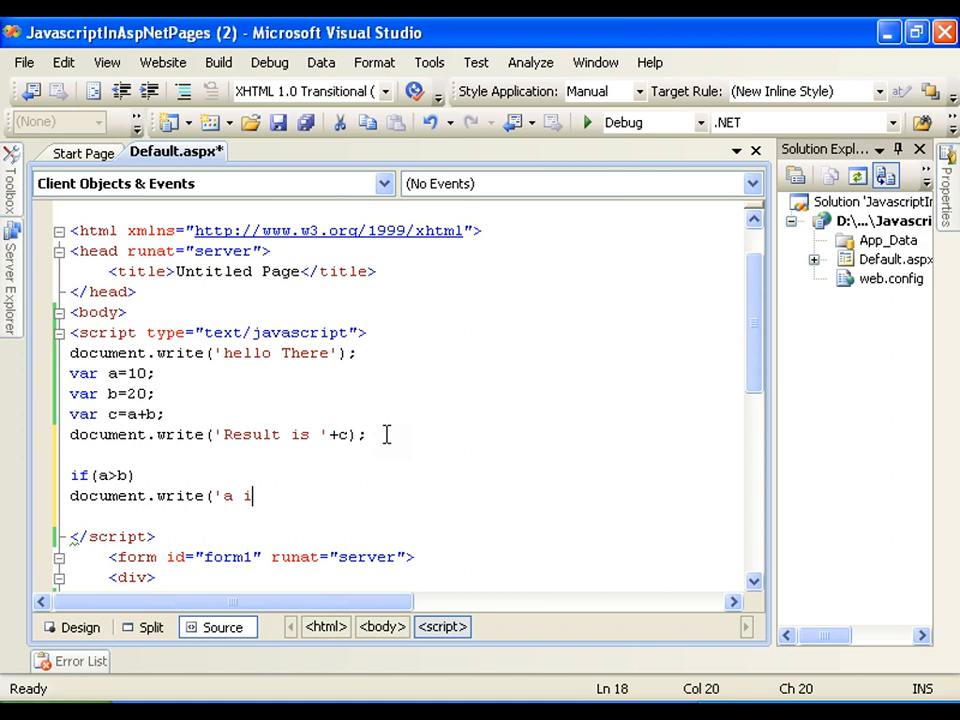
type("is Grea")
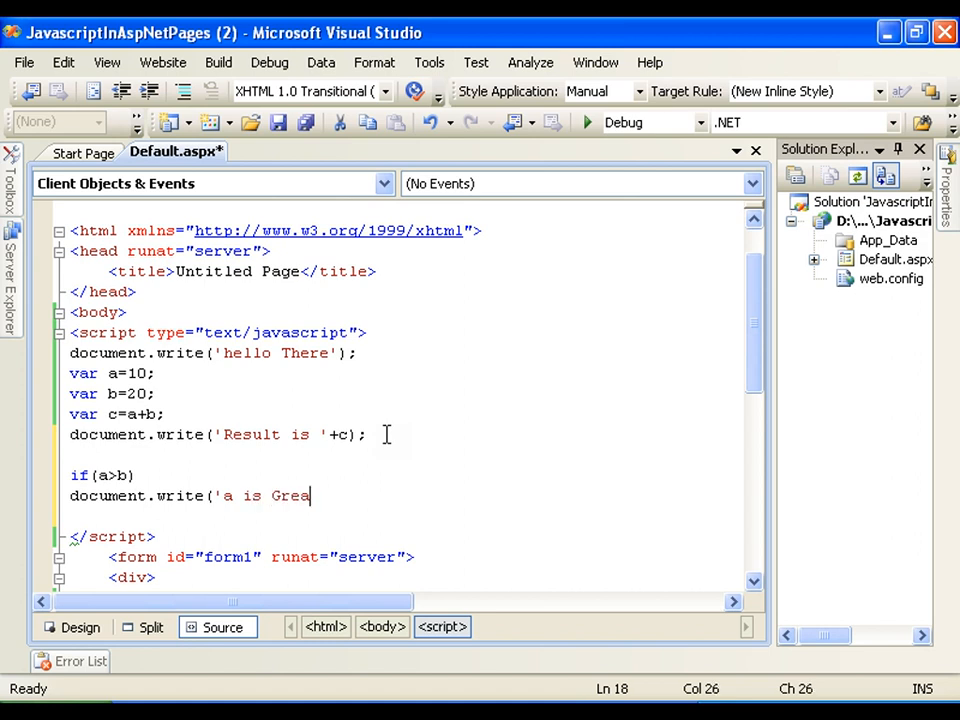
type("ter');")
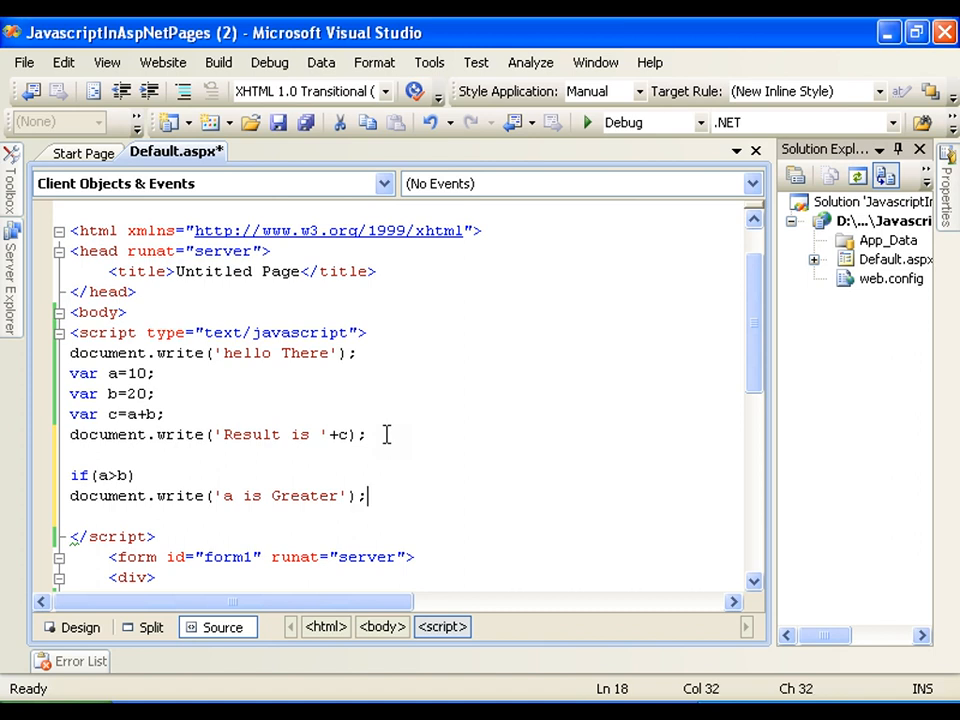
left_click(230, 496)
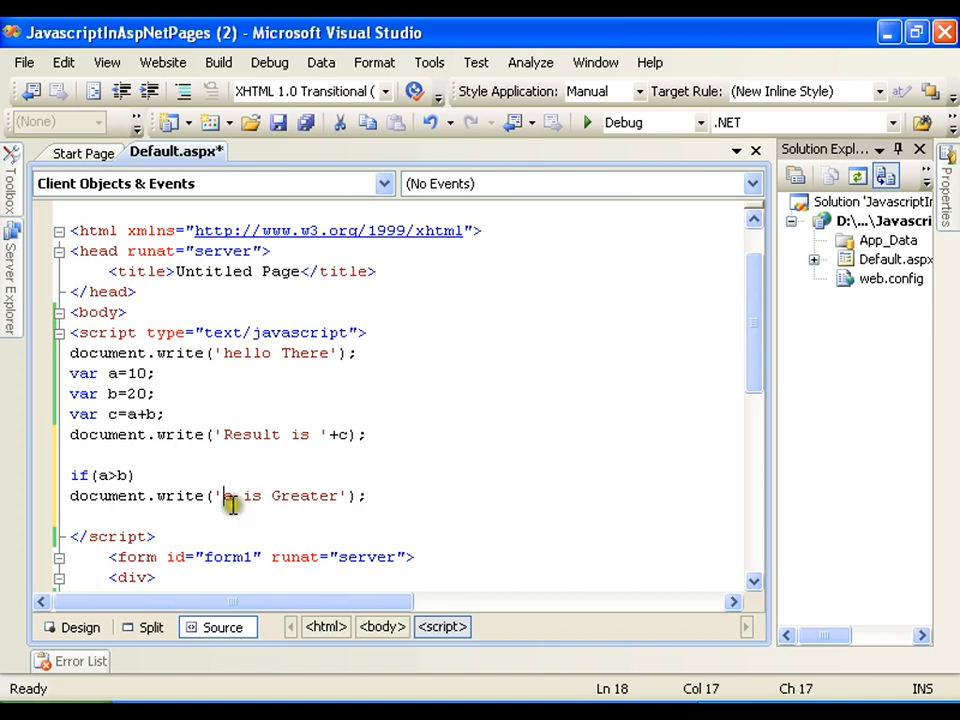
type("<br>")
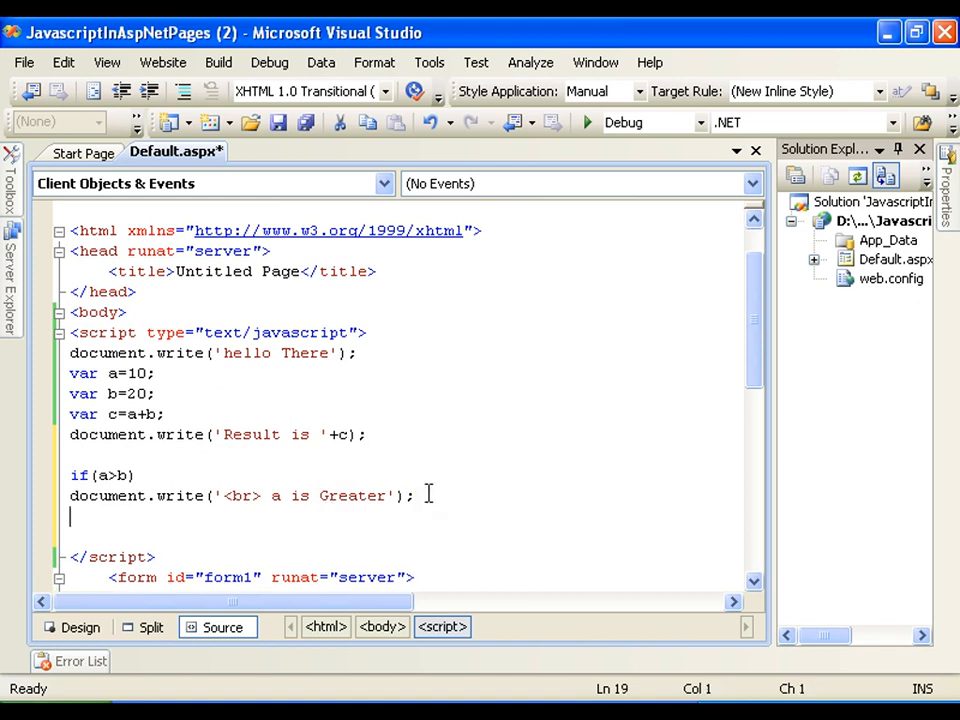
Add else document.write('<br> b is greater'); and run the page to test it
type("else")
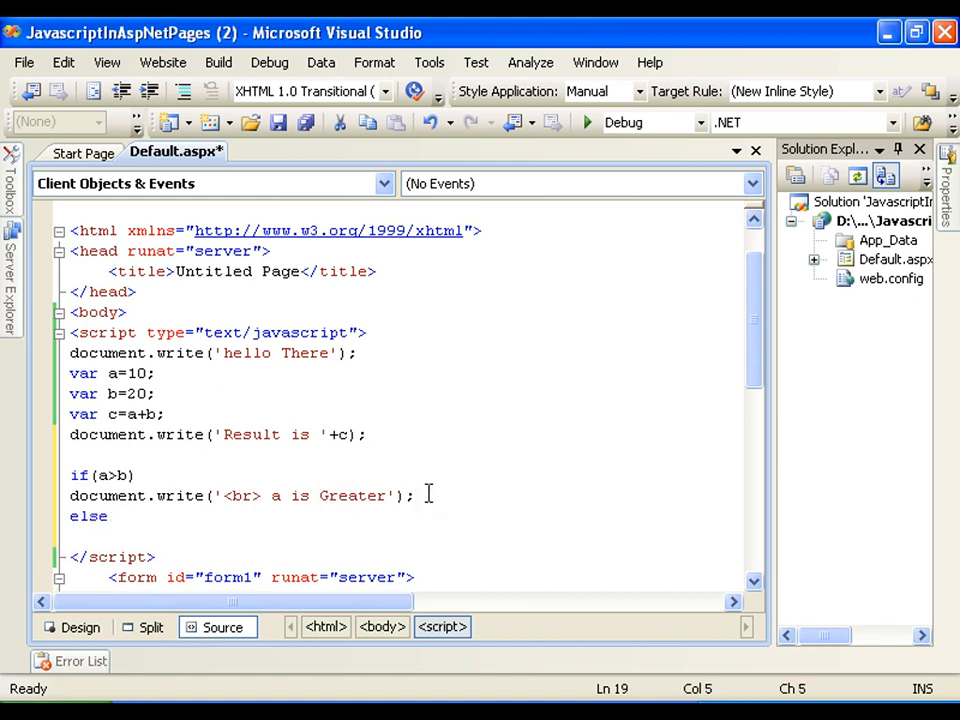
type("document.")
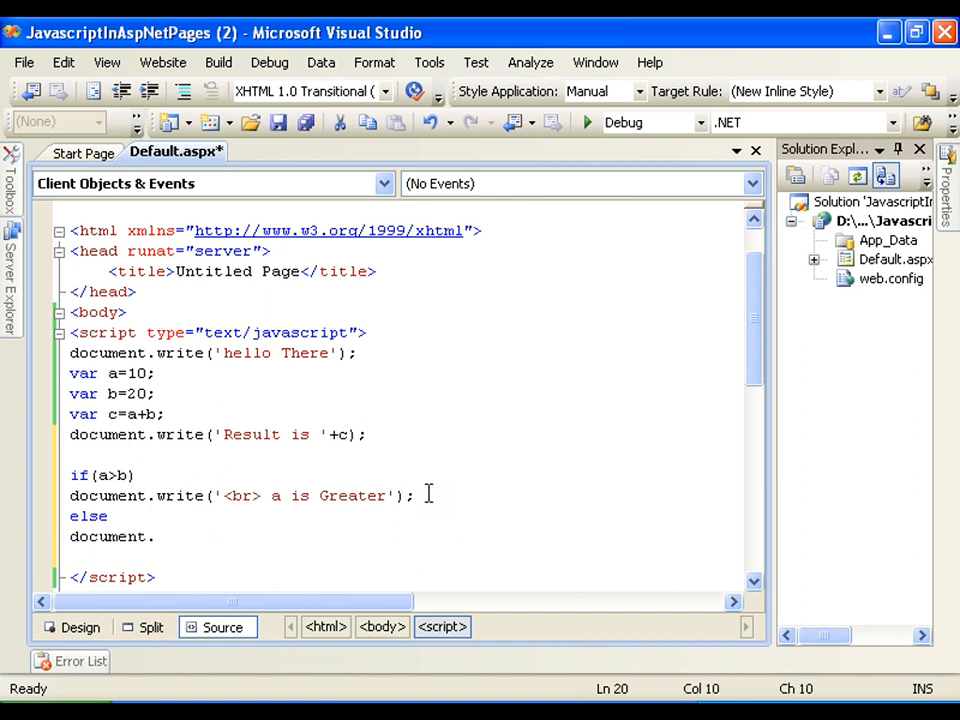
type("write(")
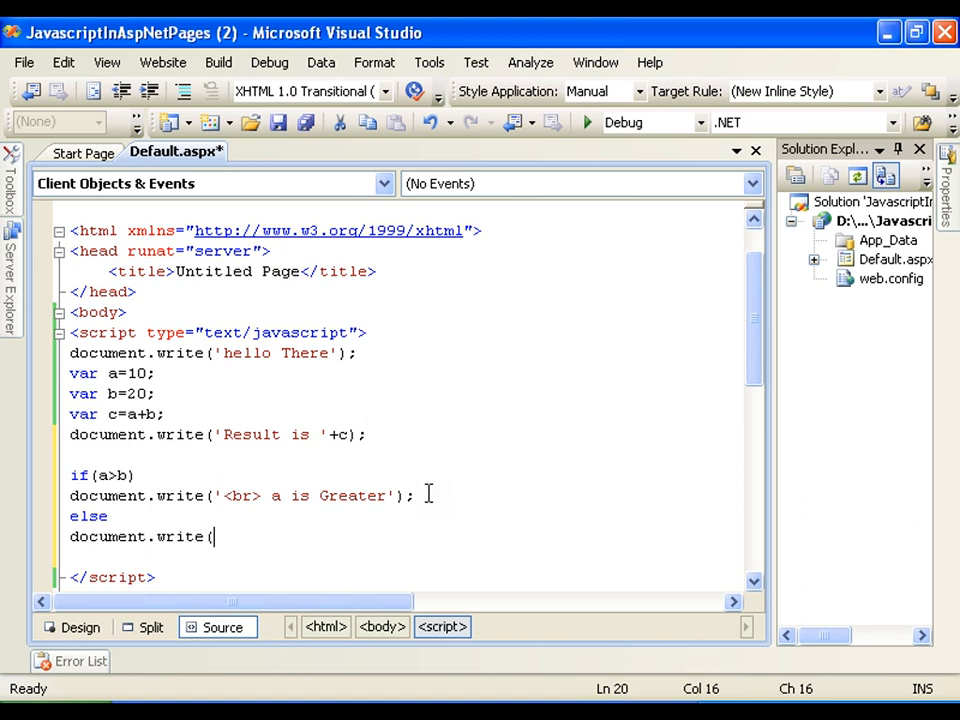
type("\"")
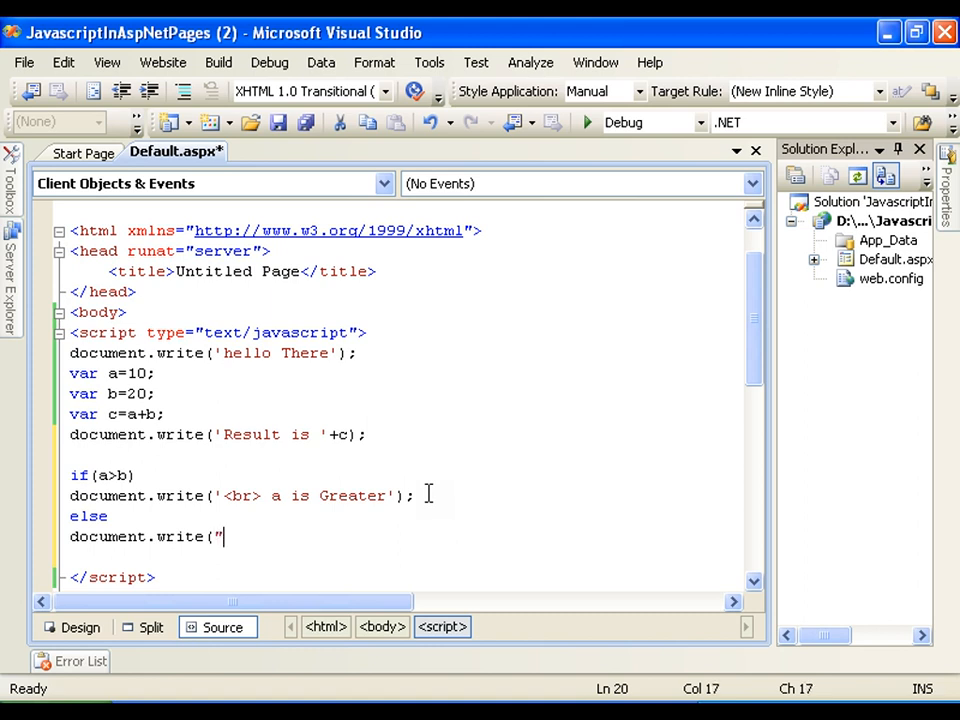
type(",")
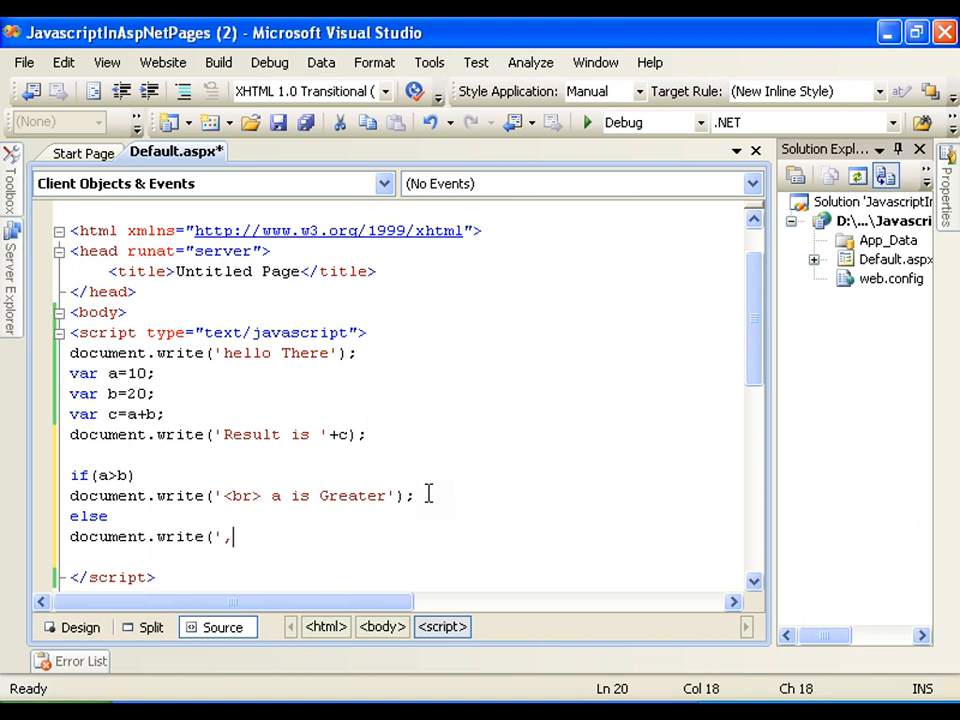
type("<br")
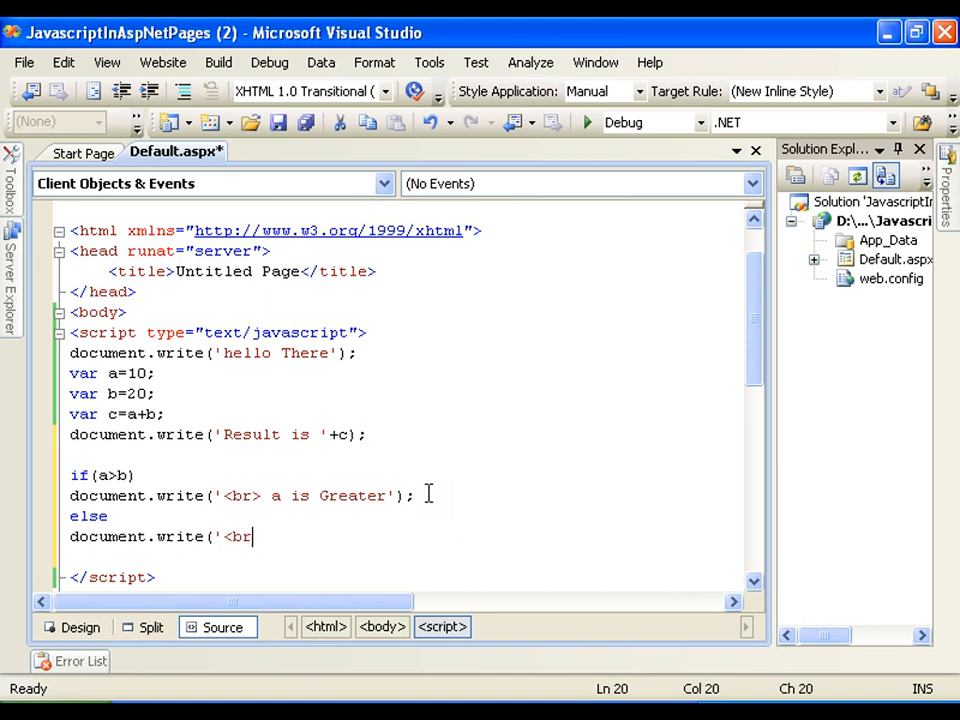
type("> b is")
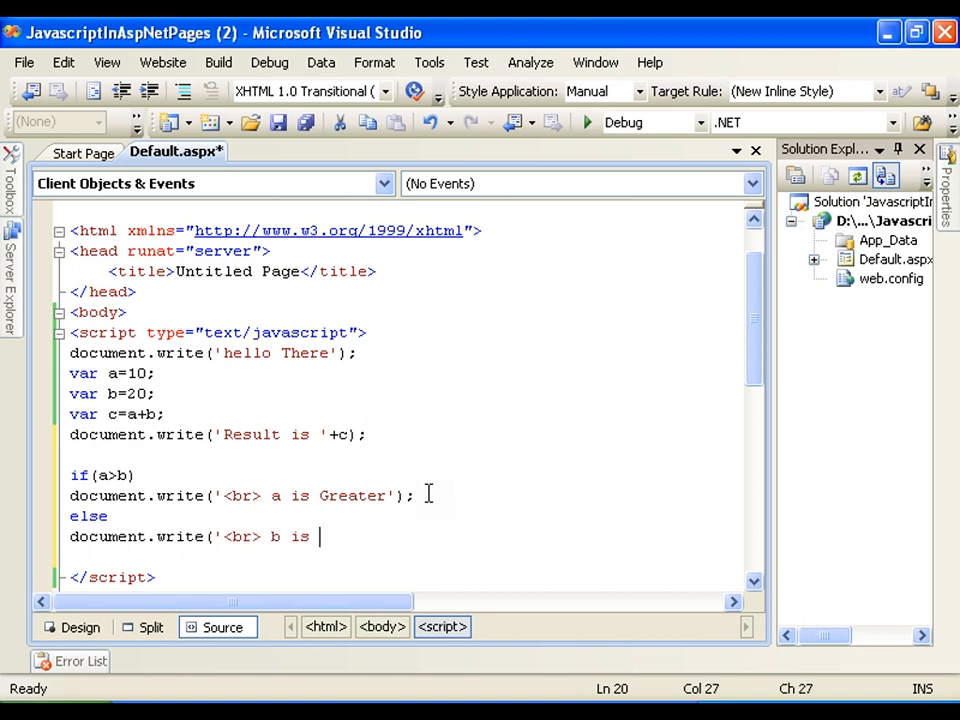
type("greater")
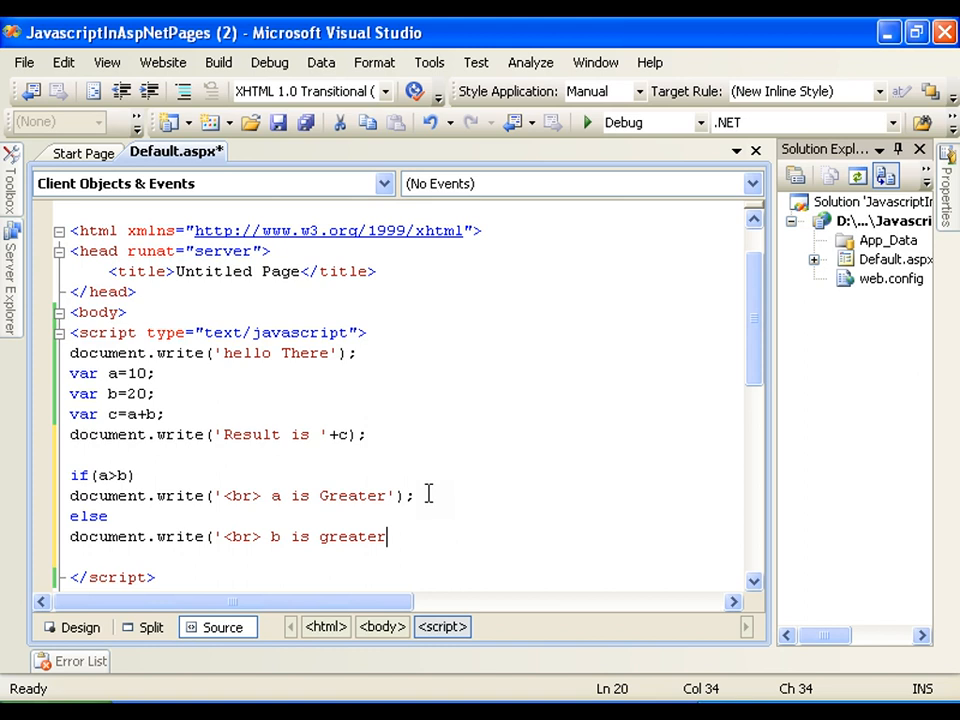
type("');")
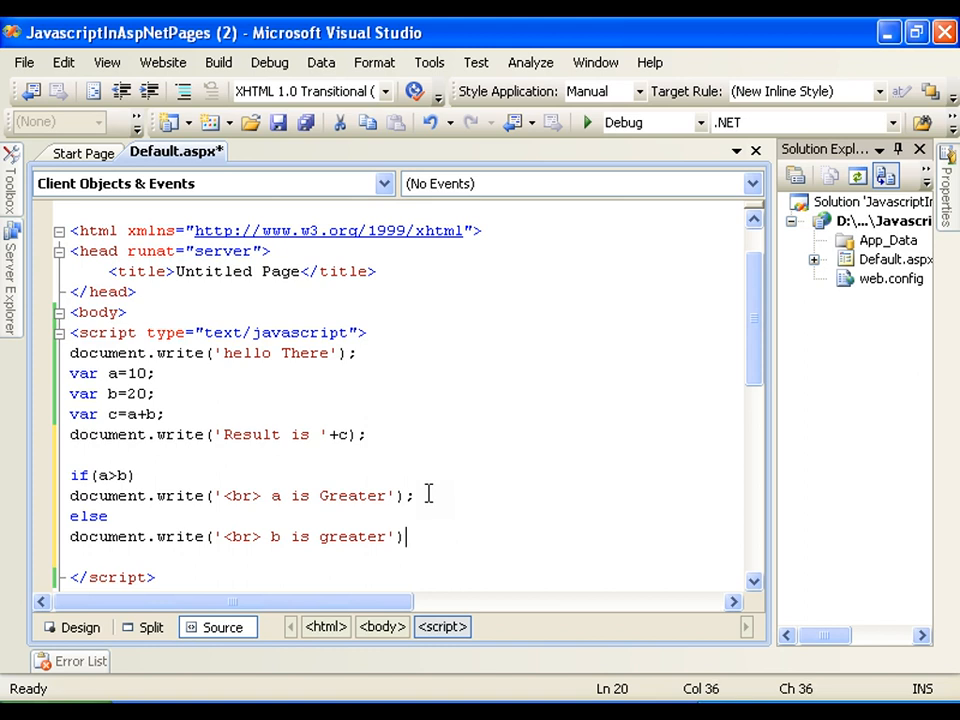
type(";")
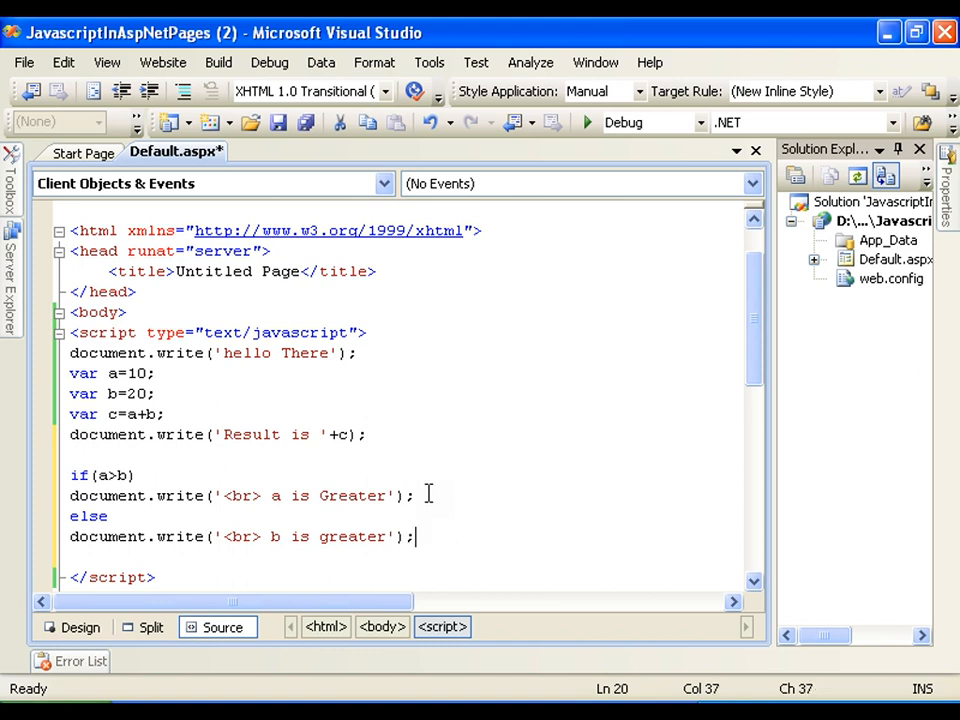
left_click(588, 122)
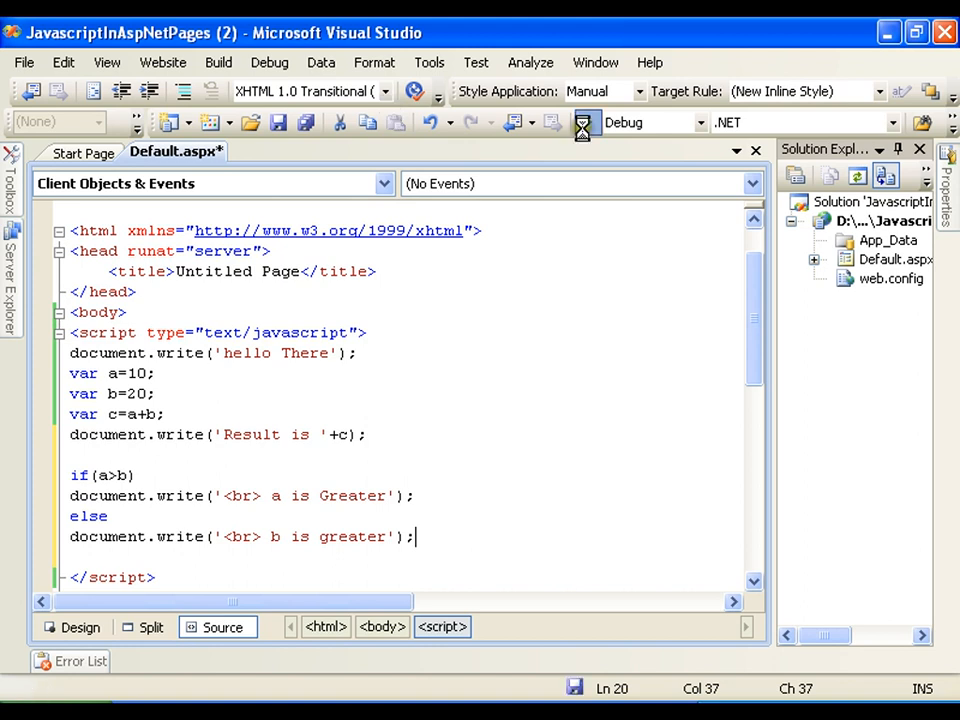
left_click(584, 122)
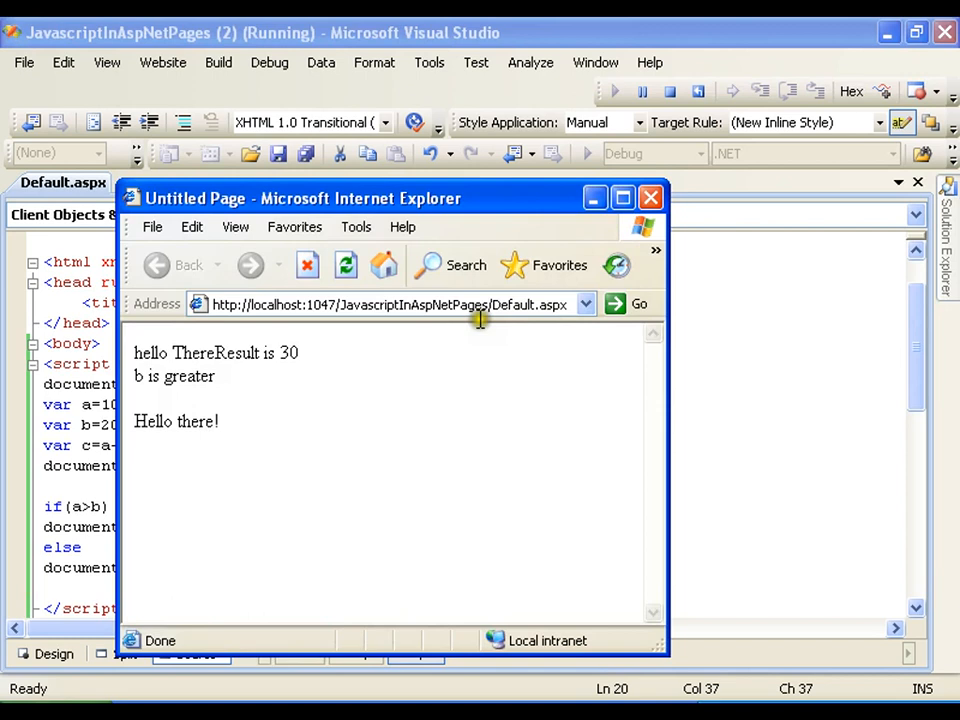
double_click(172, 376)
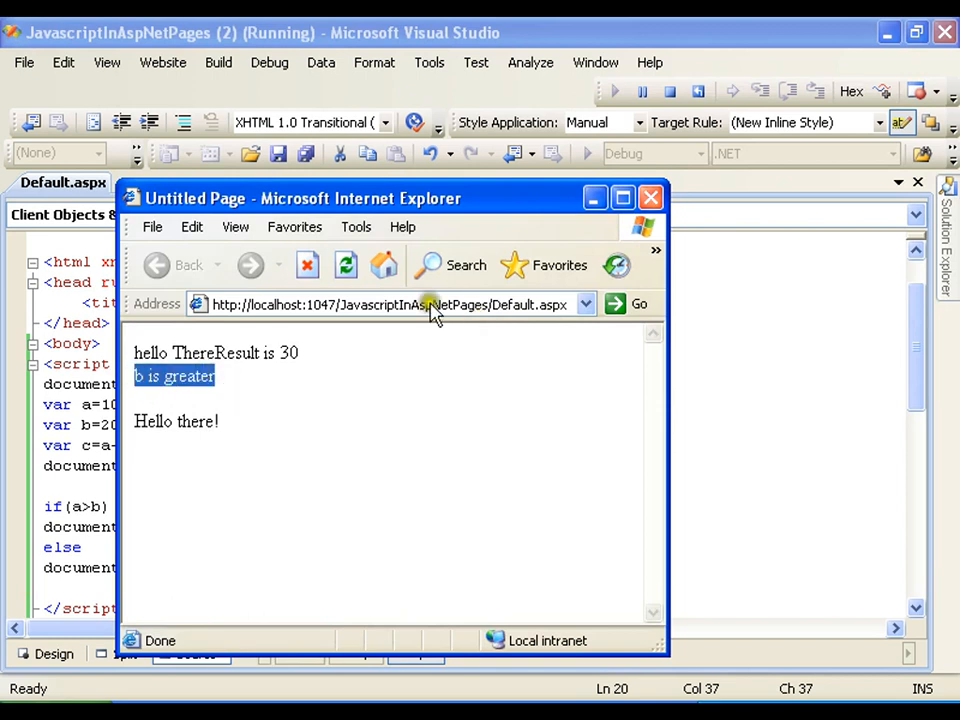
left_click(650, 198)
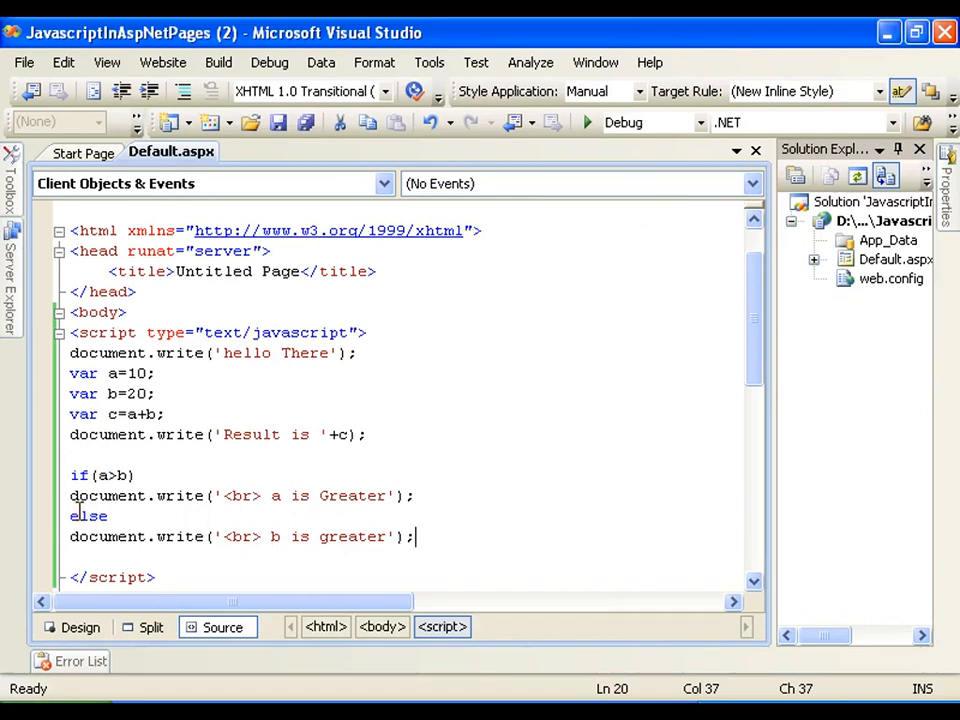
mouse_move(126, 444)
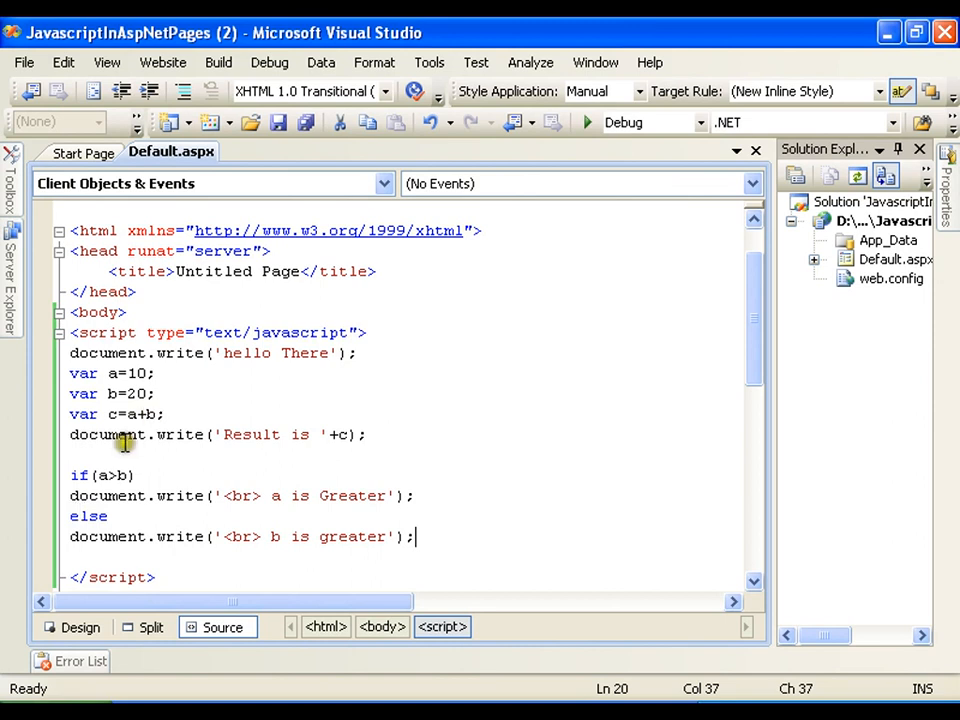
mouse_move(112, 414)
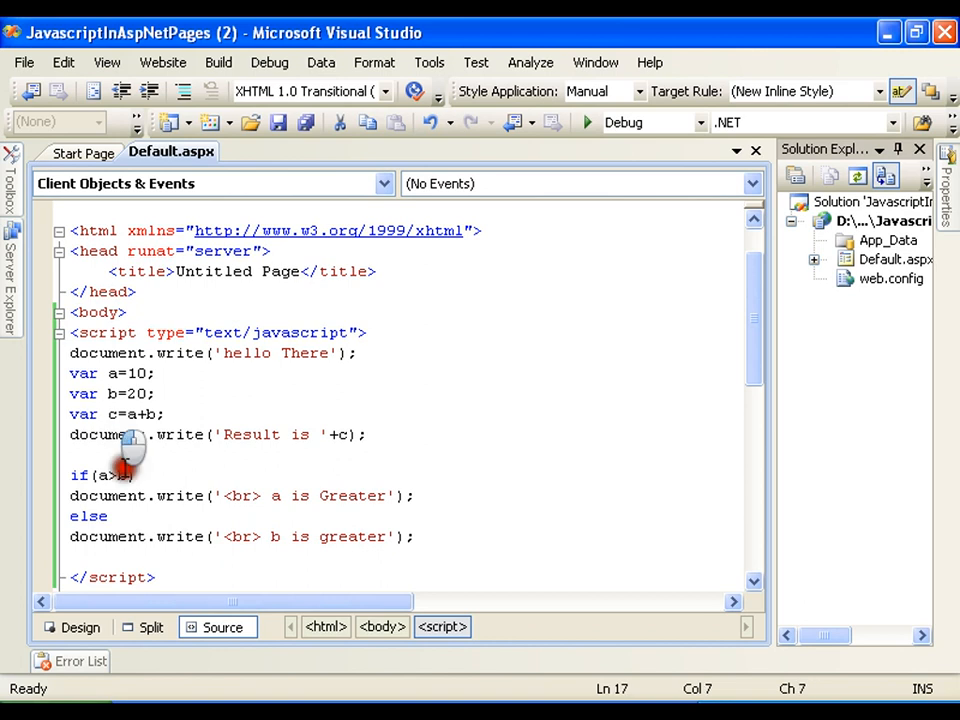
Extend the conditions to if(a>b && a>c) and else if(b>a && b>c)
type("&&")
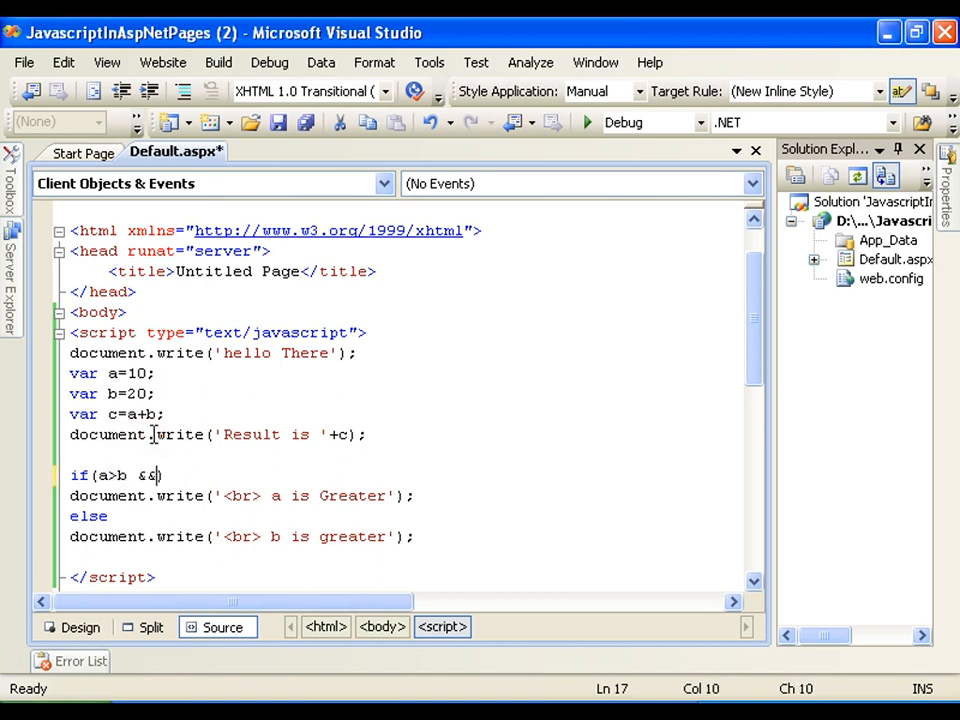
type("a)")
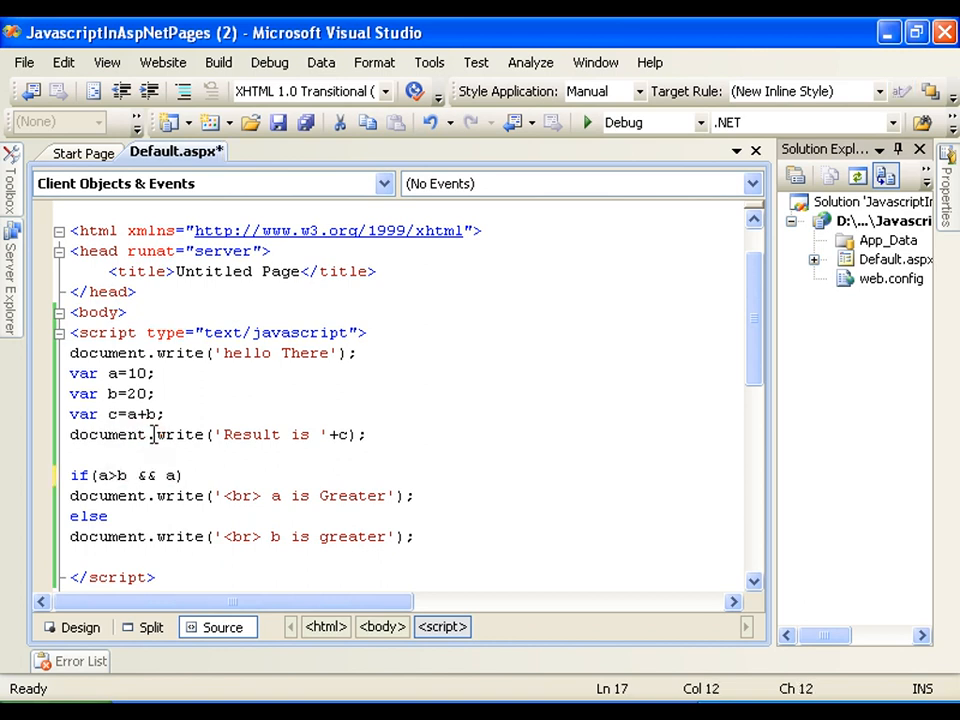
type(">c")
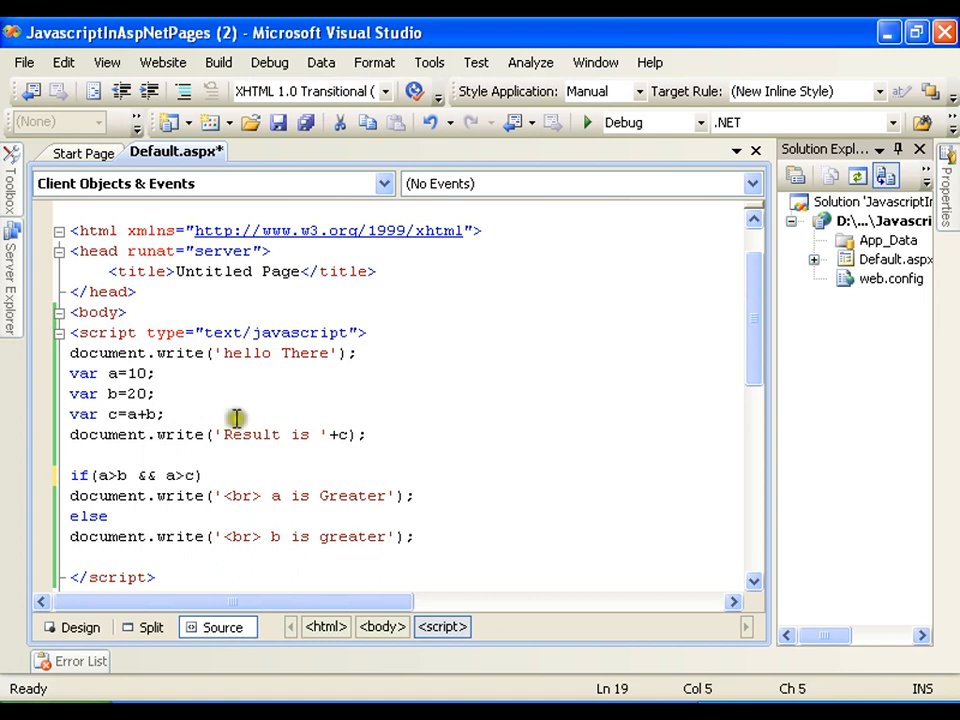
type("if")
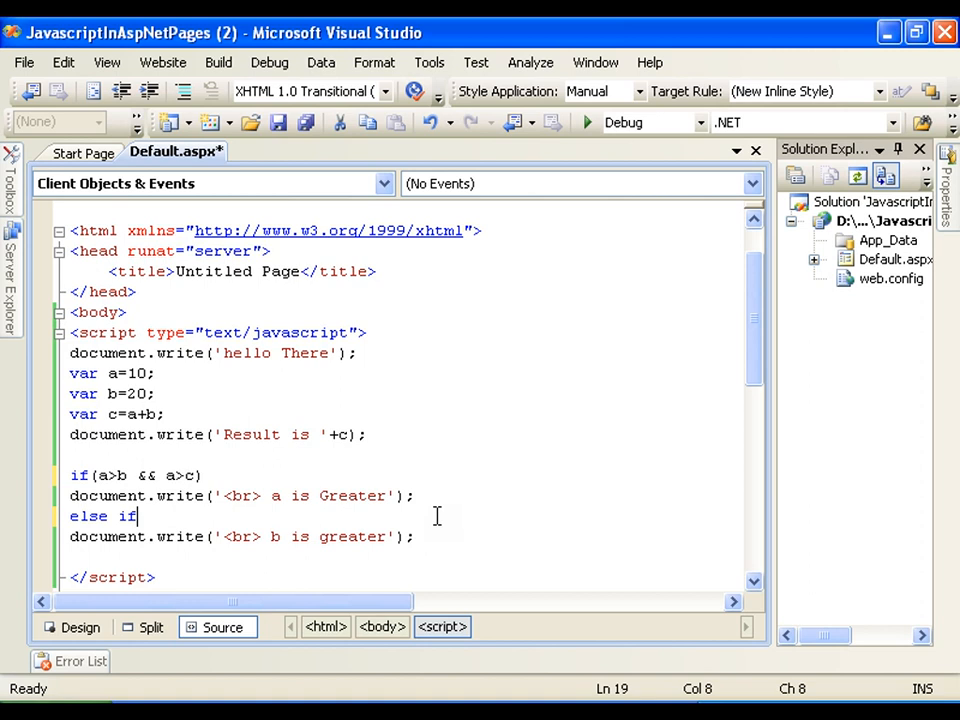
type("(b>")
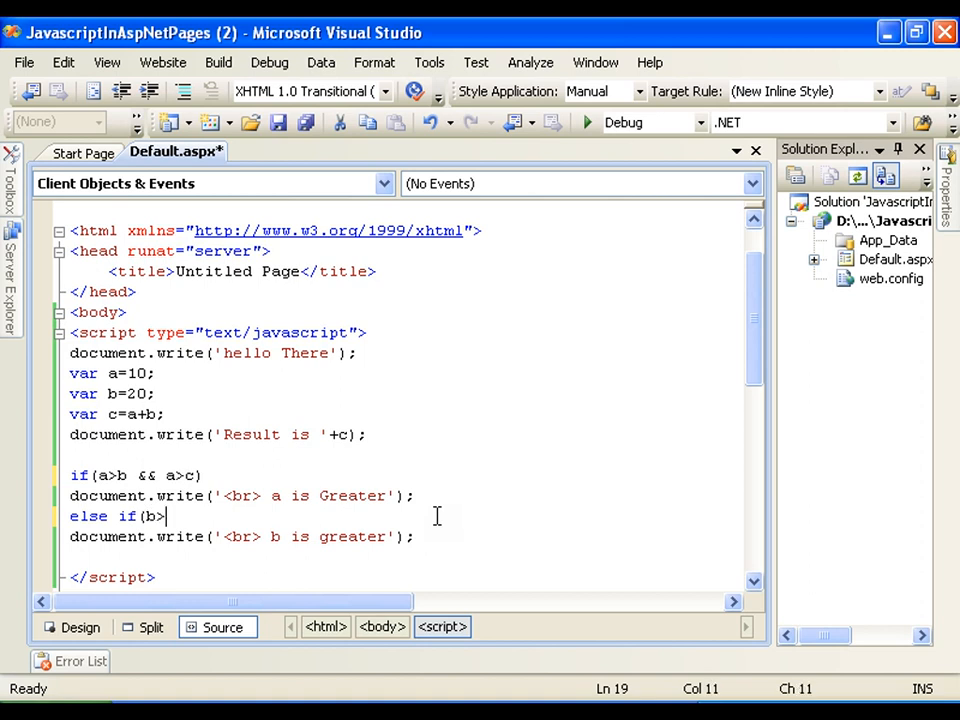
type("a")
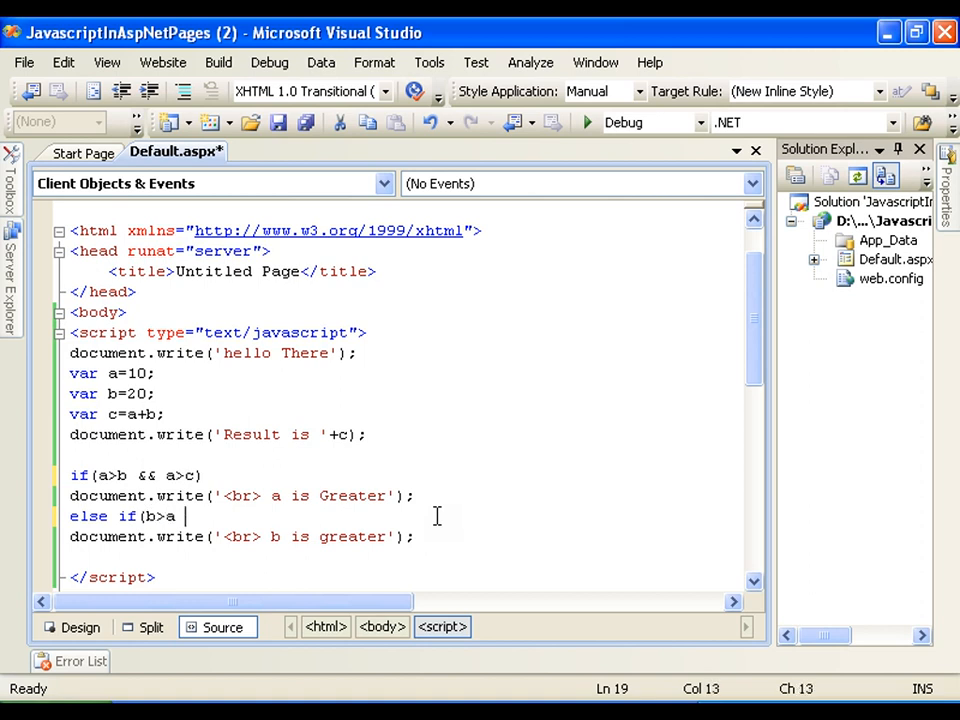
type("&&")
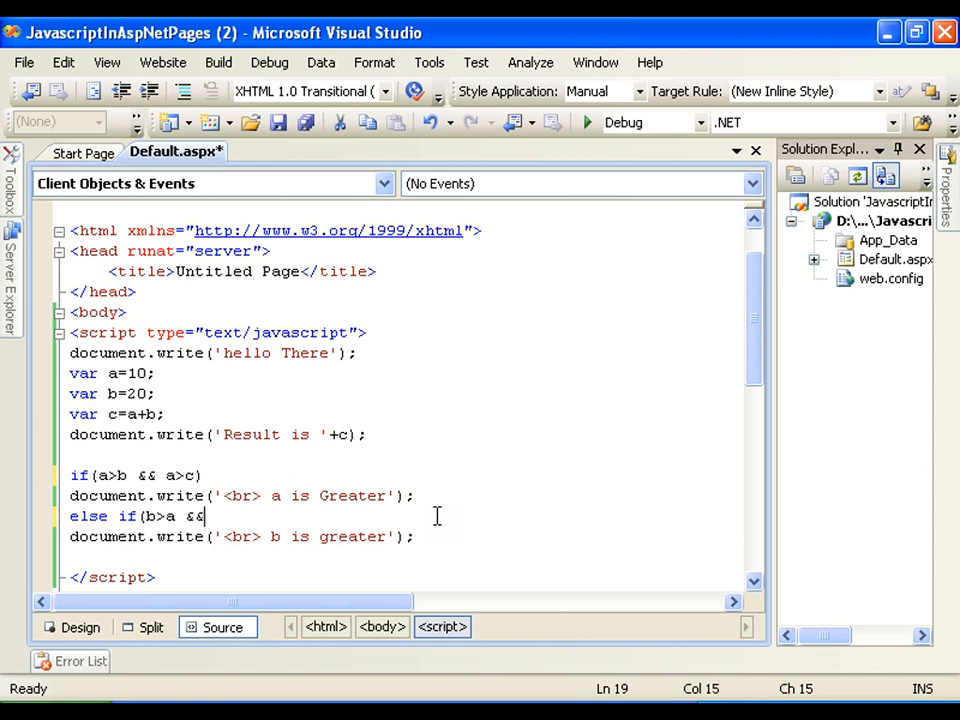
type("b>c")
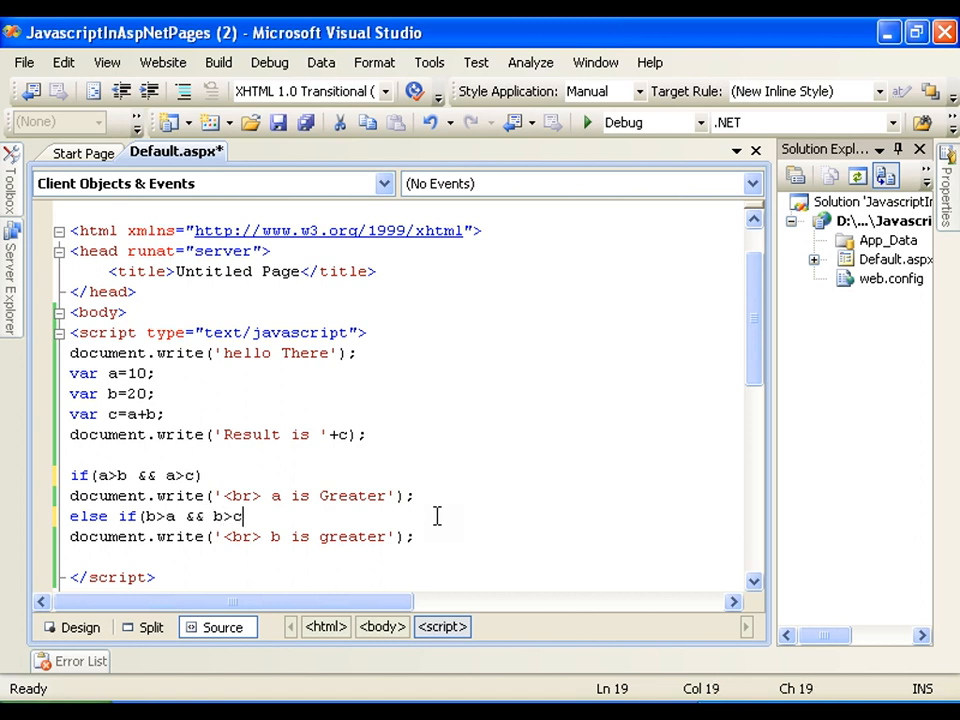
type(")")
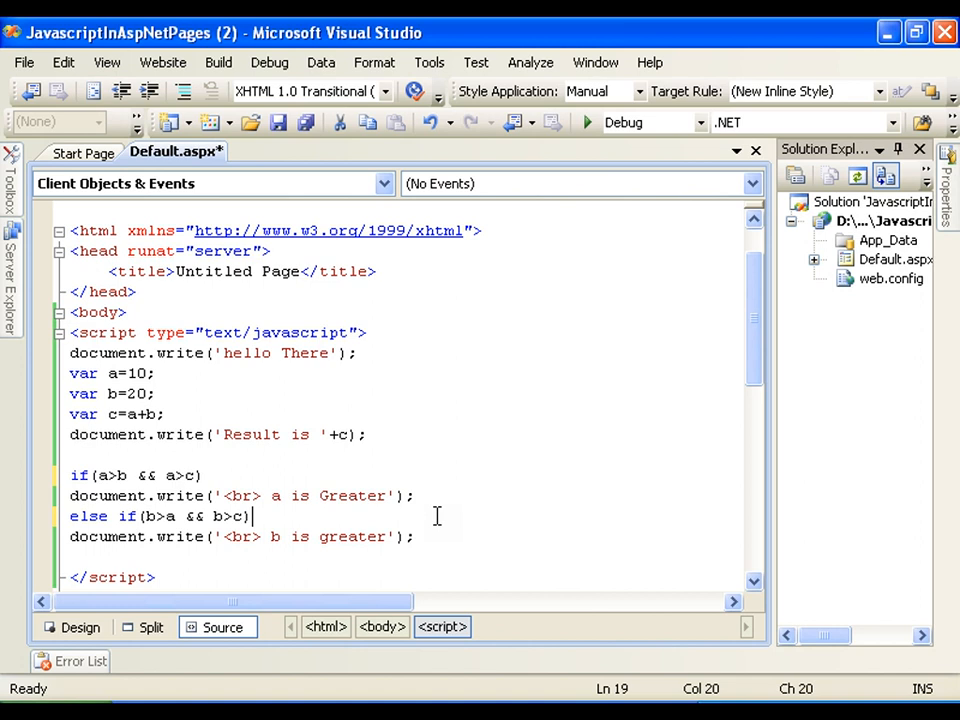
Add a final else writing '<br> C is greater', run the page, mark that output and close the browser
type("e")
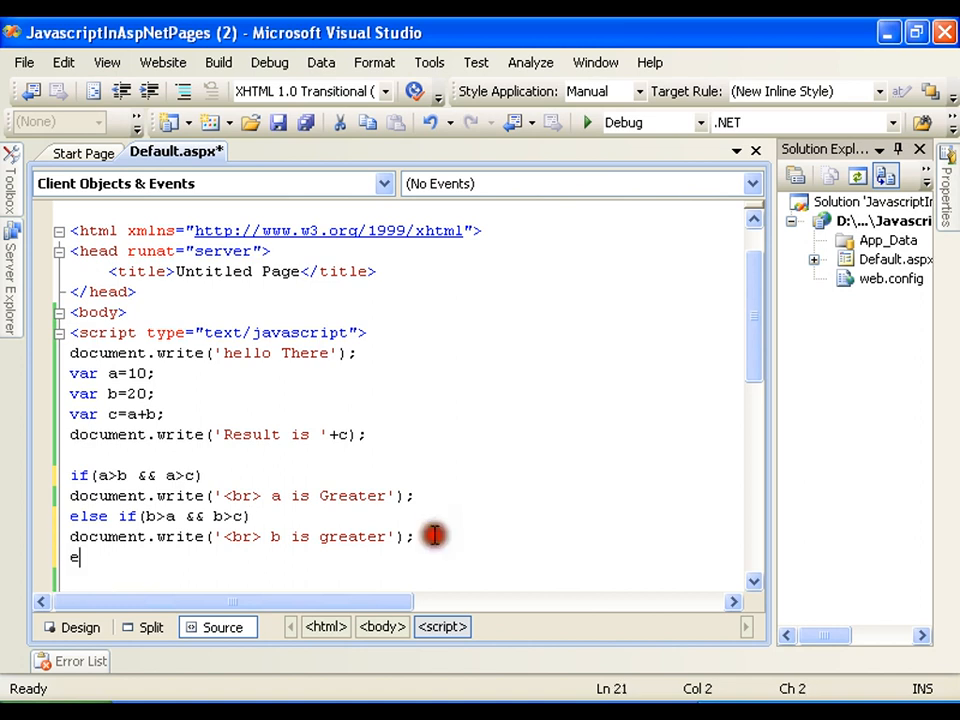
type("lse")
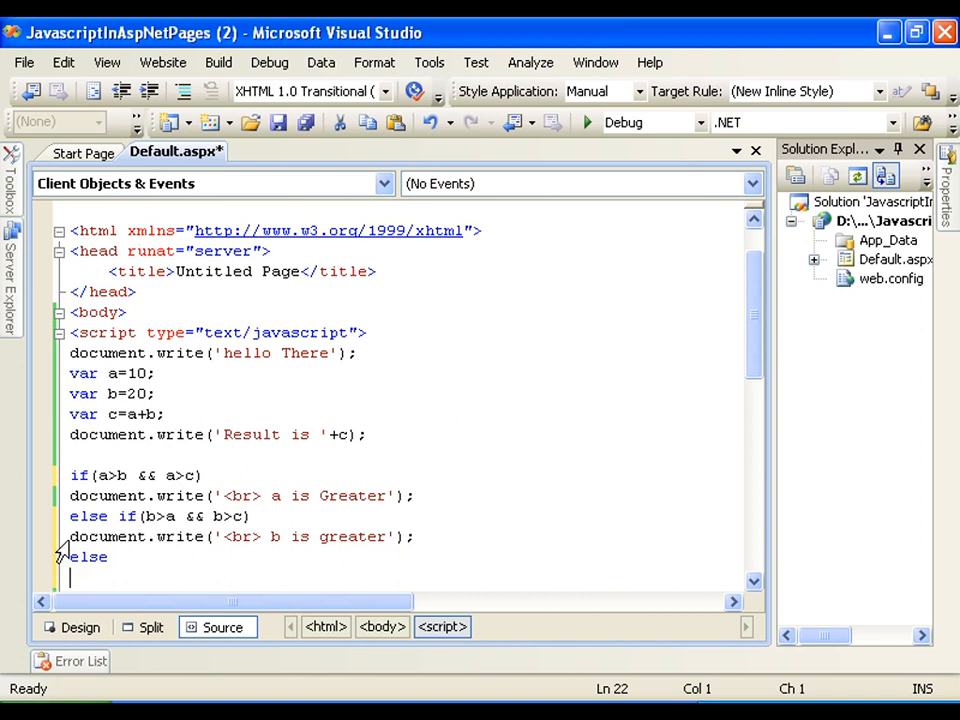
type("document.write('<br> b is greater');")
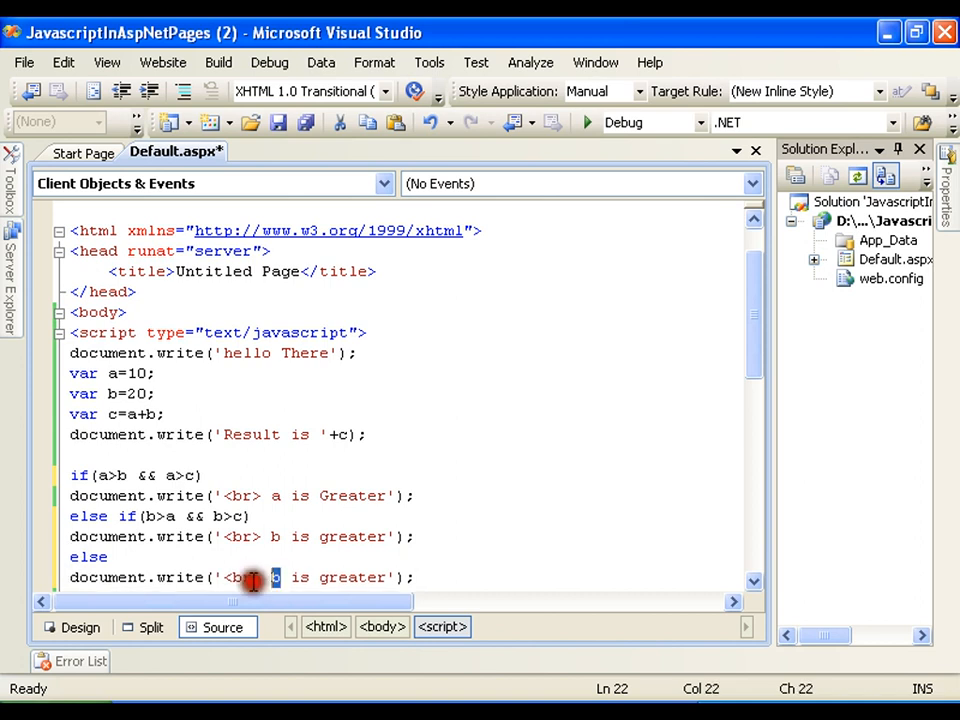
type("C")
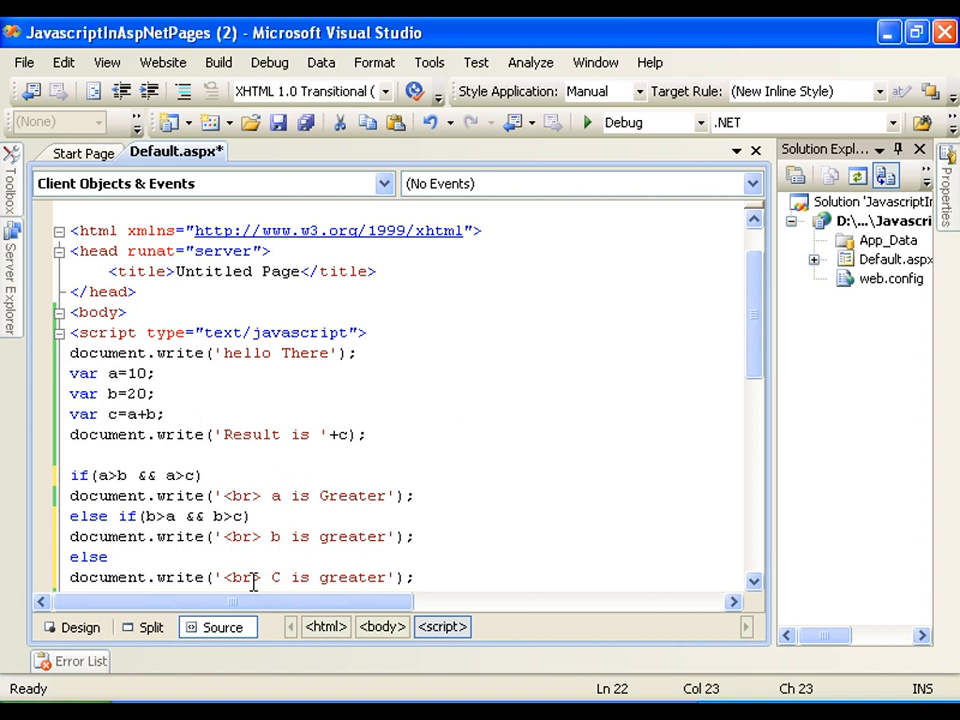
key("ctrl+s")
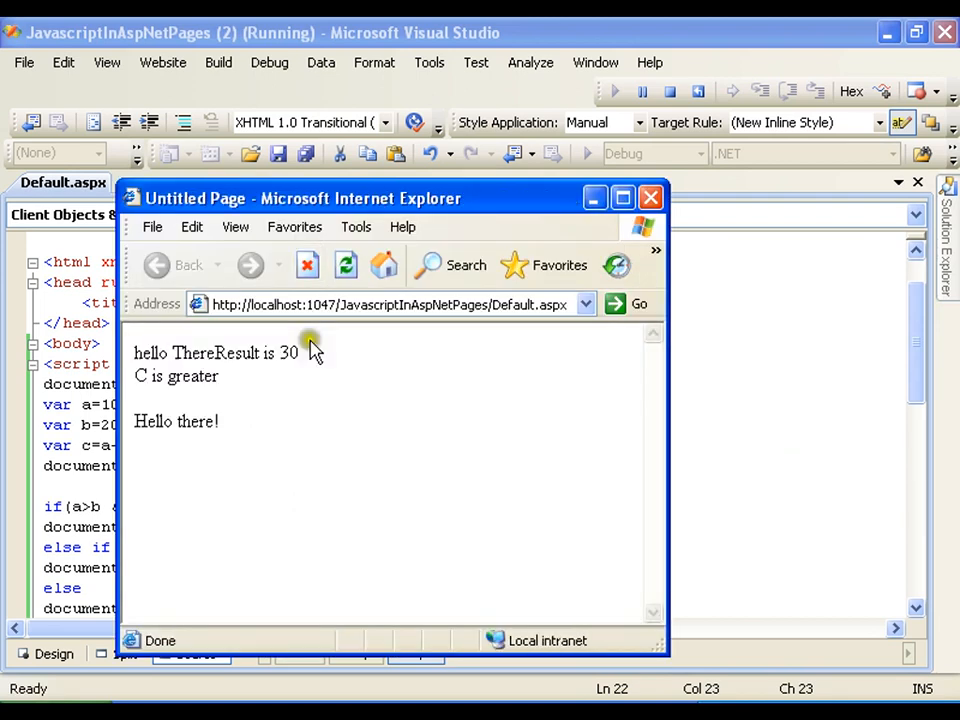
double_click(176, 376)
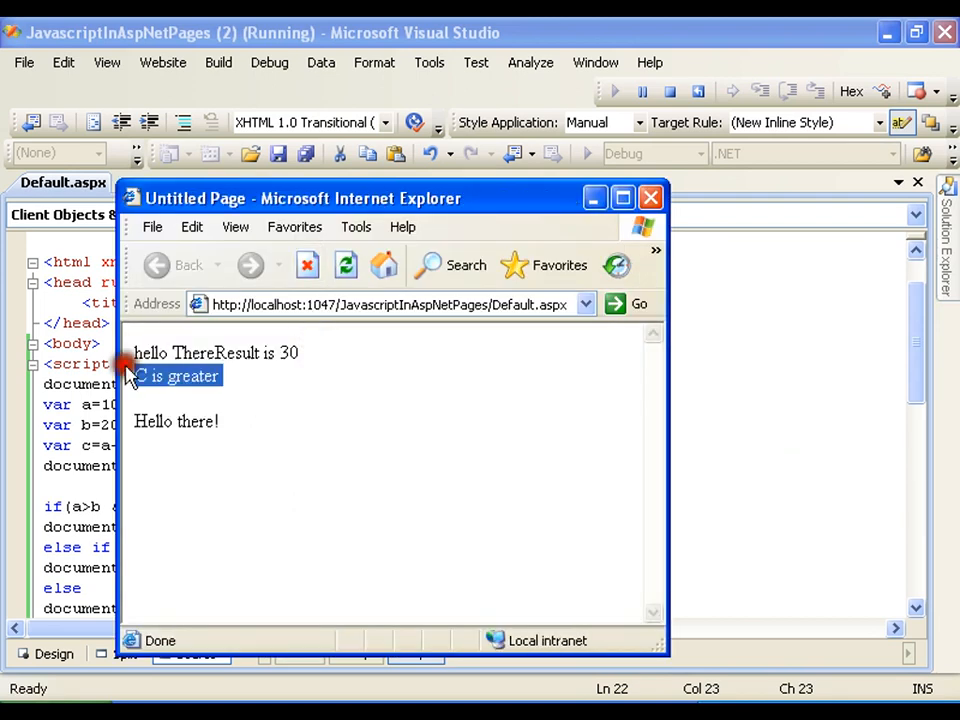
left_click(650, 198)
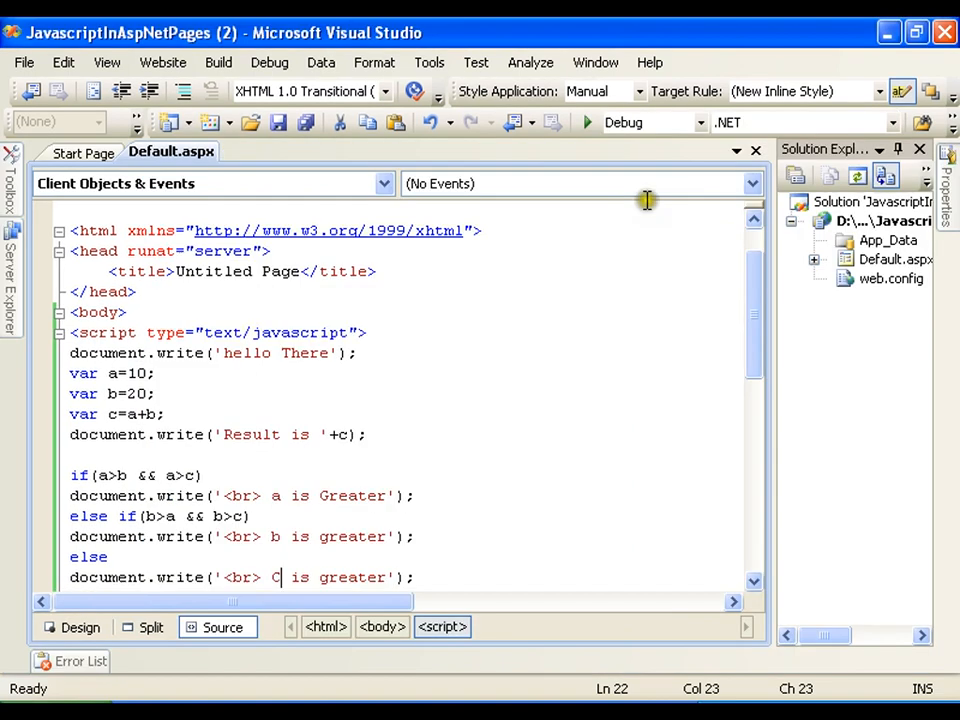
Begin a for loop with header for(i=0;i<=10;i++) and an opening brace
scroll("down", 3)
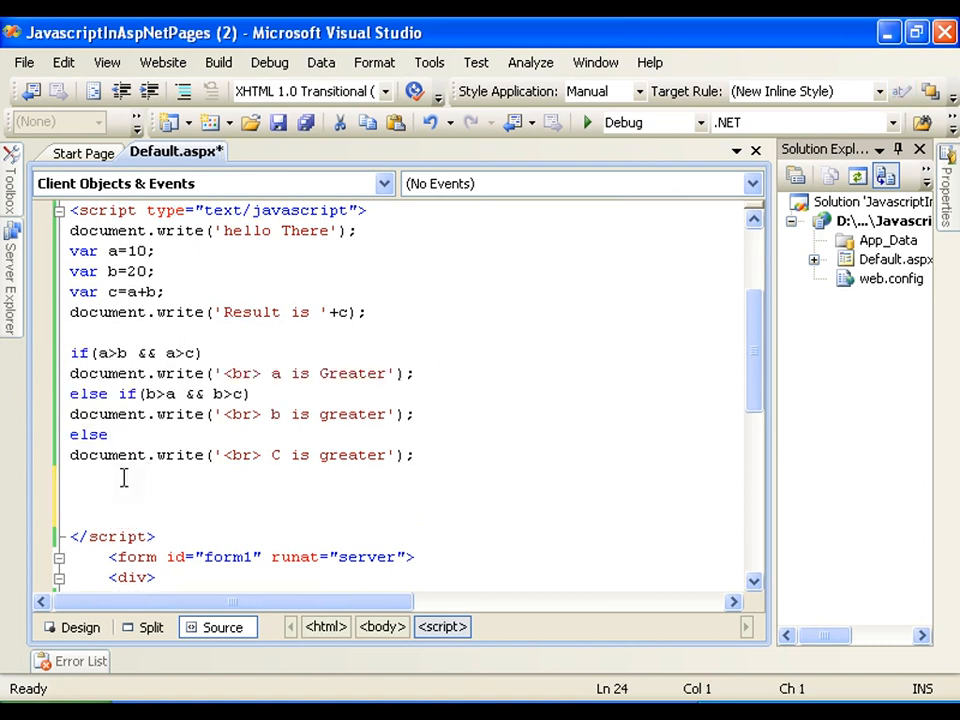
type("for")
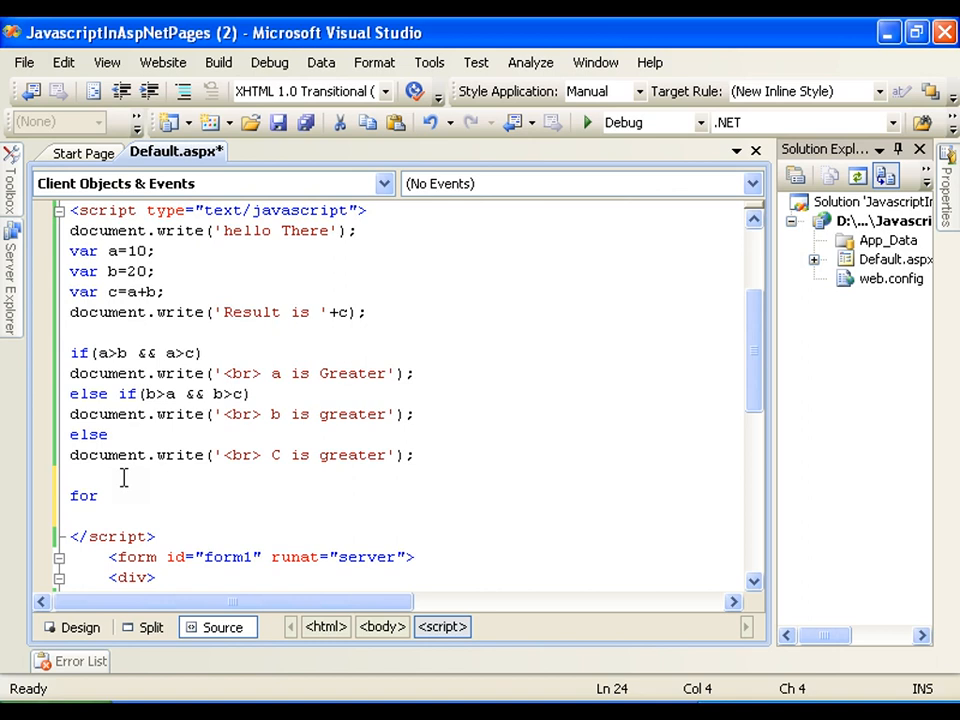
type("(i")
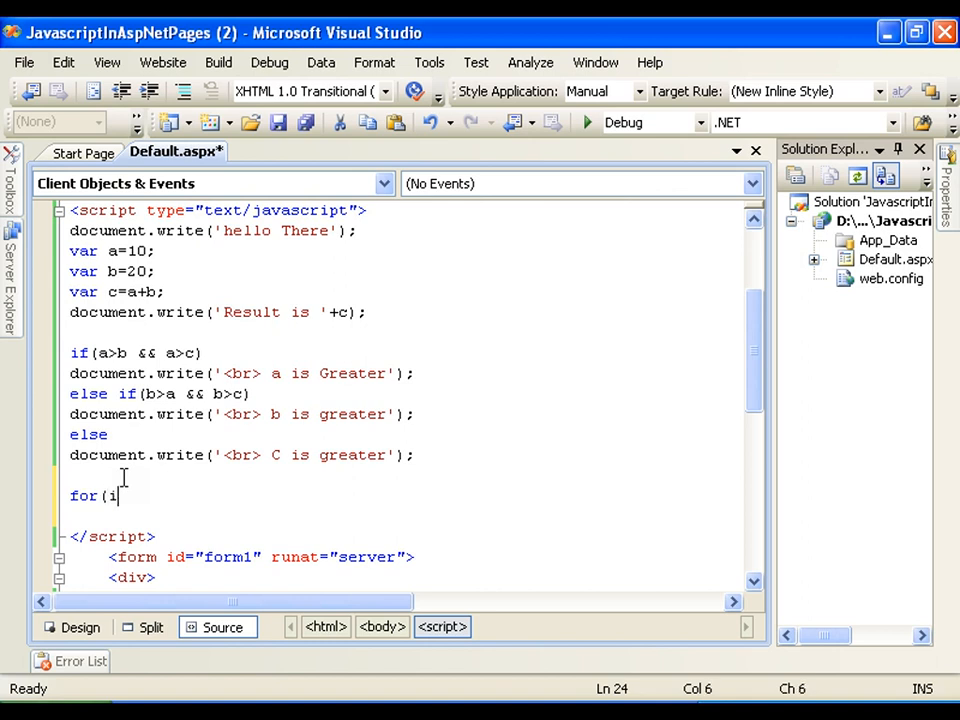
key("Backspace")
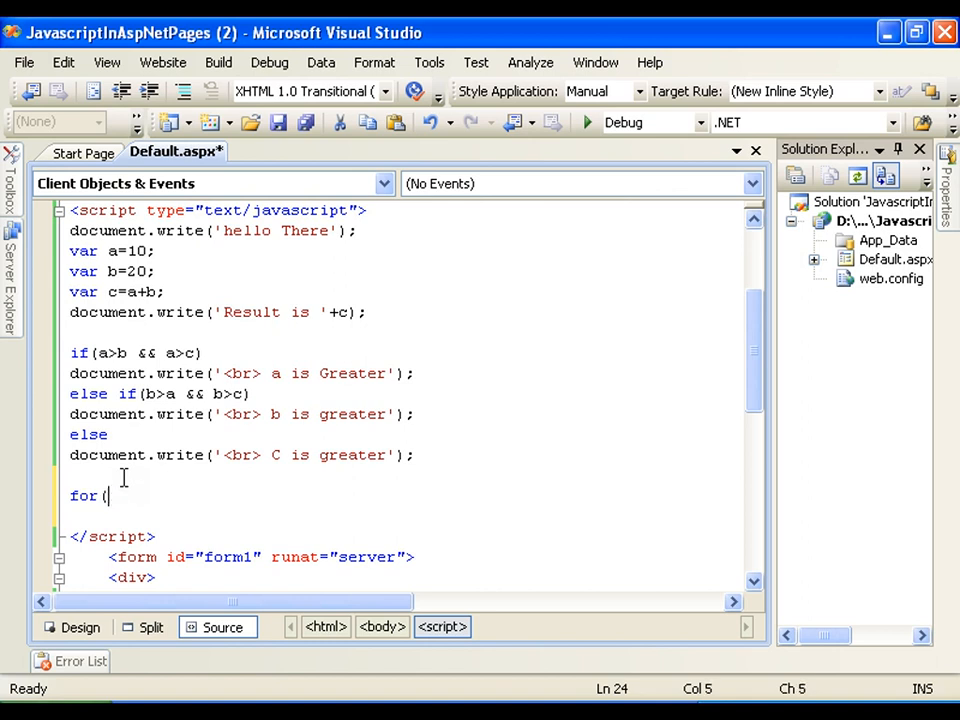
type("i")
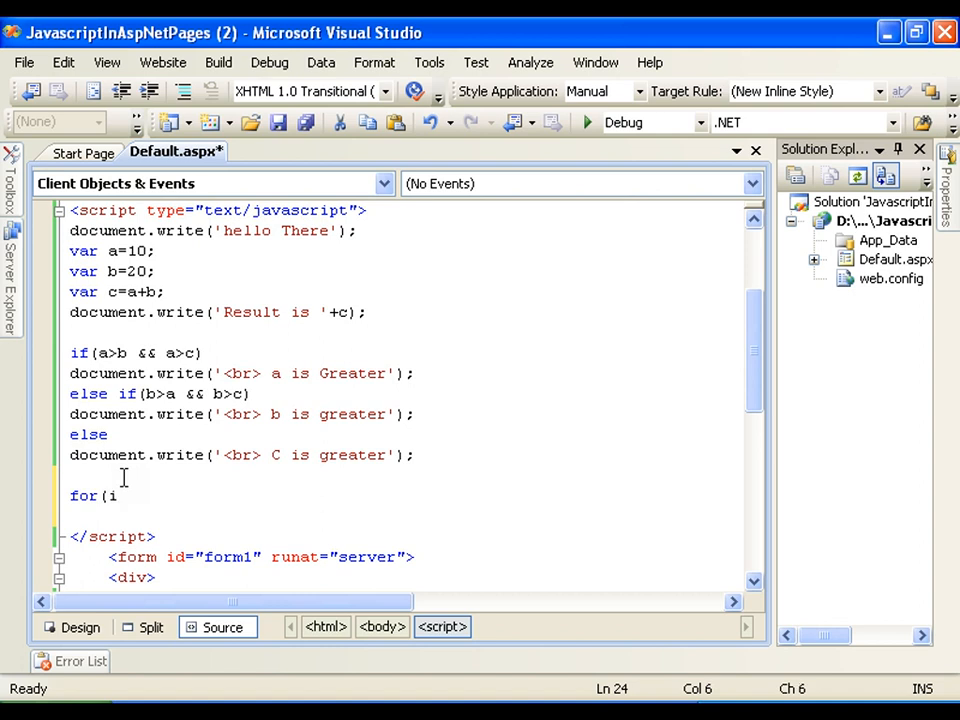
type("=")
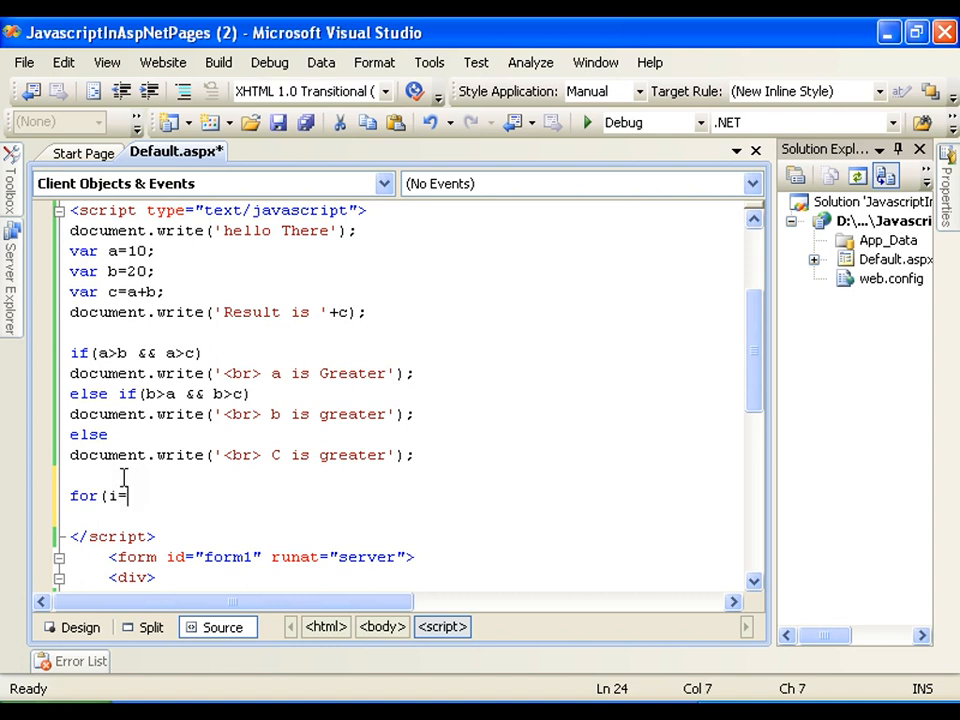
type("0;i")
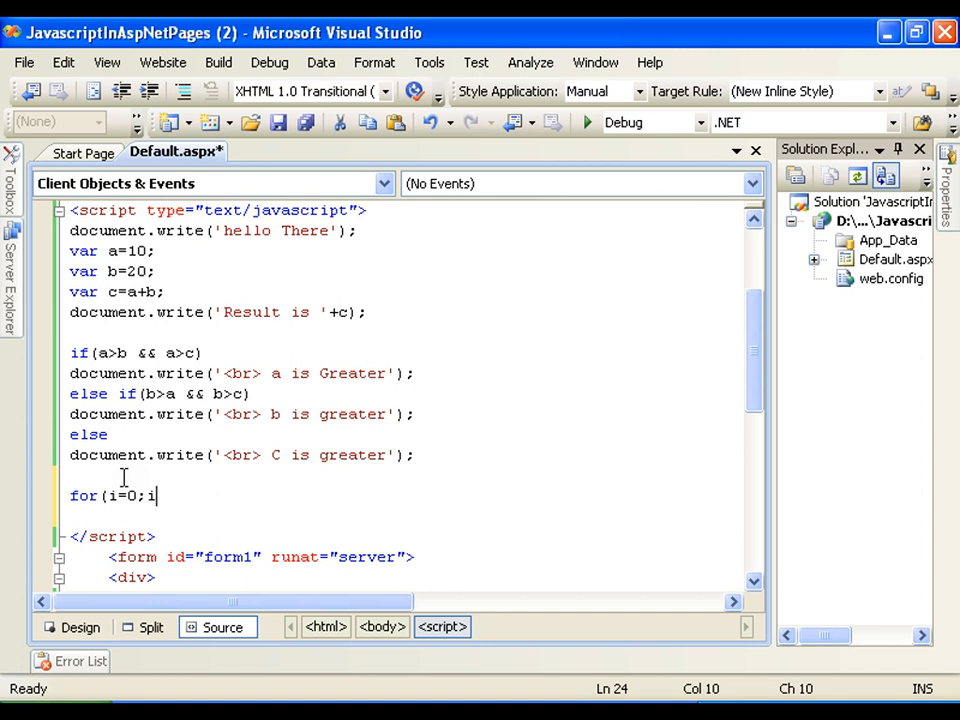
type("<")
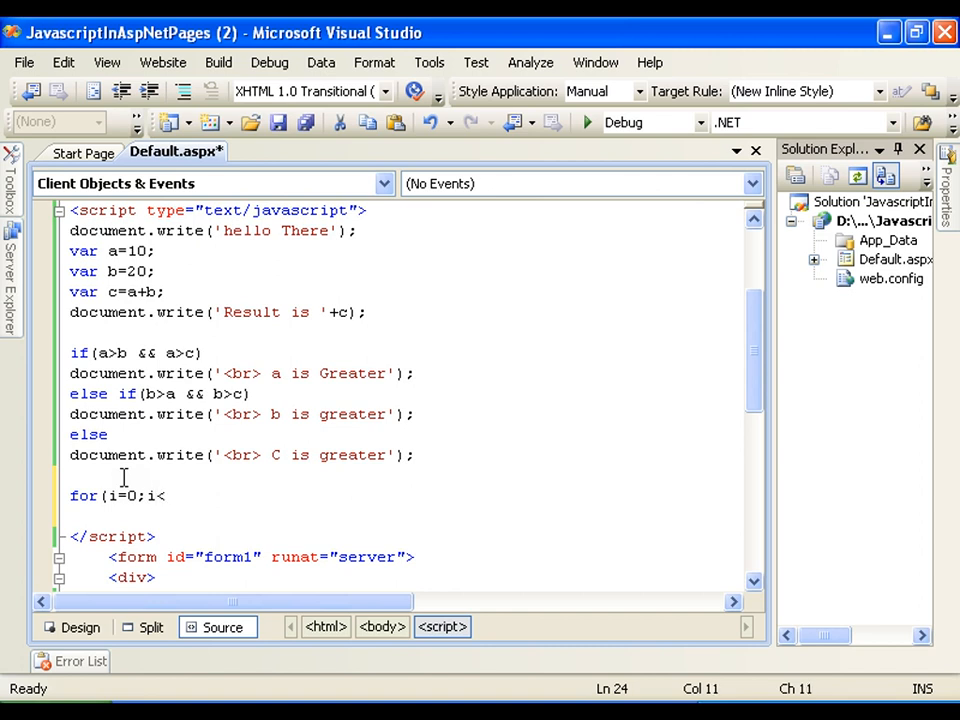
type("=10")
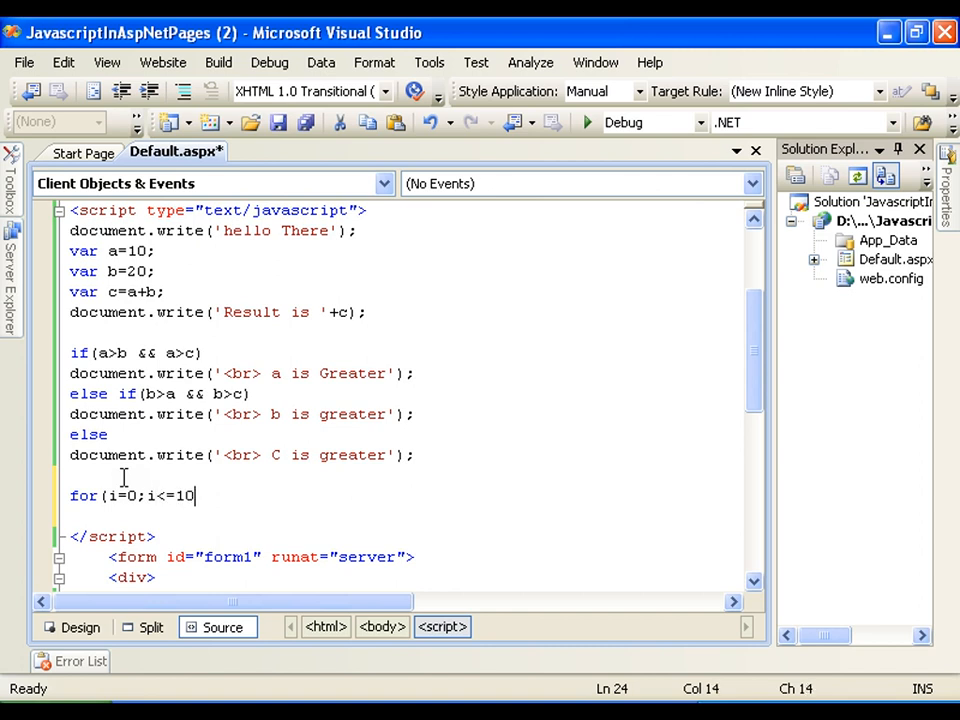
type("i")
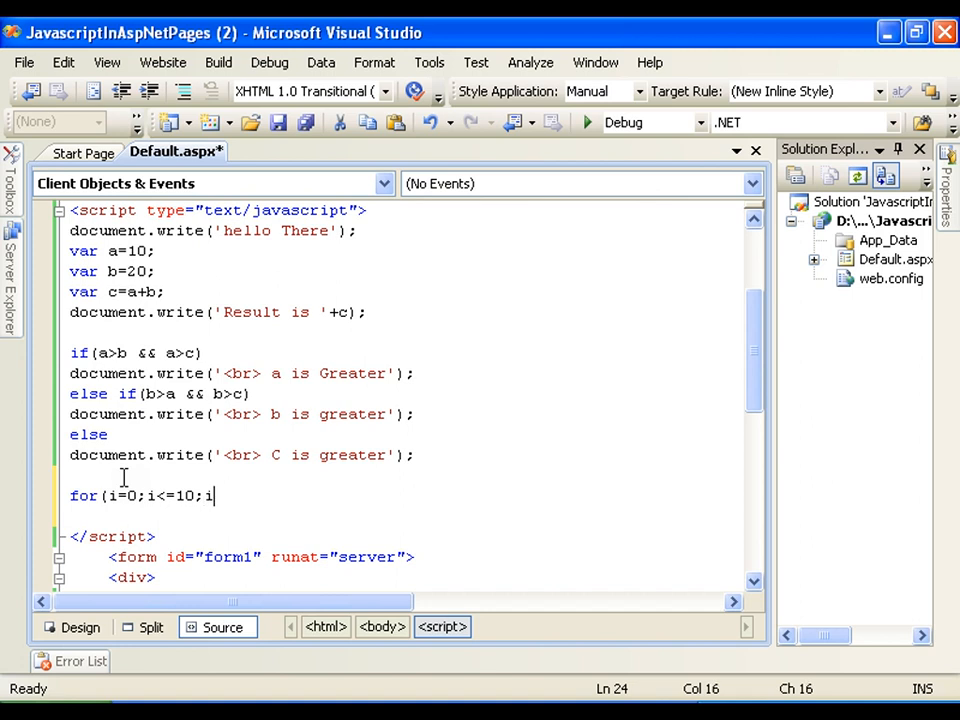
type("++)")
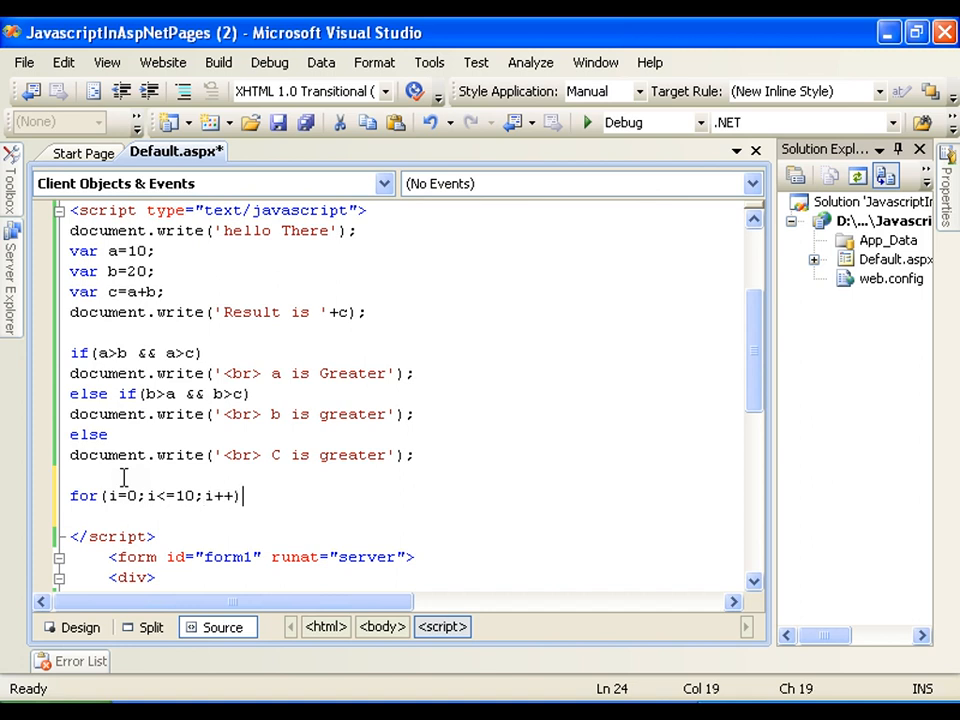
type("{")
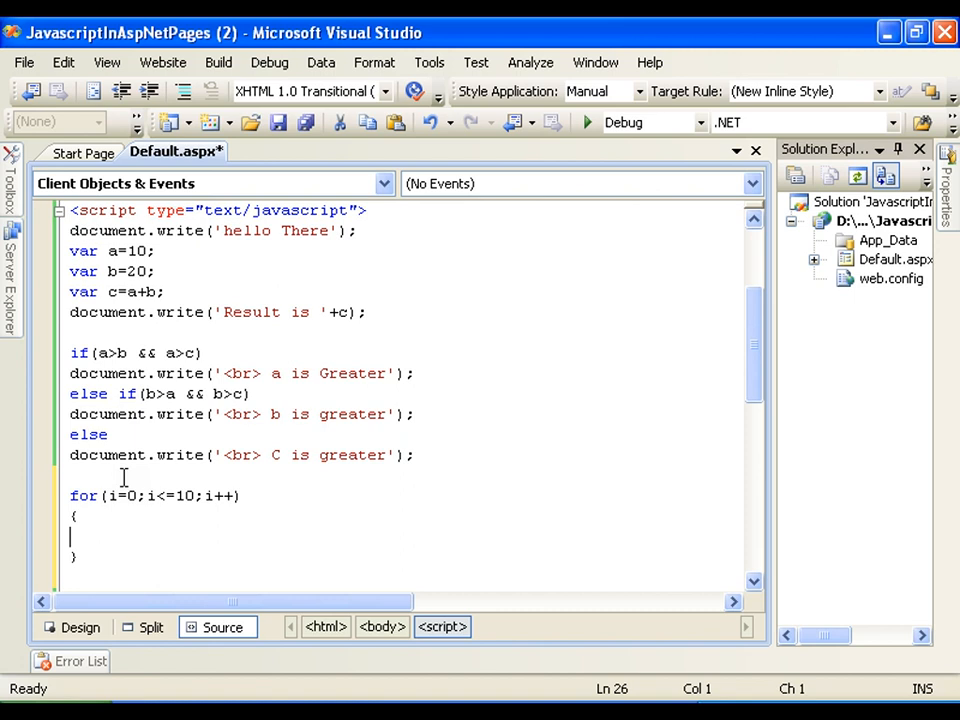
Write the loop body document.write('Value Of i is '+i); and save Default.aspx
type("d")
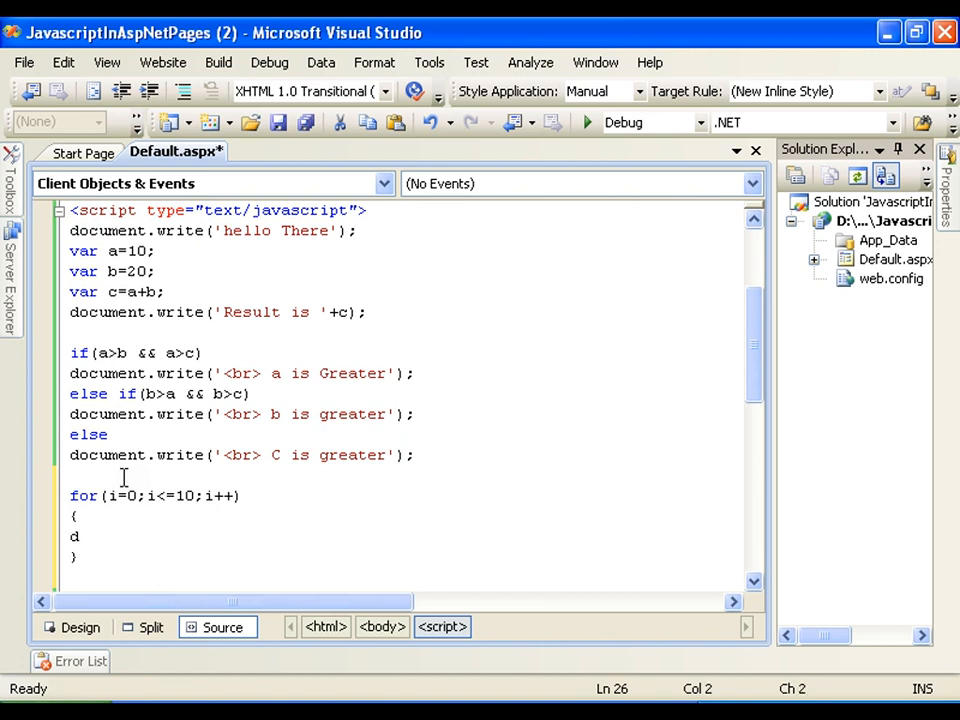
type("document.w")
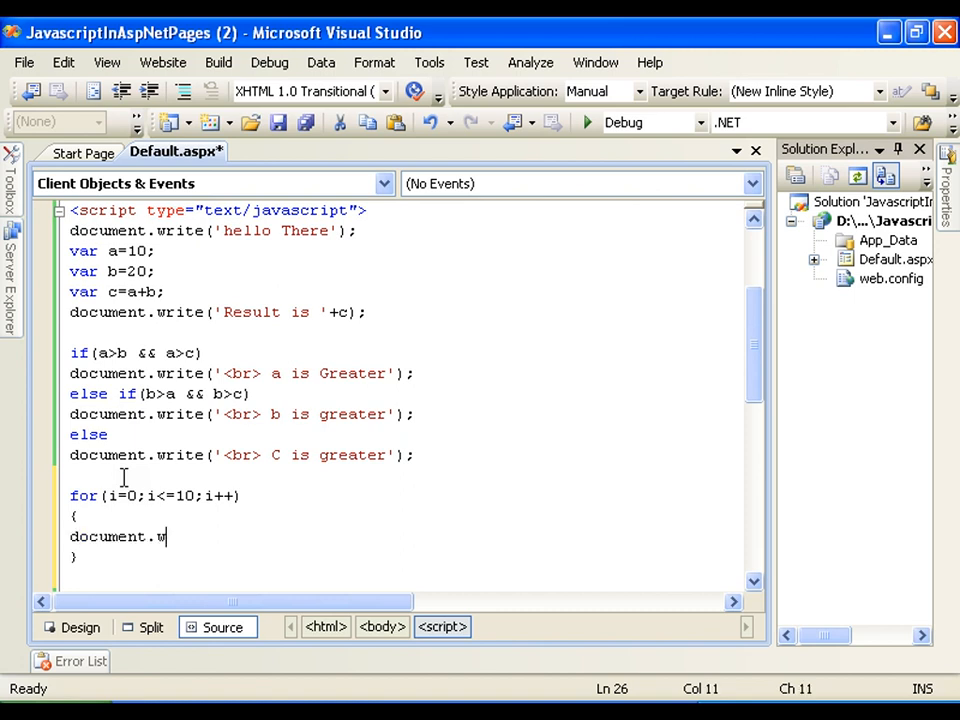
type("rite(")
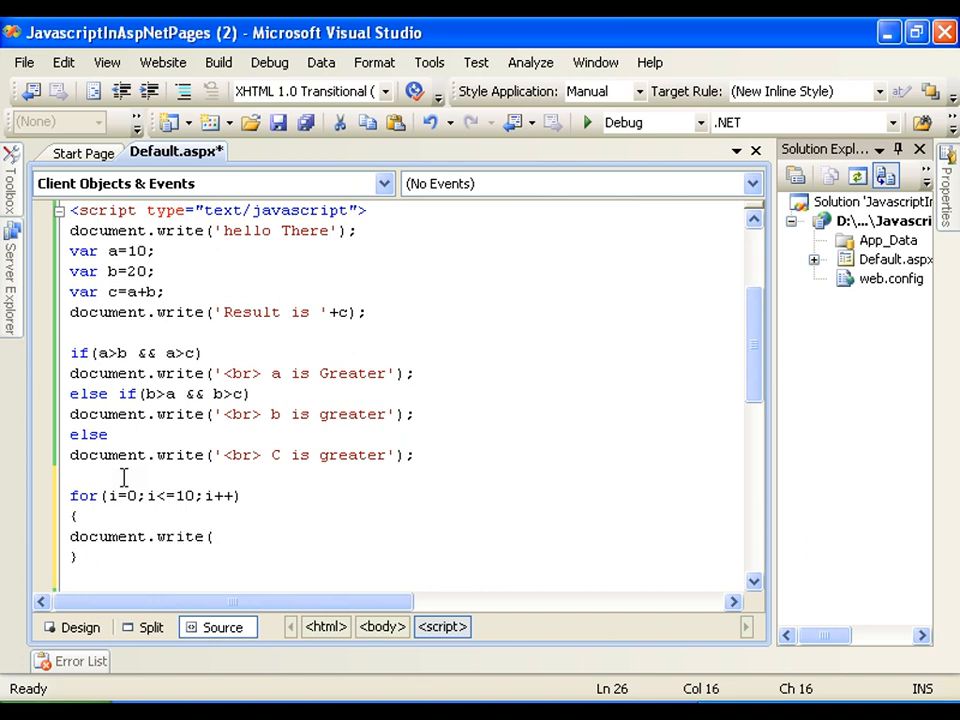
type("'V")
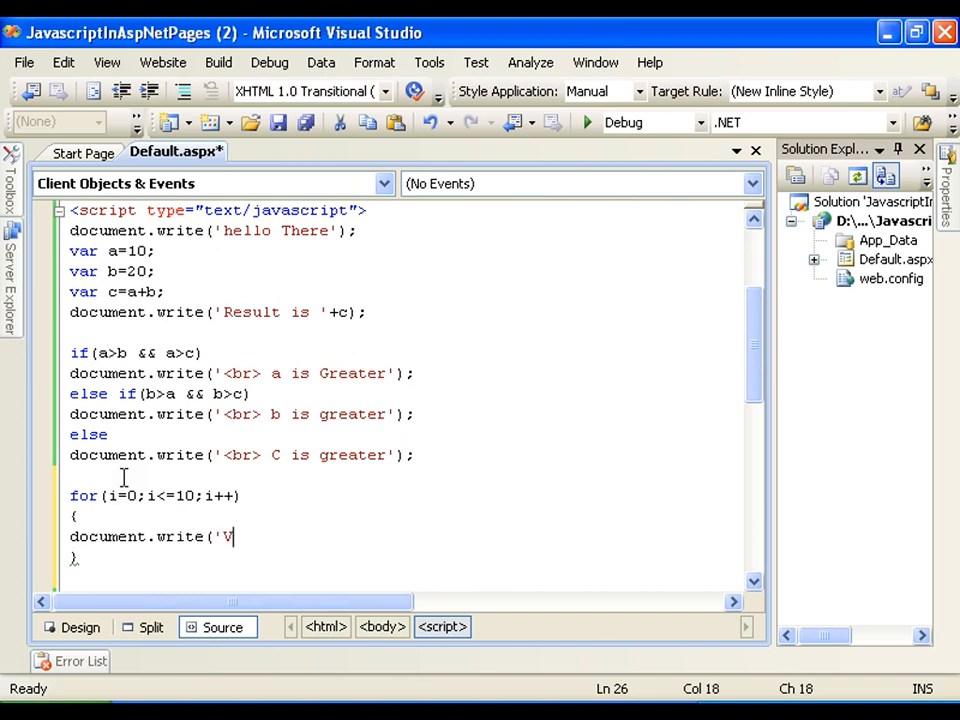
type("alue")
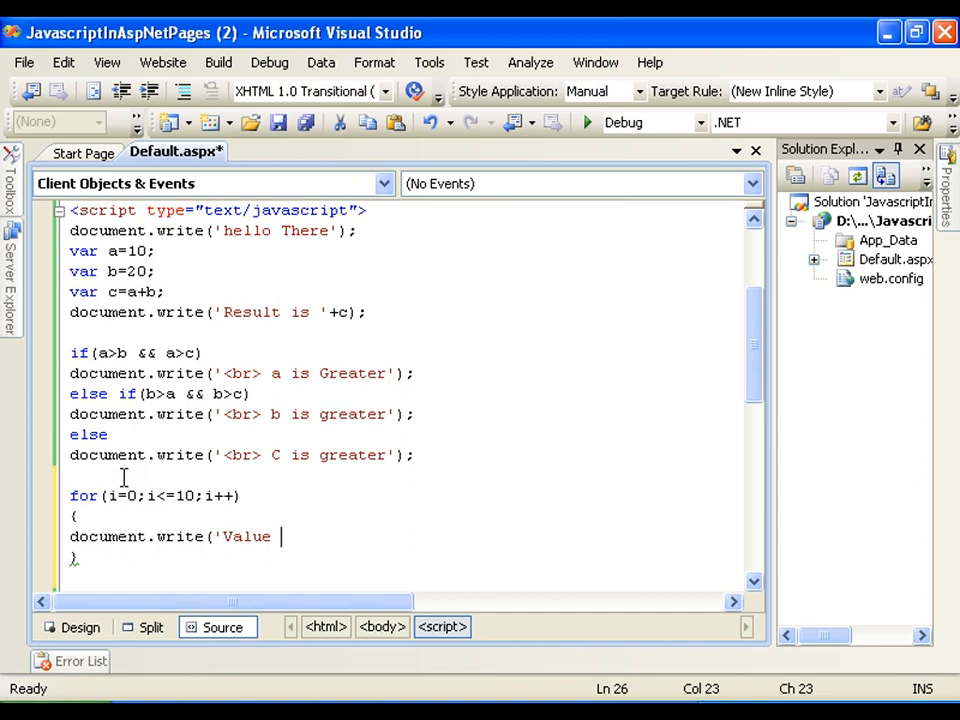
type("Of i")
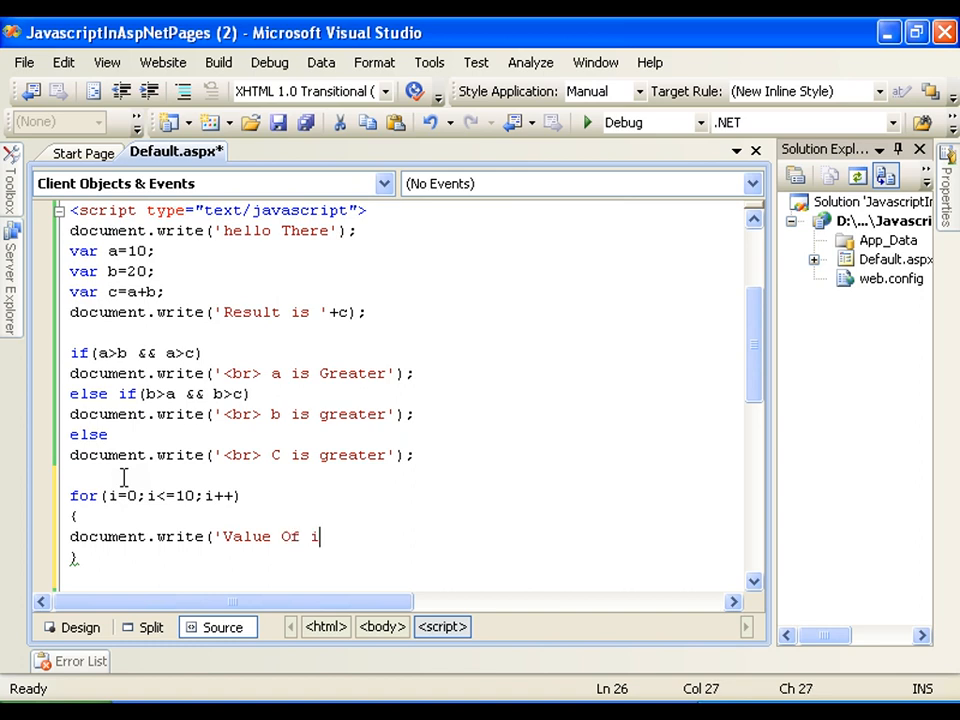
type("is")
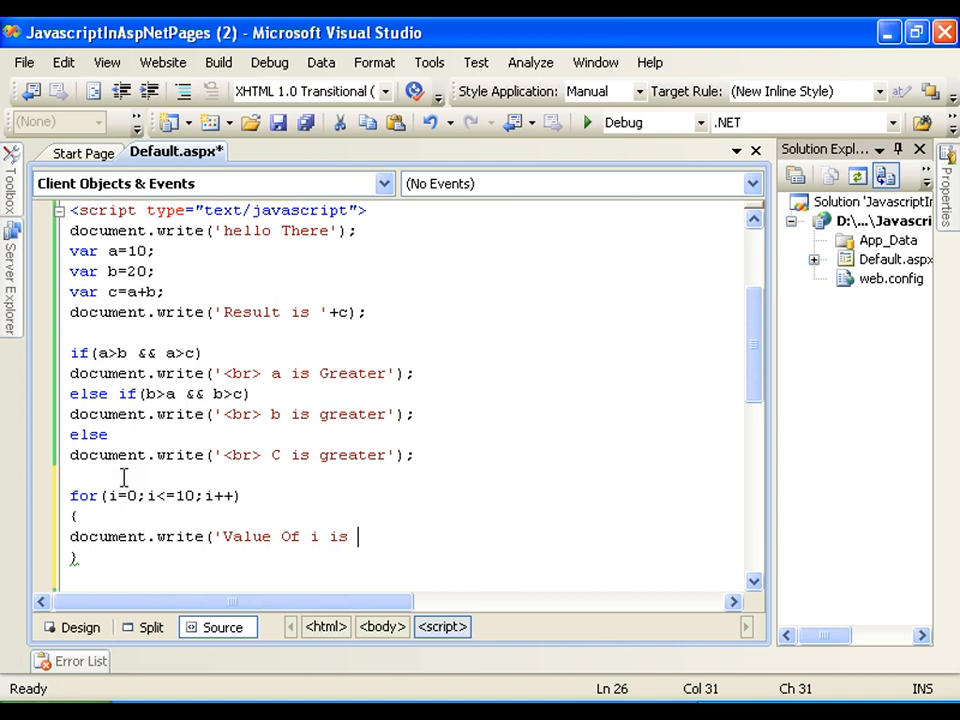
type("+i")
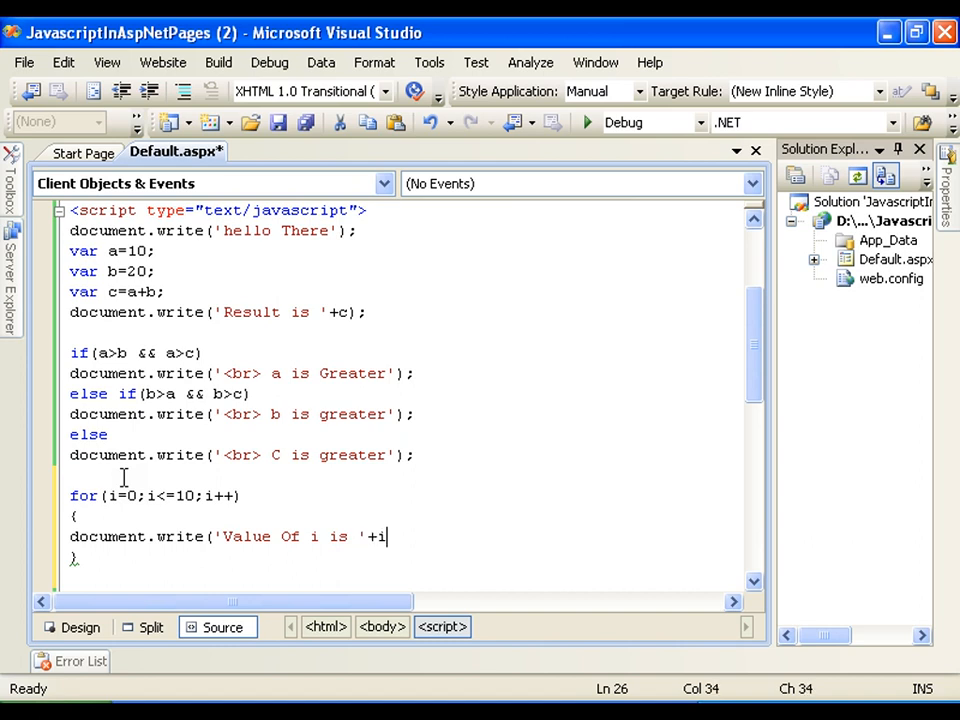
type(")")
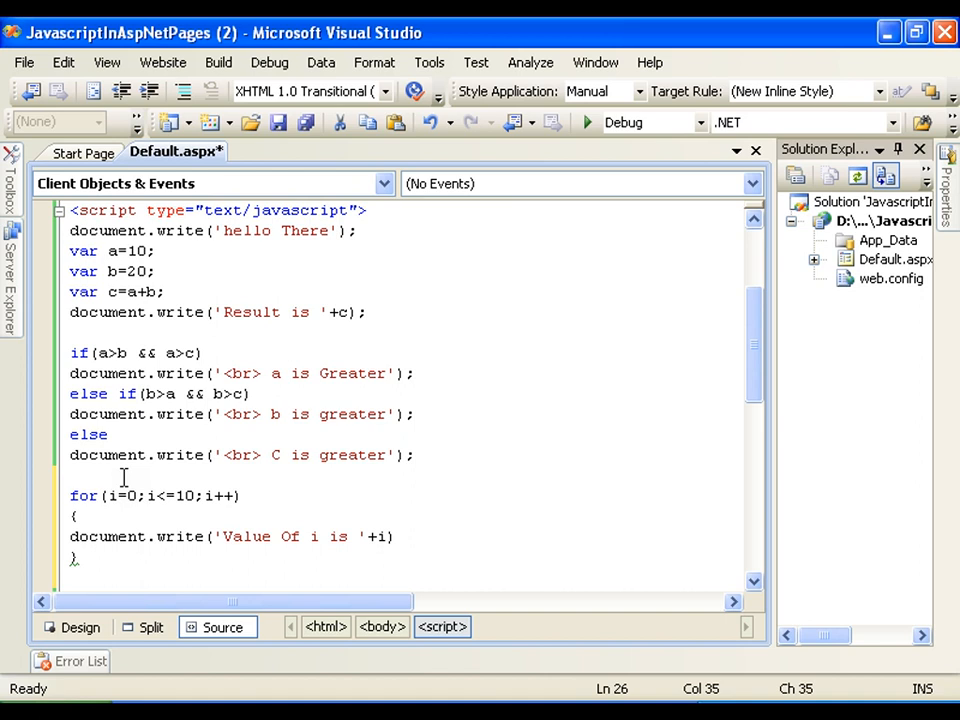
type(";")
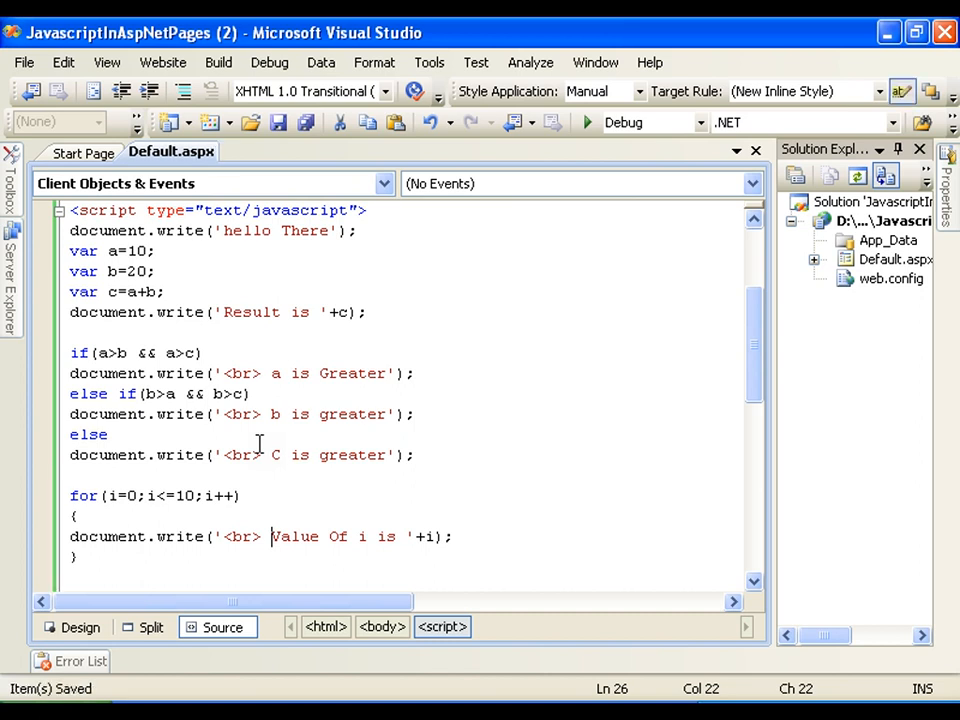
left_click(118, 496)
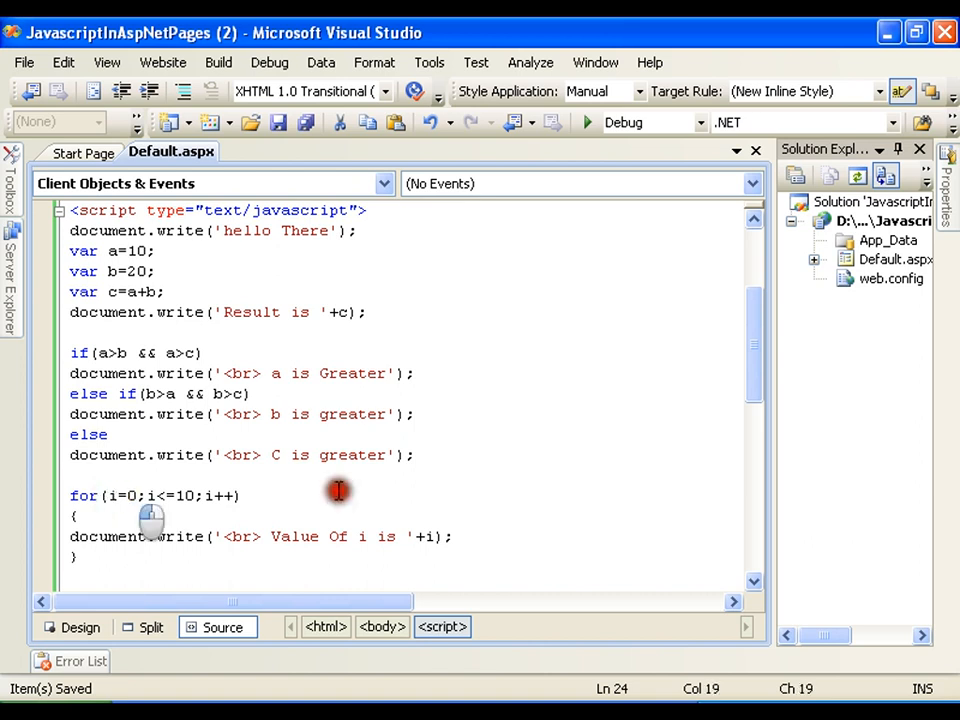
Run the page to see 'C is greater' and the 'Value Of i is' lines, then close Internet Explorer
left_click(588, 122)
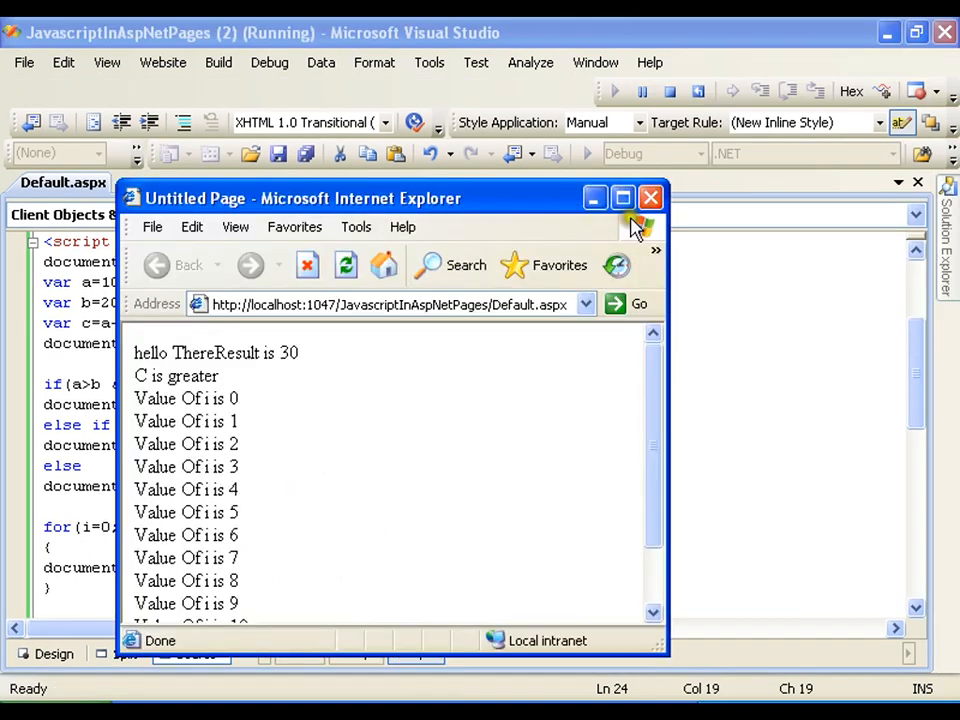
left_click(622, 198)
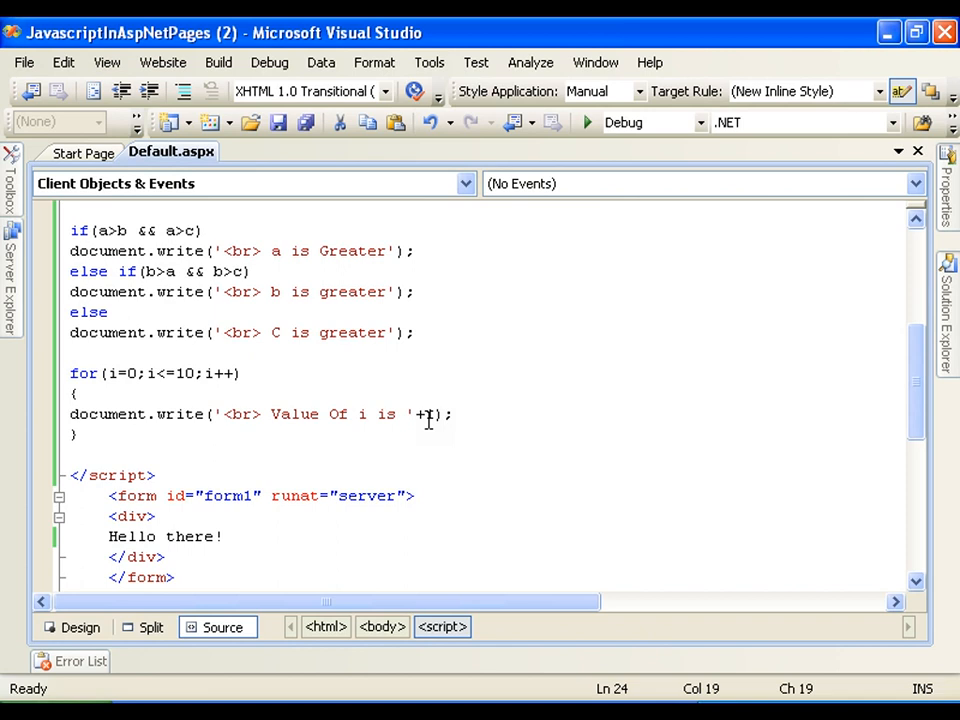
Below the loop, reassign a='Makvin'; on its own line
scroll("up", 3)
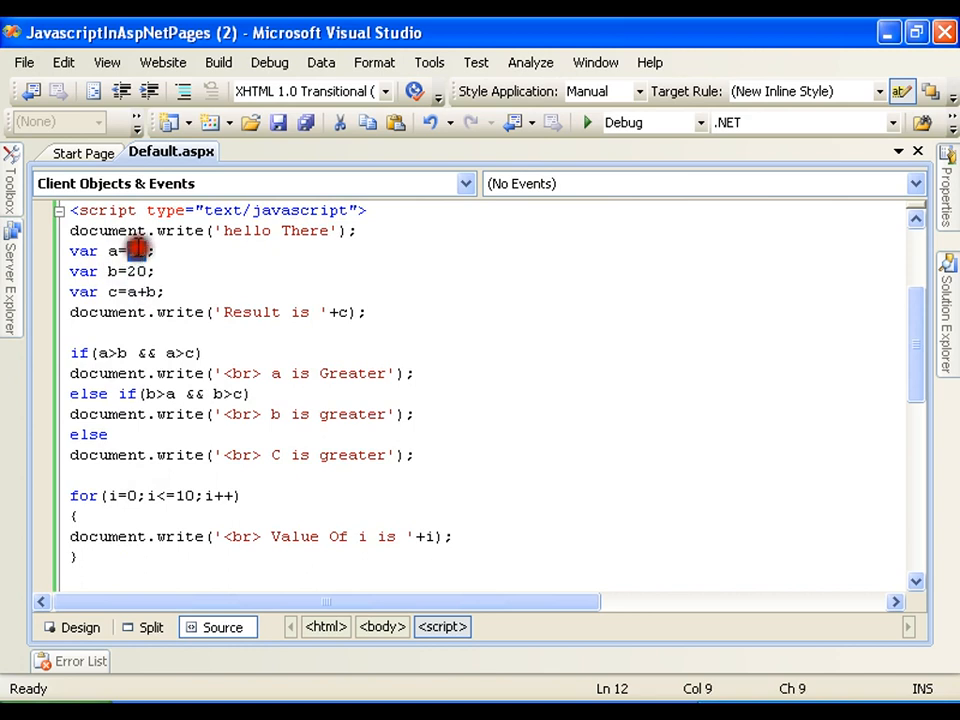
scroll("down", 3)
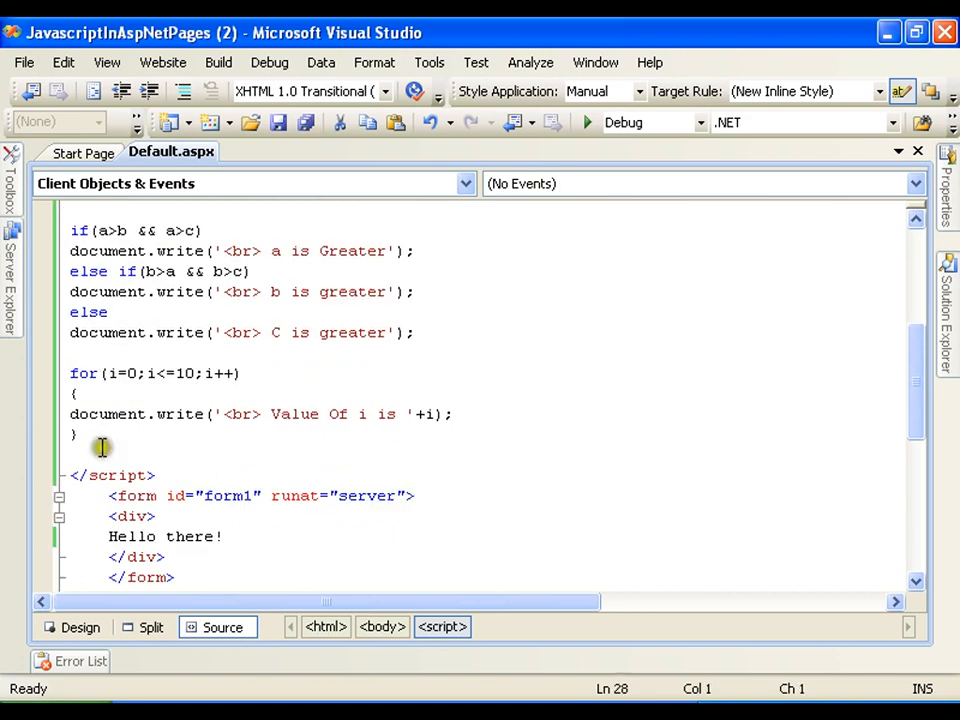
type("a")
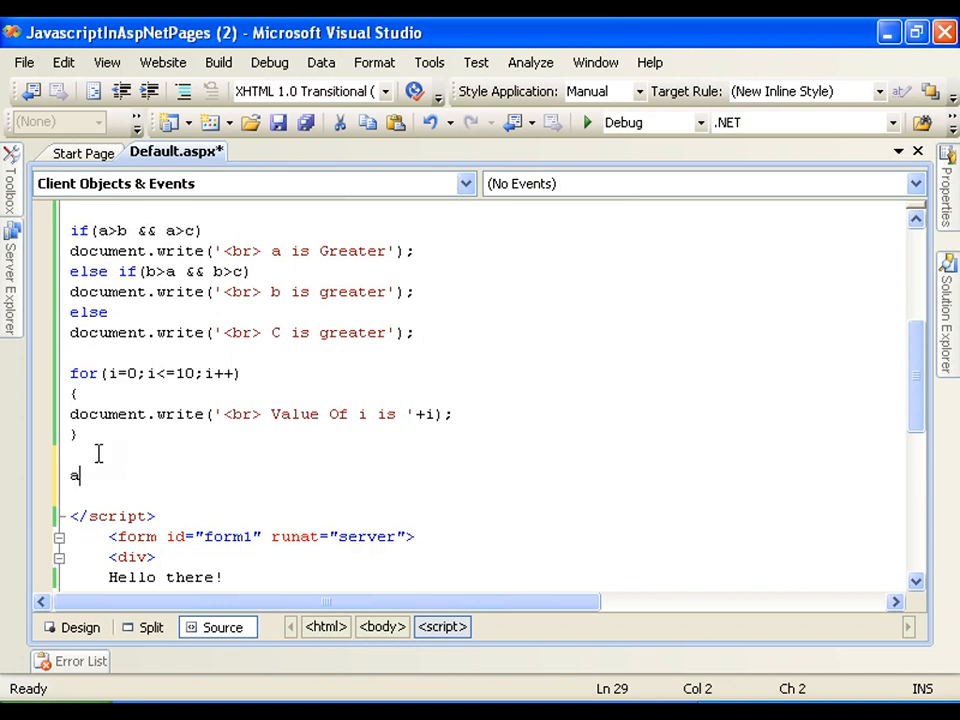
type("='")
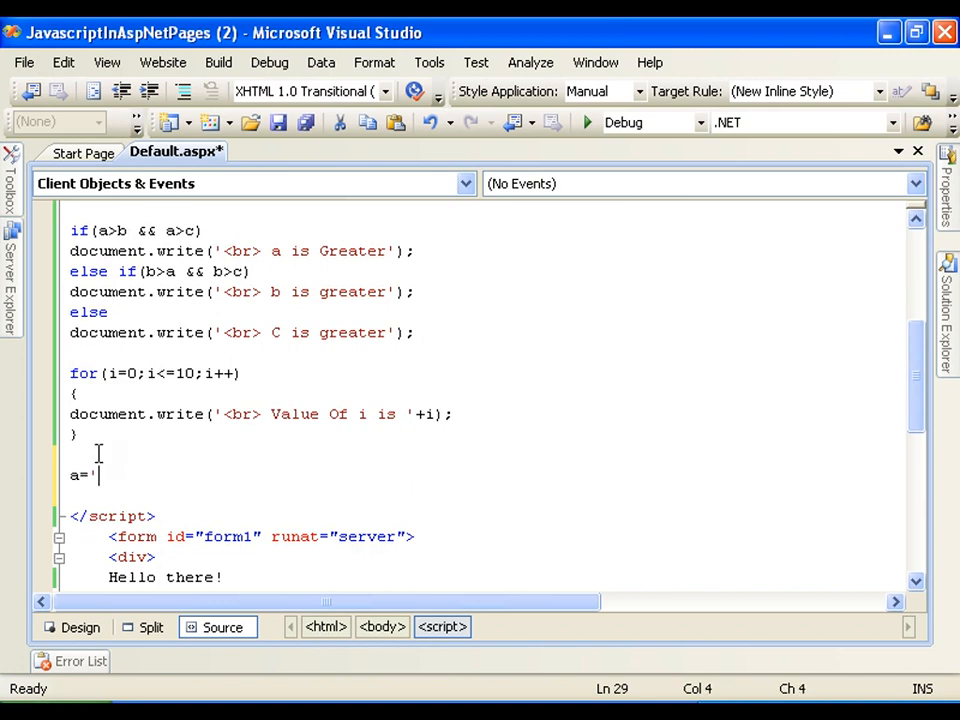
type("Maky")
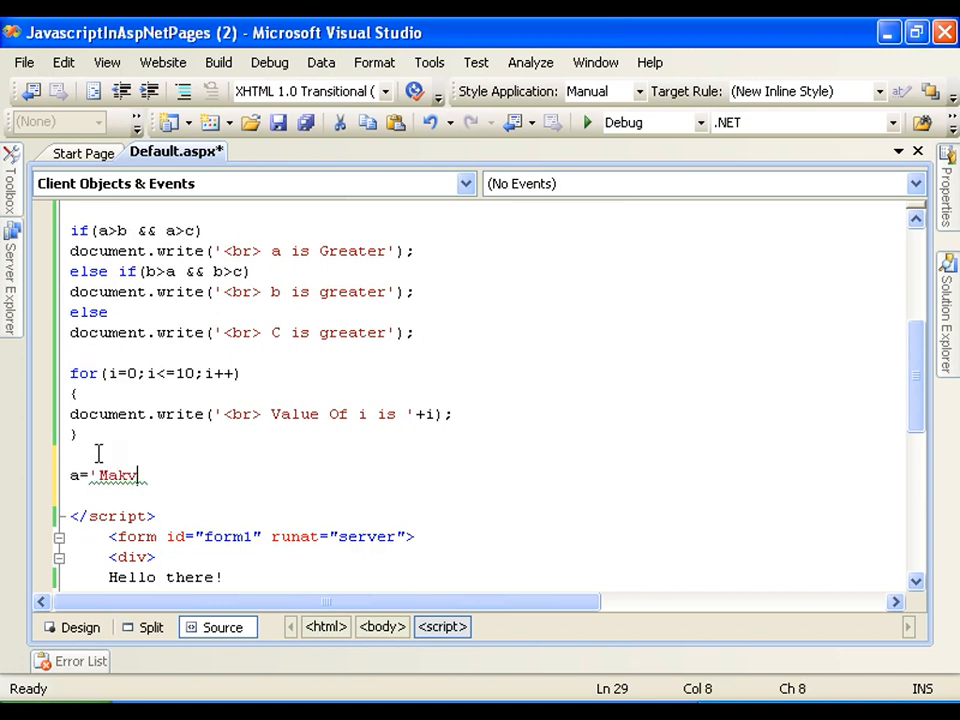
type("vin';")
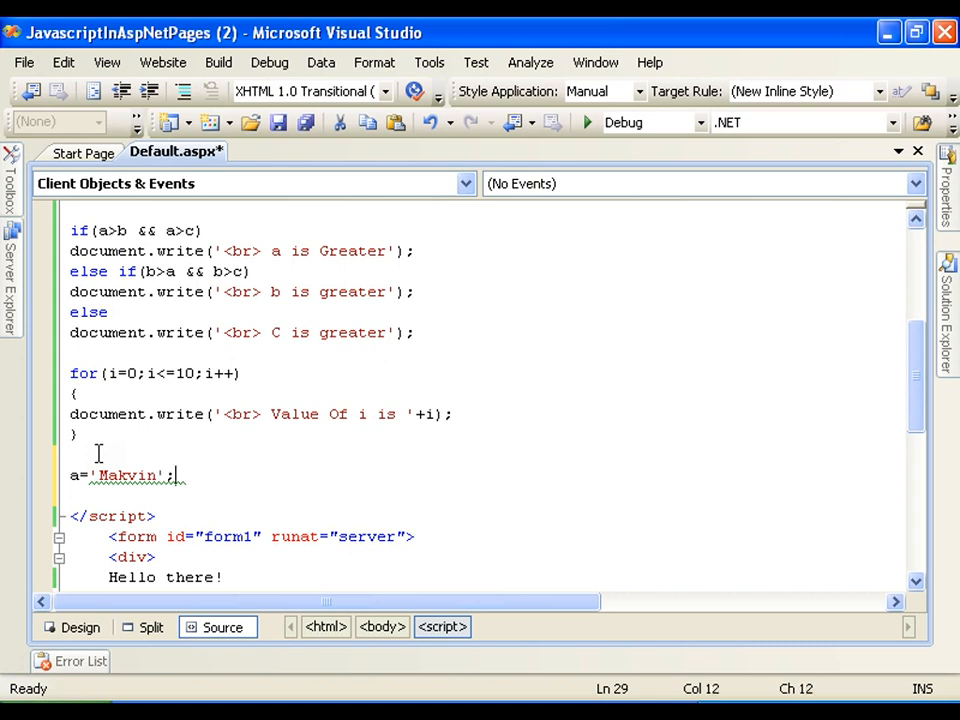
key("Return")
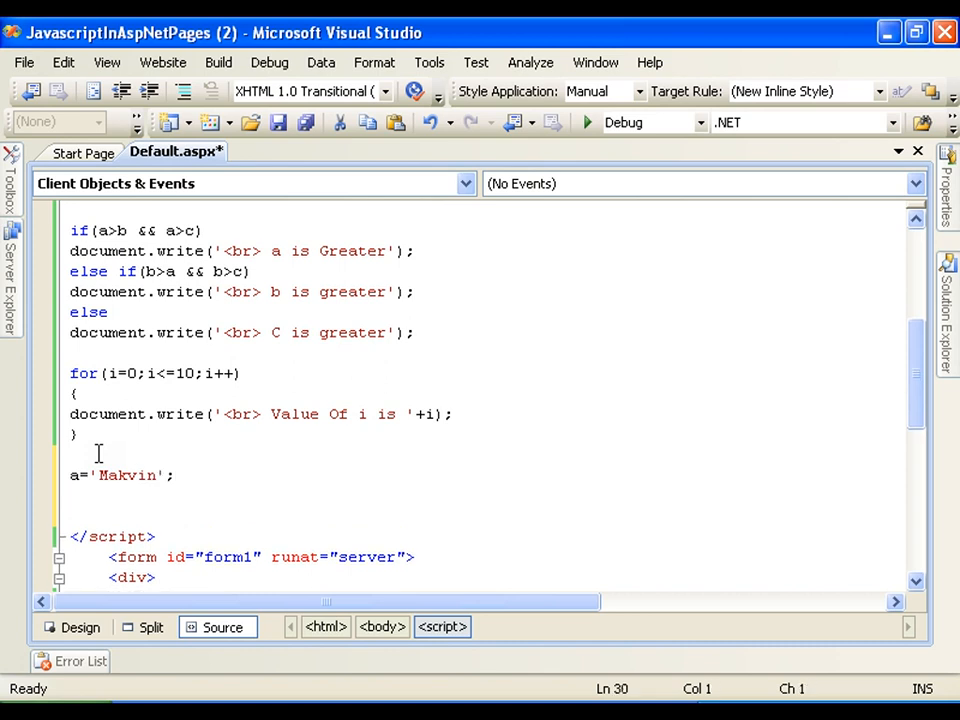
Add document.write(a); to output the reassigned string
type("document.w")
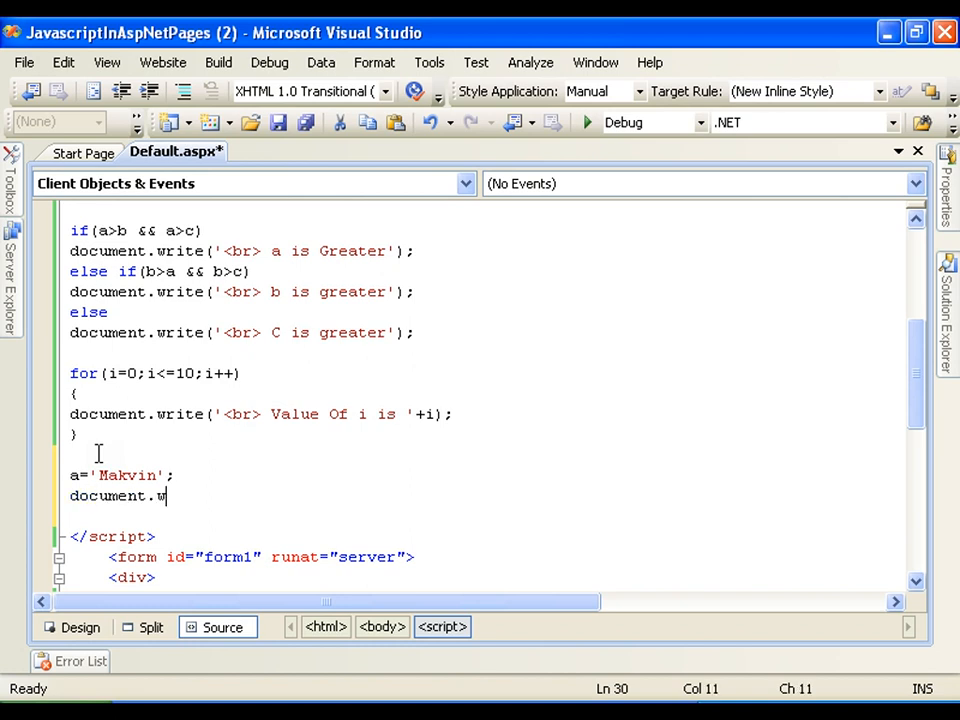
type("rite(a")
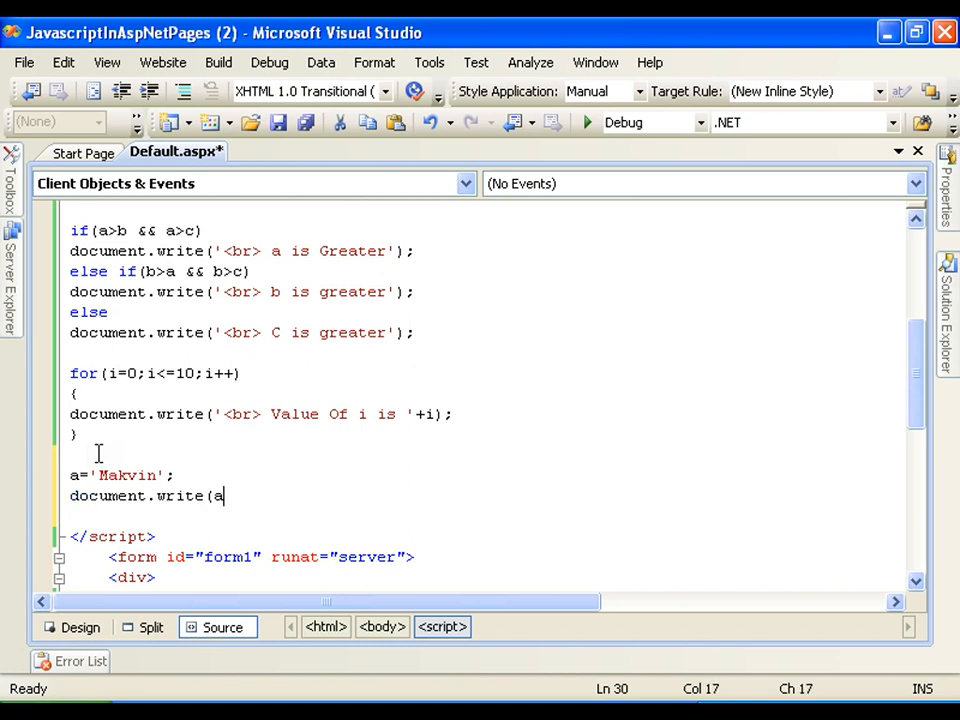
type(");")
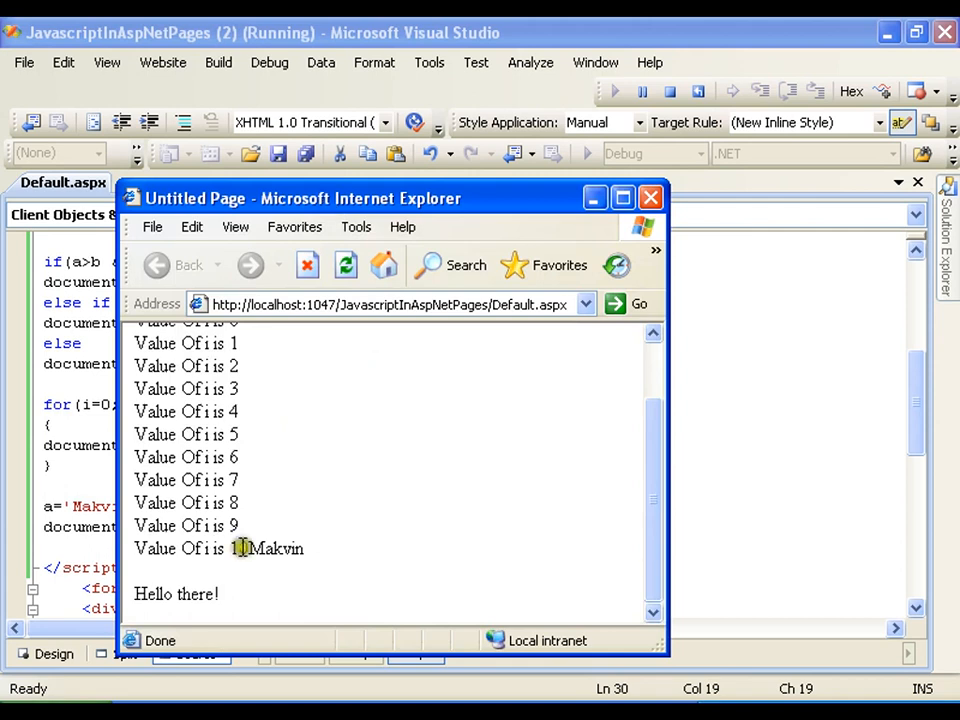
Select 'Makvin' shown after 'Value Of i is 10' in the output, then close the browser
double_click(276, 548)
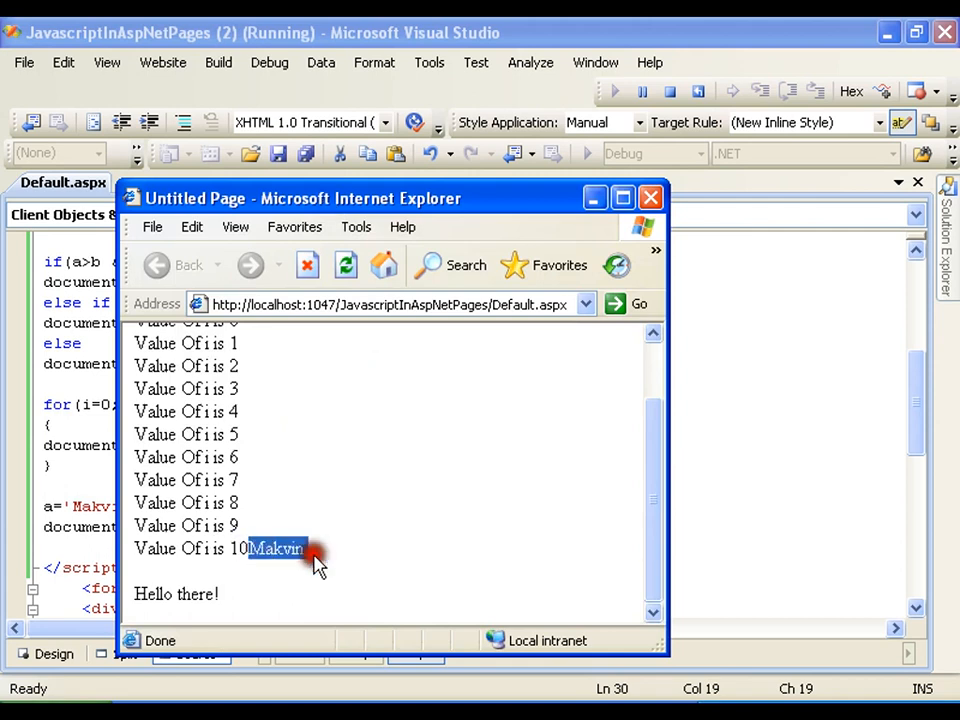
left_click(652, 198)
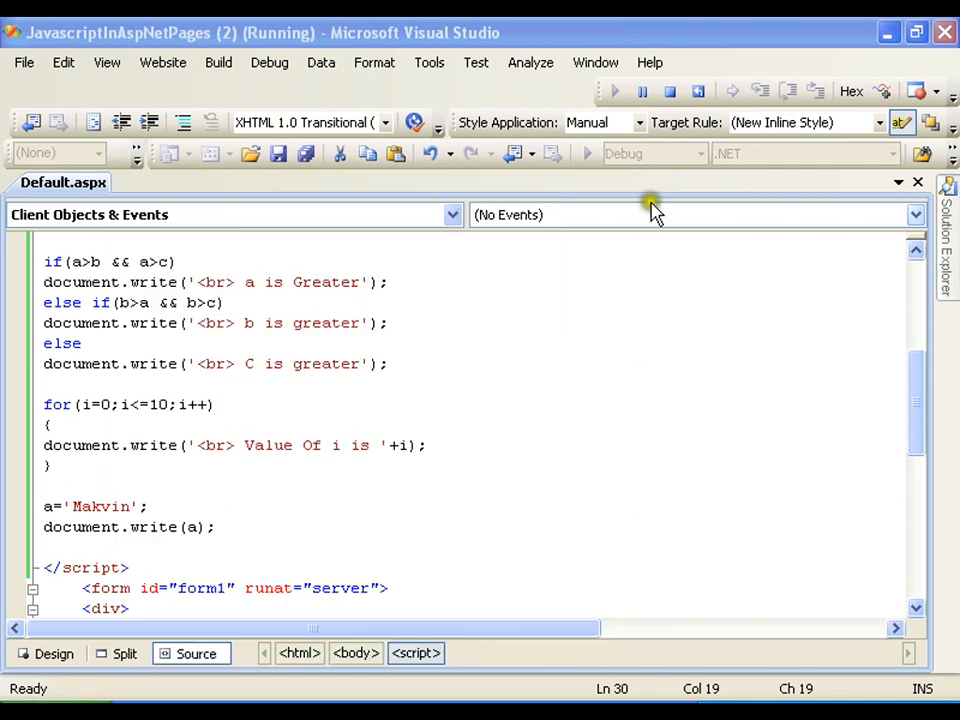
left_click(668, 92)
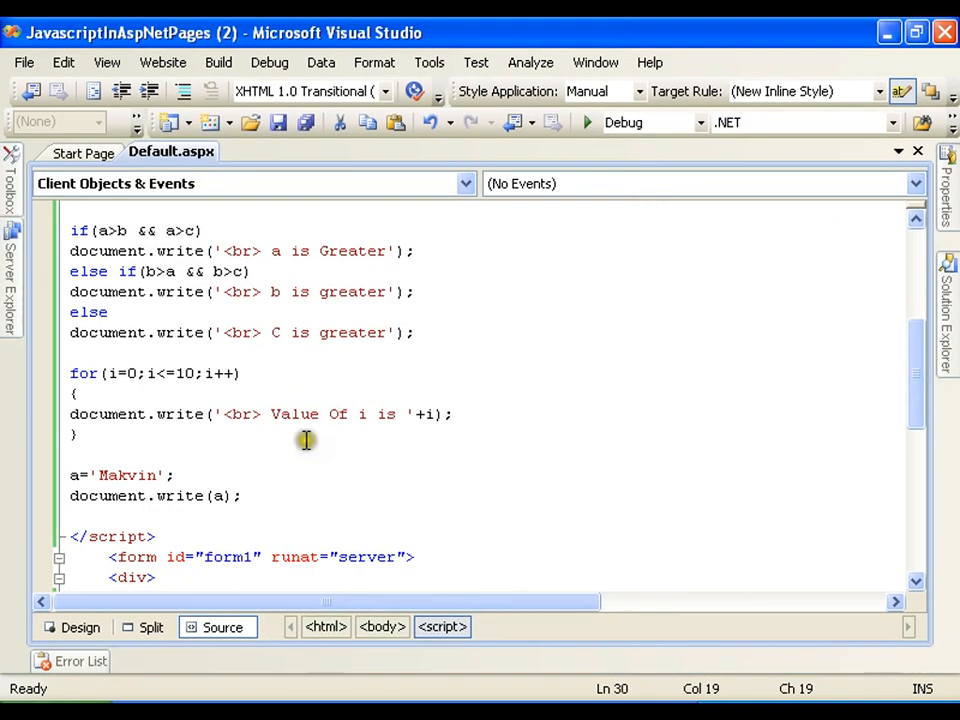
mouse_move(288, 476)
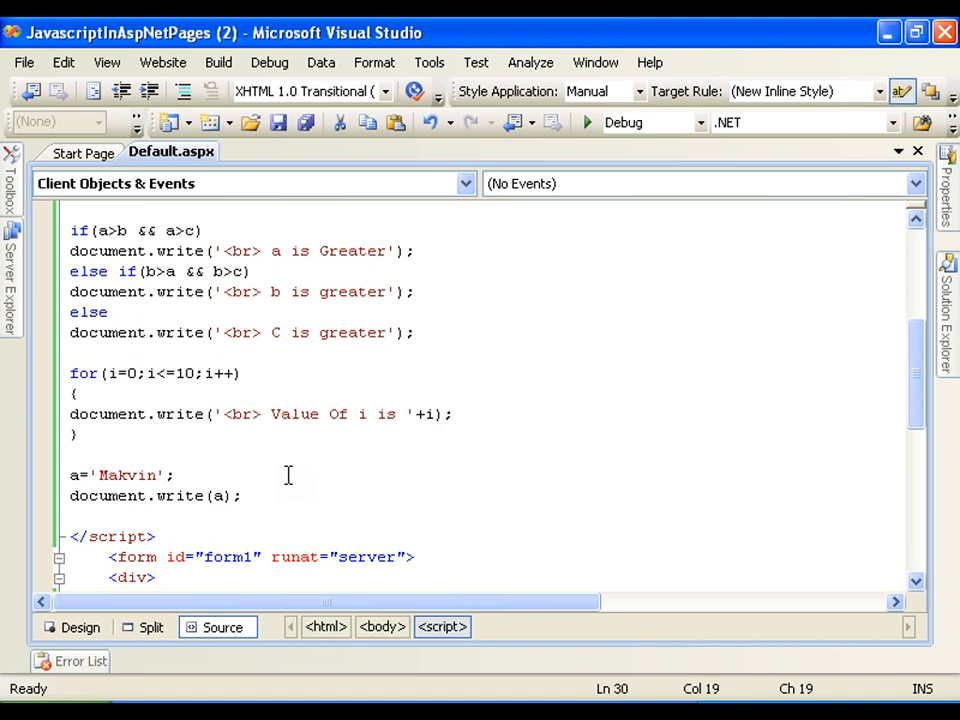
scroll("up", 3)
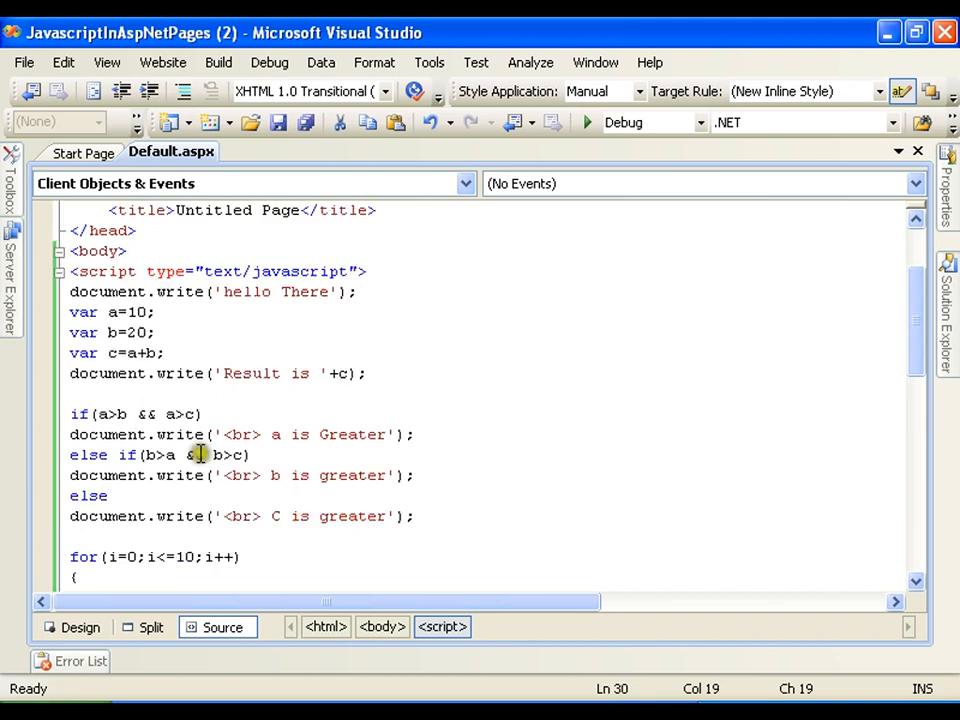
scroll("down", 3)
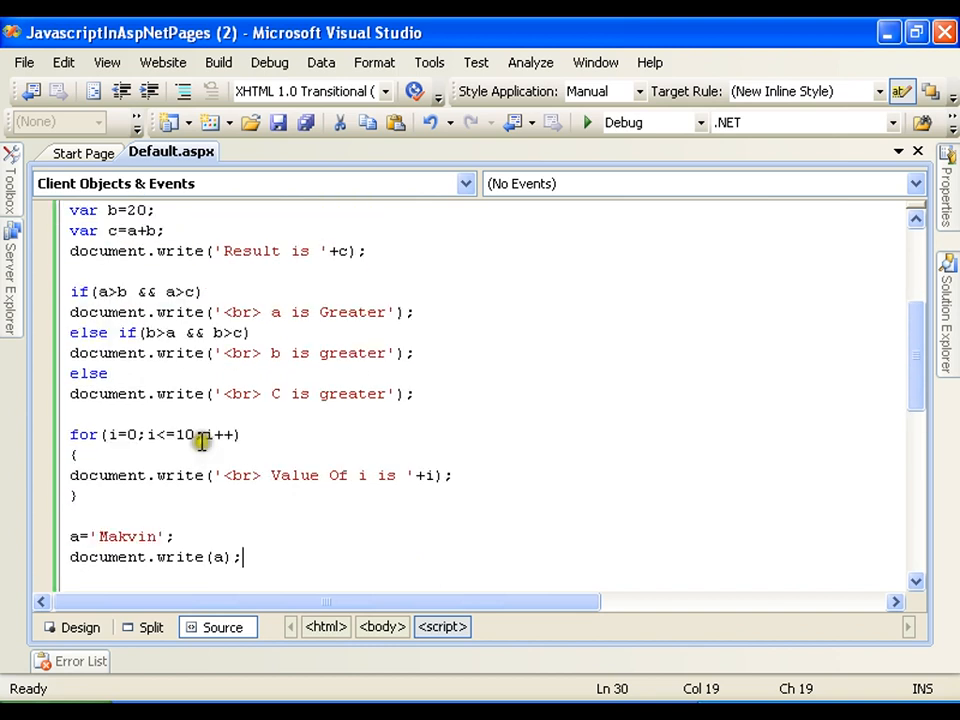
mouse_move(258, 456)
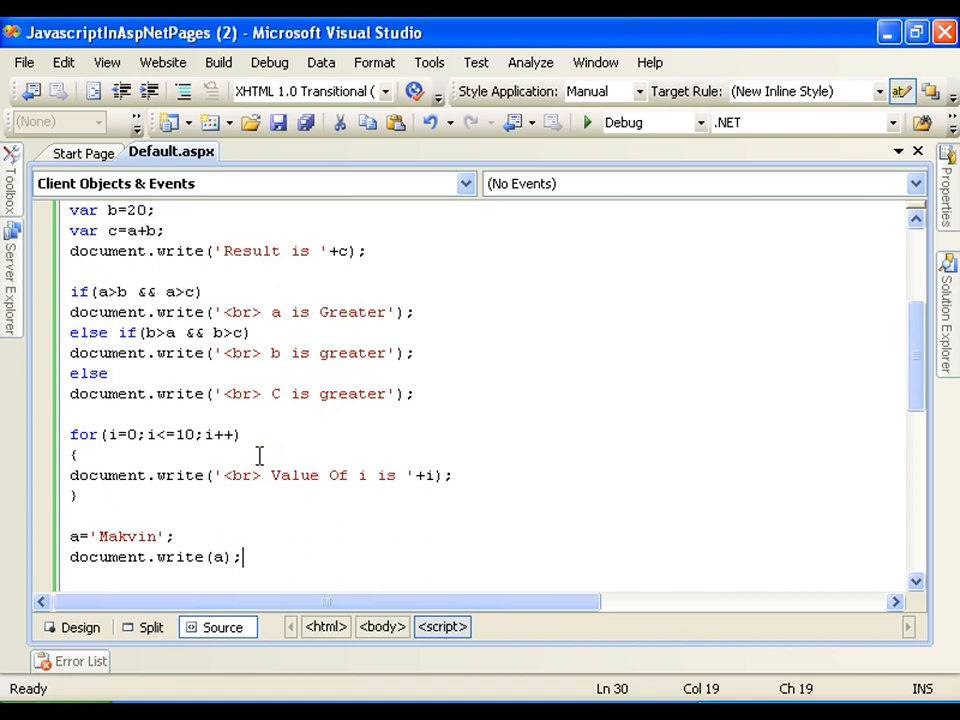
scroll("down", 3)
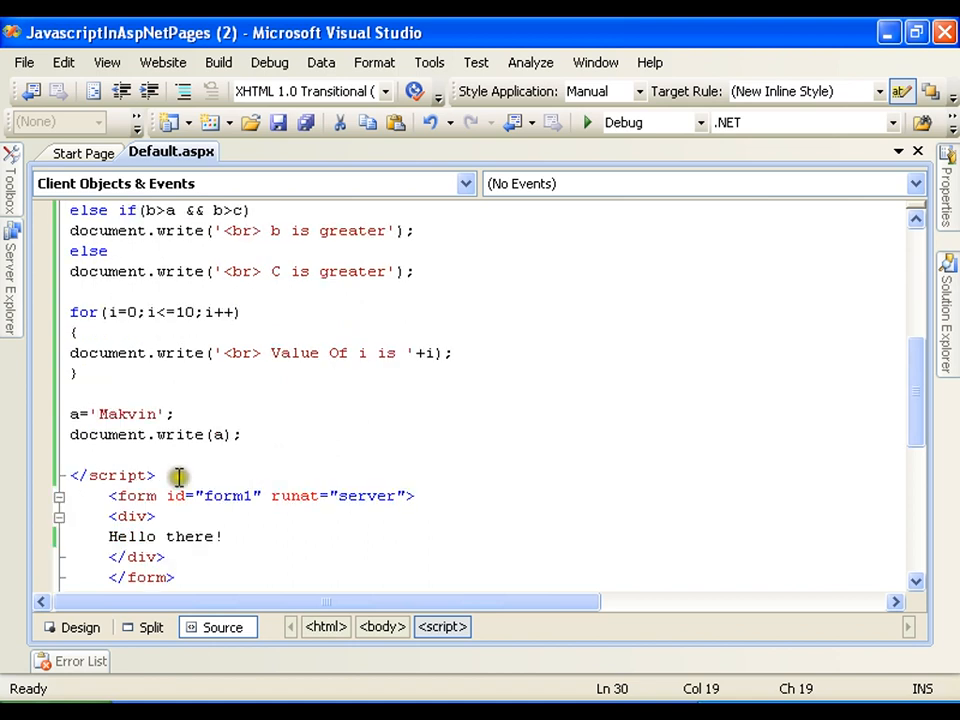
scroll("up", 3)
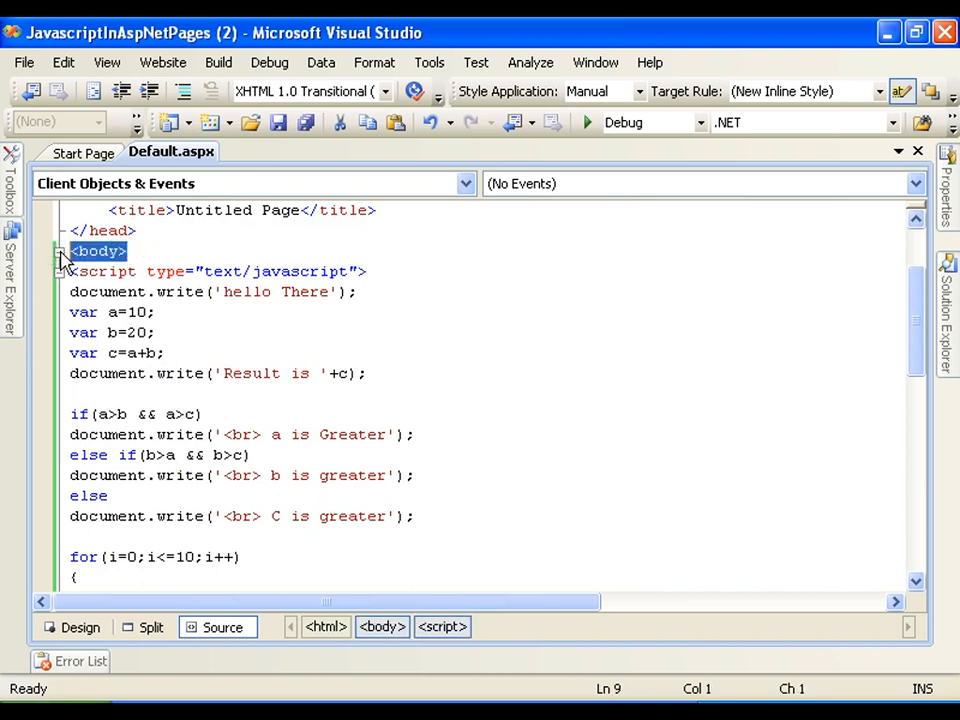
scroll("down", 3)
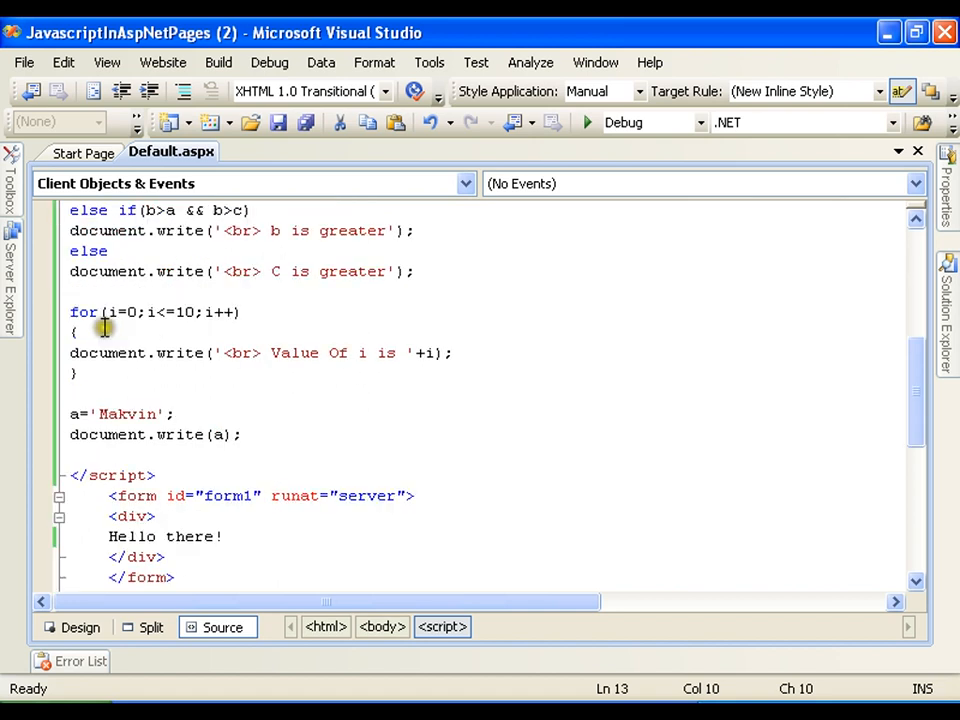
mouse_move(104, 332)
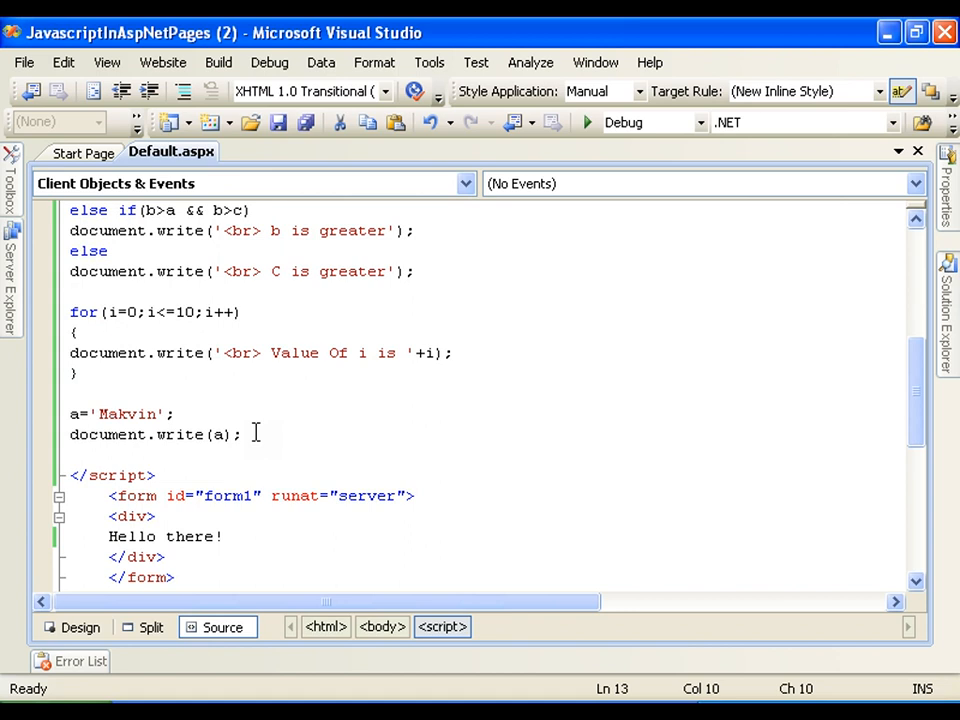
mouse_move(548, 332)
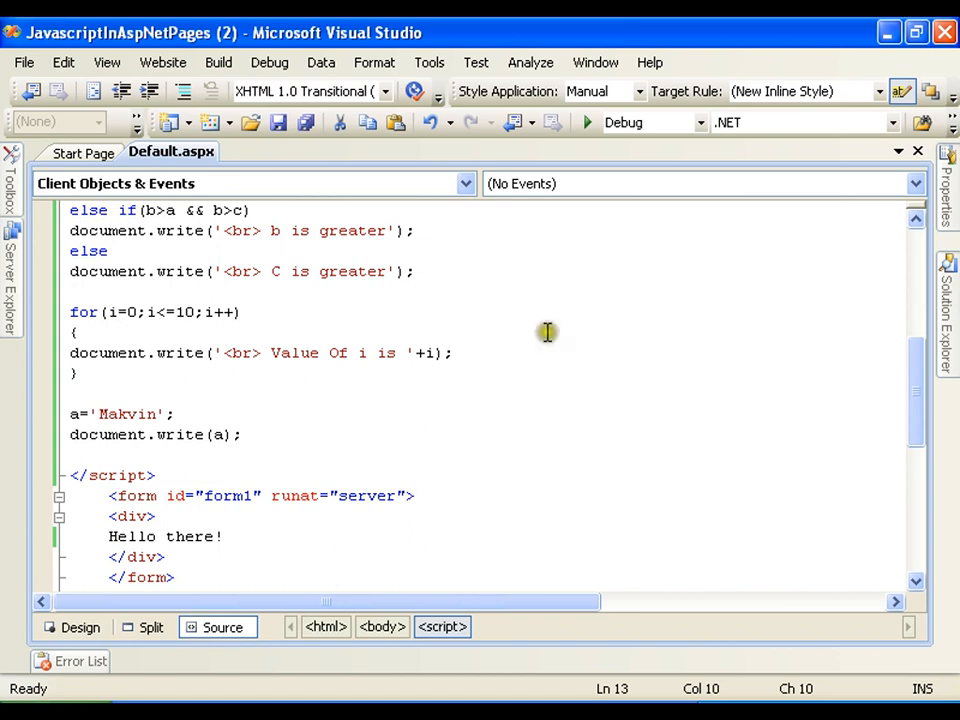
left_click(588, 122)
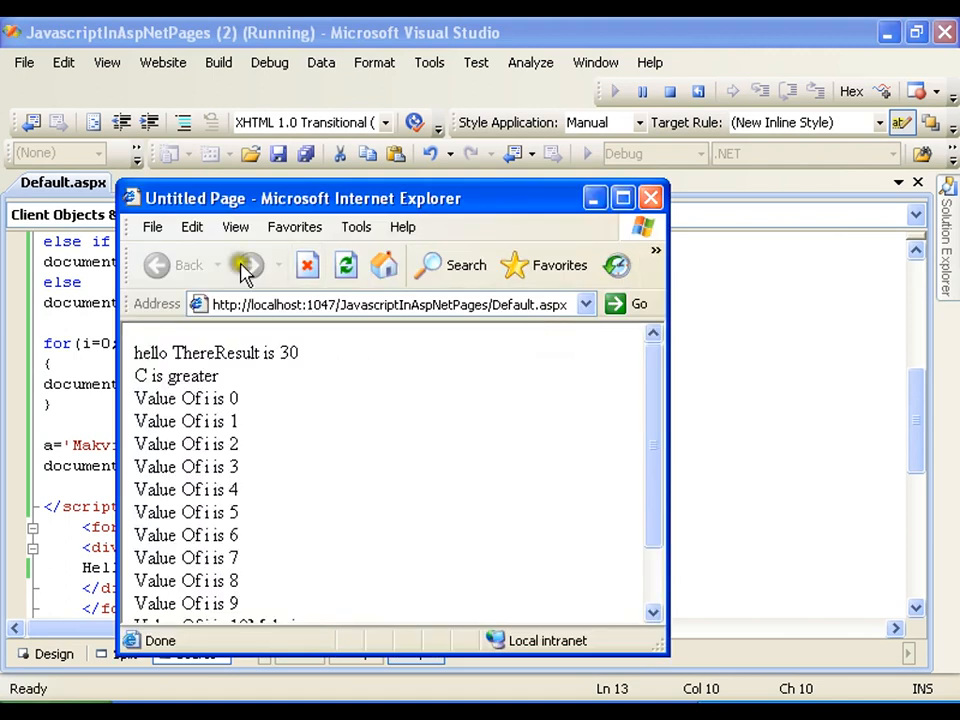
Close the Internet Explorer window showing the rerun output
left_click(650, 198)
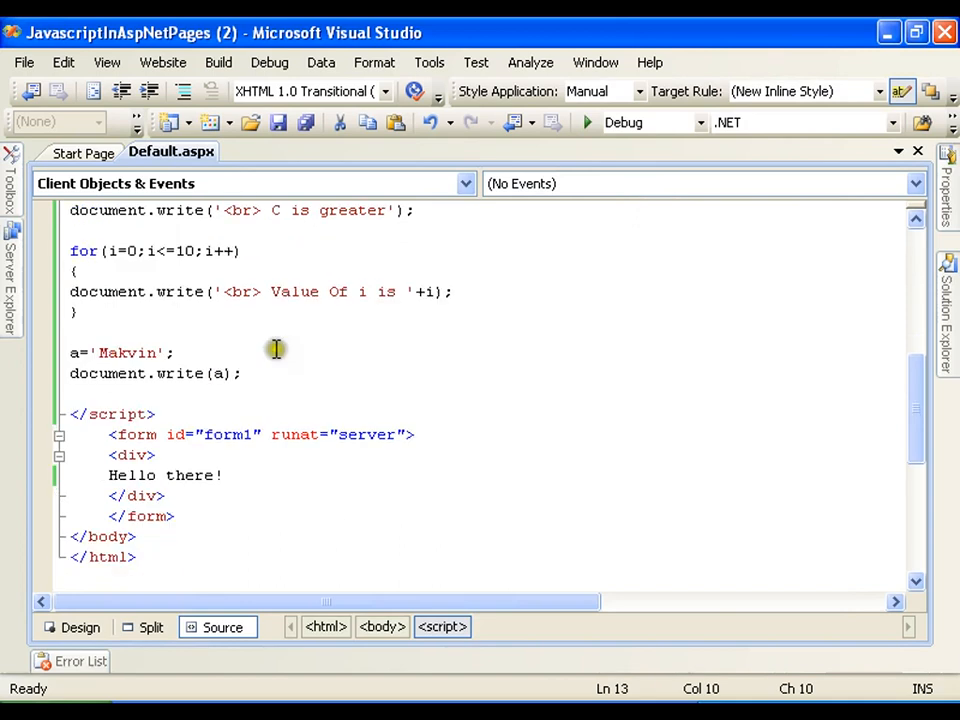